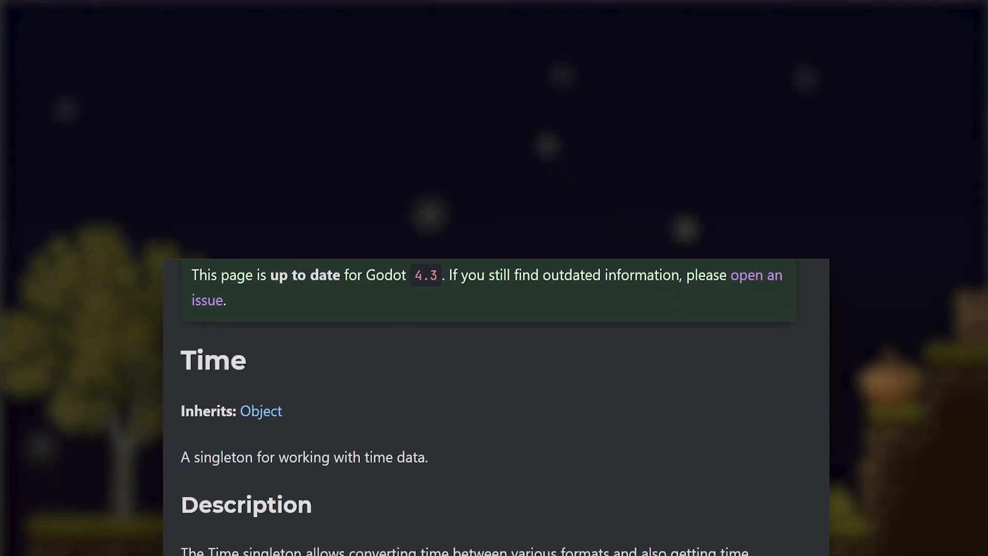
# - Expand the Decorations node and open day_night.gd from the DayNight scene
pyautogui.scroll(-3)
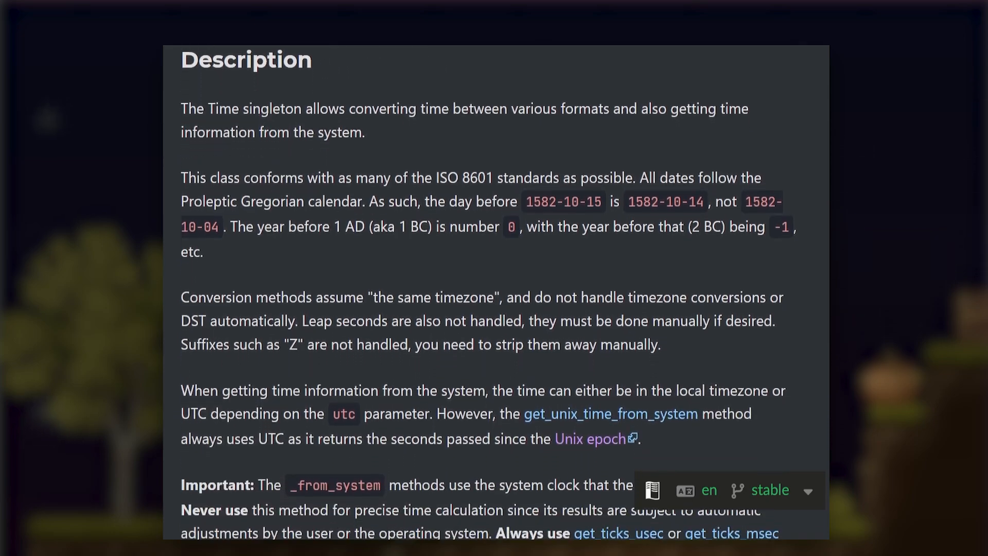
pyautogui.scroll(-3)
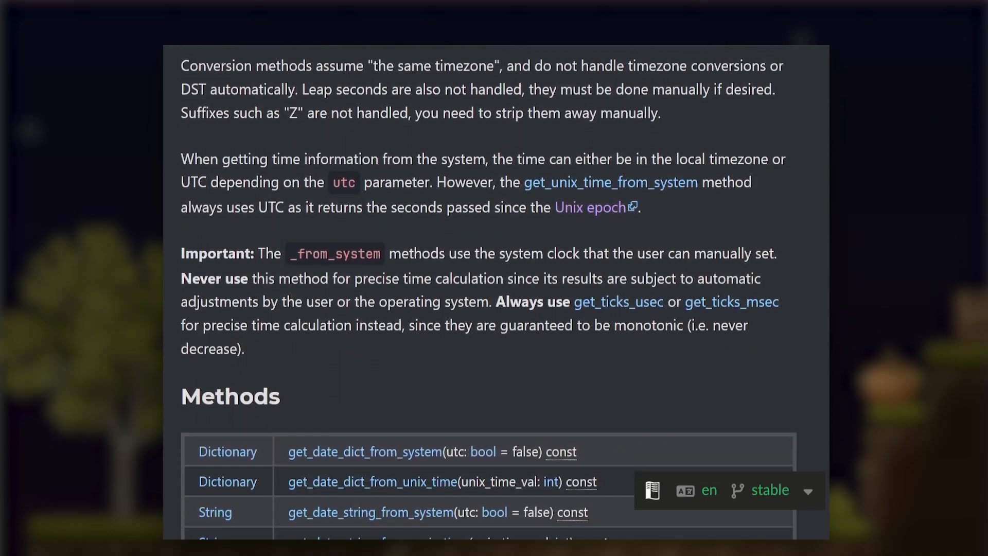
pyautogui.scroll(-3)
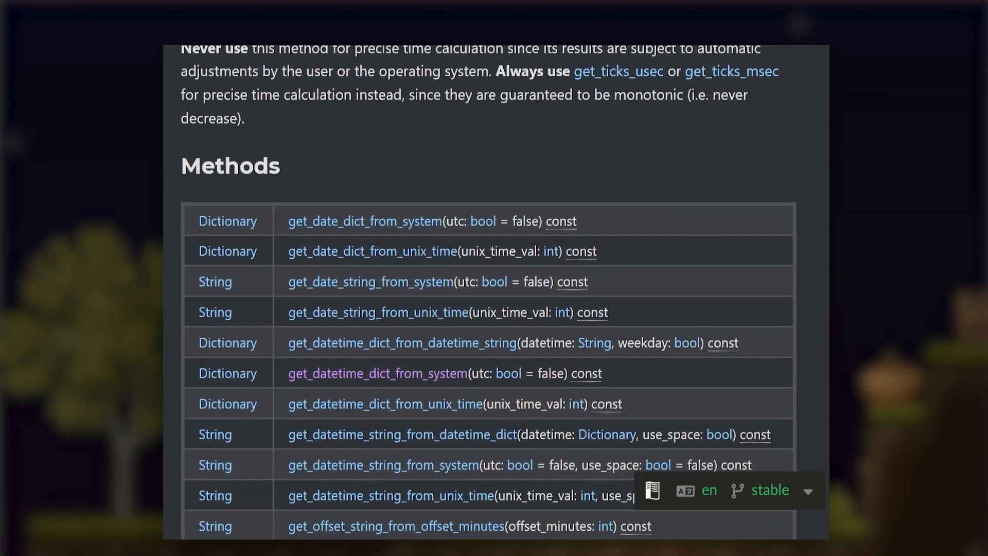
pyautogui.scroll(-3)
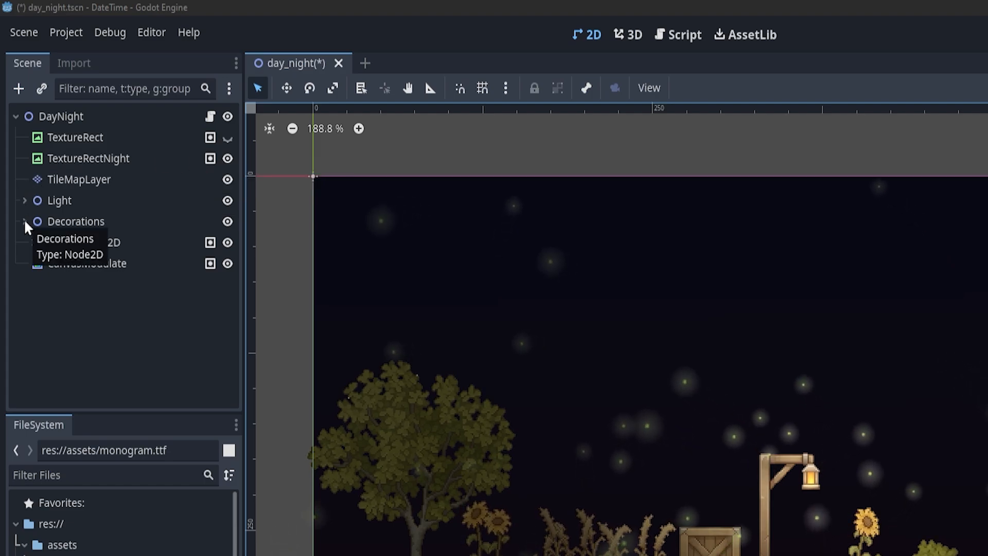
pyautogui.click(25, 222)
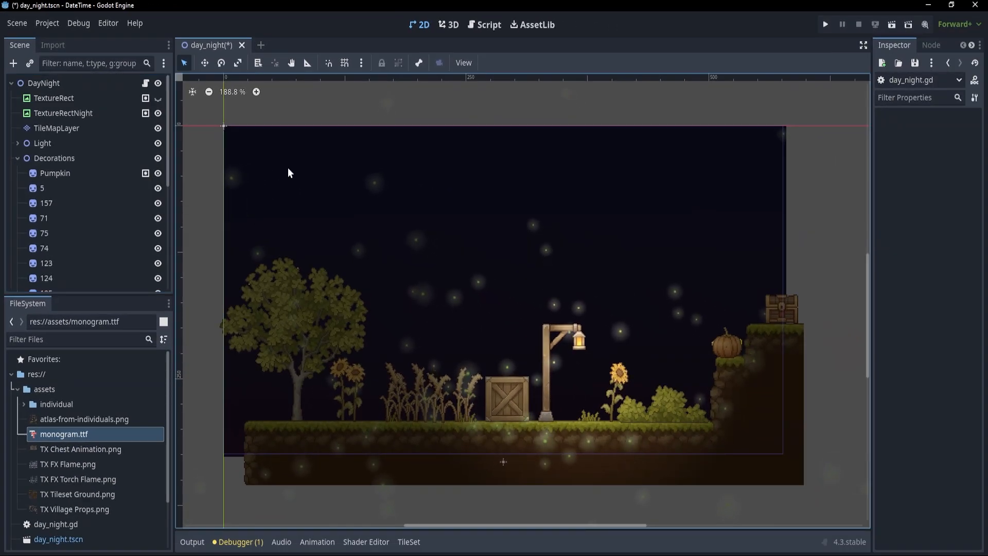
pyautogui.click(488, 25)
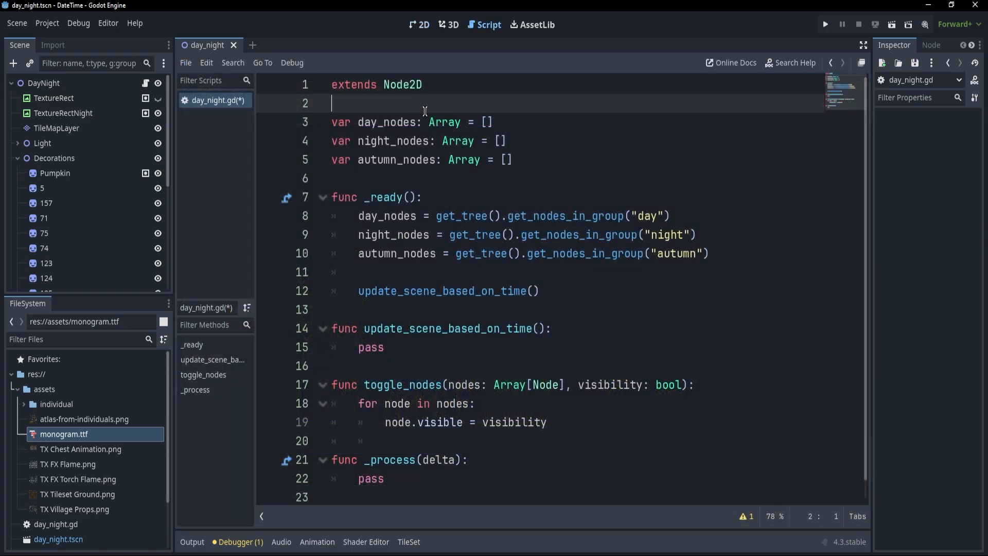
# - Review the day group lookup on line 8 and start a new line inside update_scene_based_on_time
pyautogui.moveTo(436, 215); pyautogui.dragTo(671, 216)
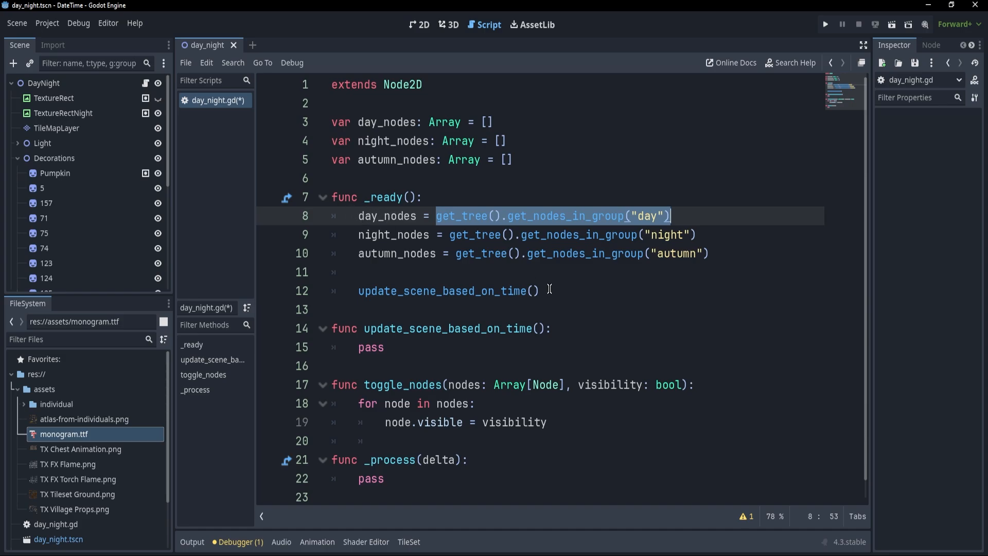
pyautogui.click(539, 291)
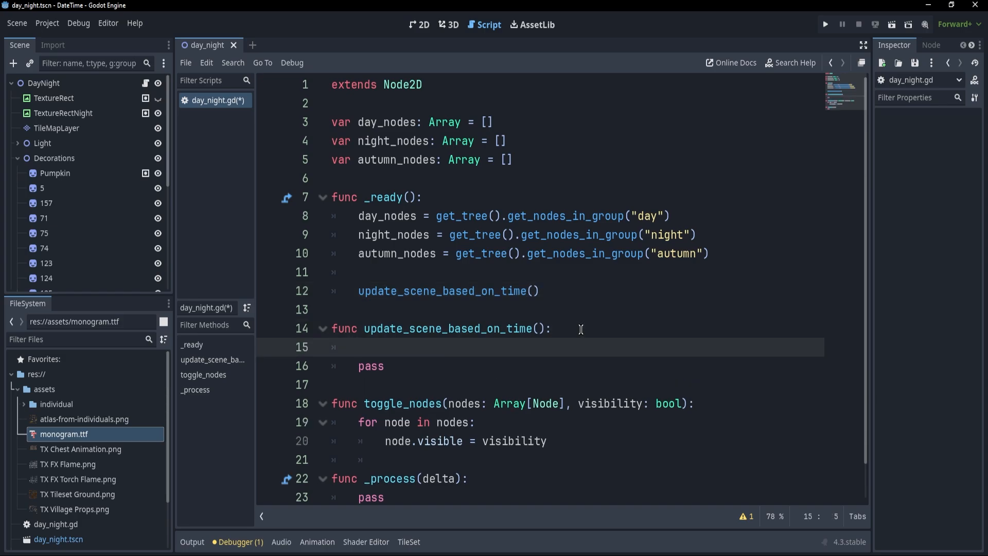
# - Write var now = Time.get_datetime_dict_from_system() on line 15
pyautogui.write('var now =')
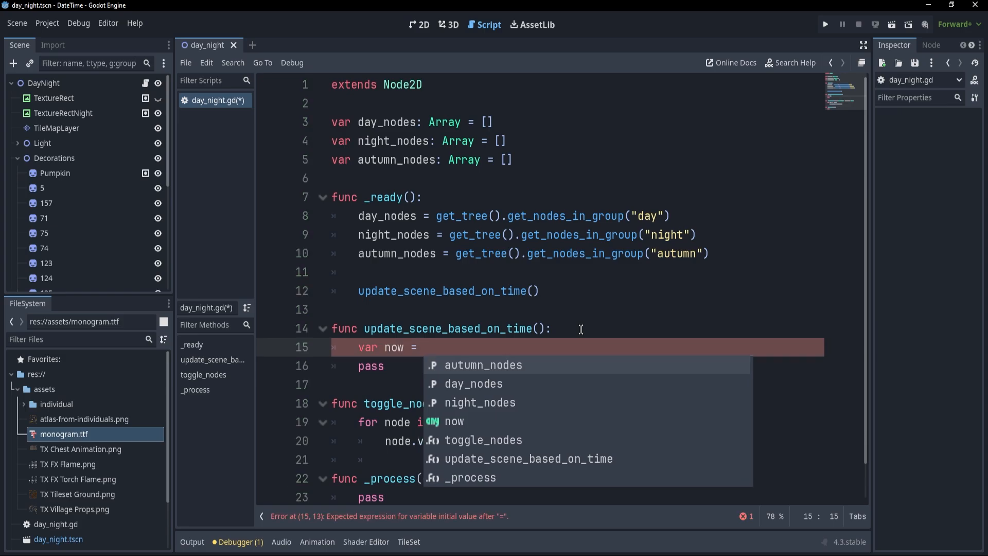
pyautogui.write('Time.')
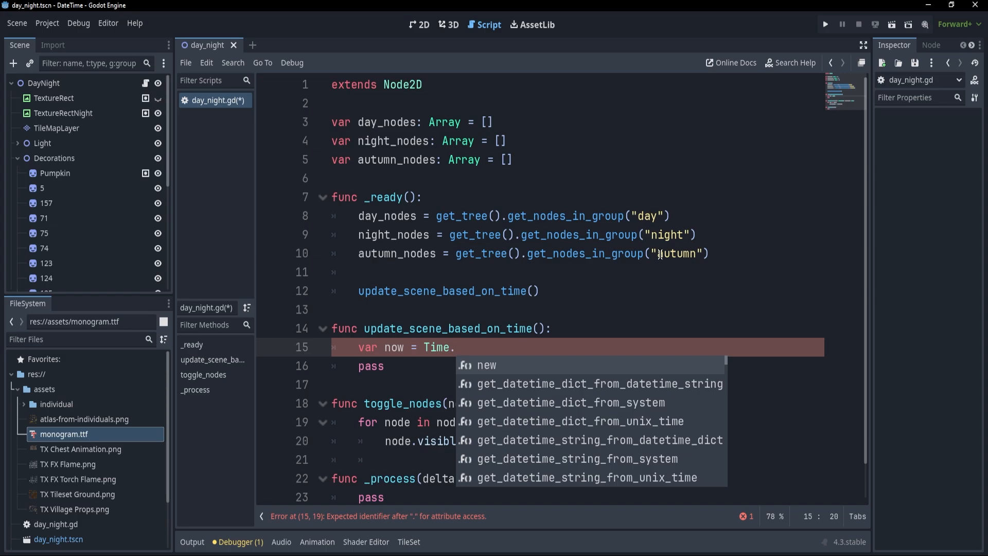
pyautogui.write('get_d')
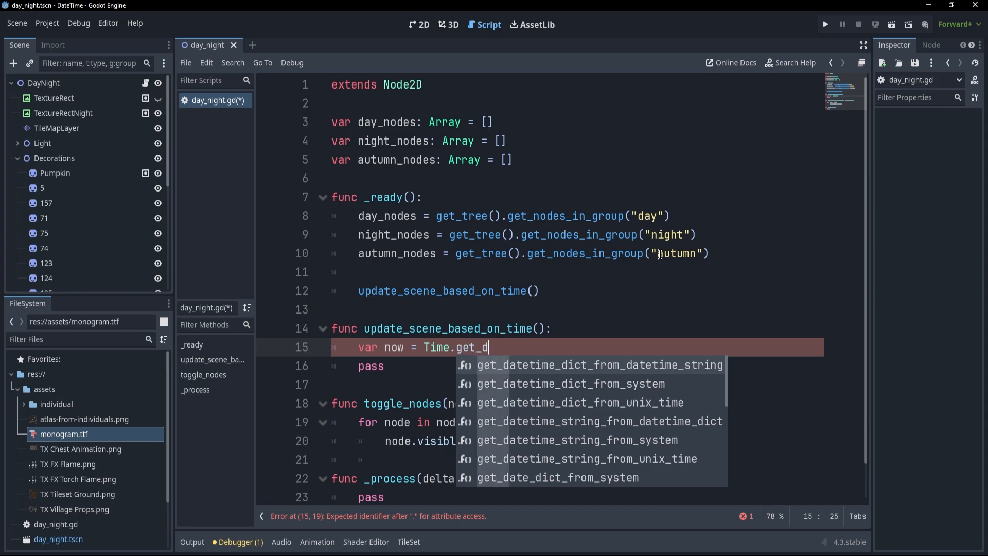
pyautogui.write('atetime_')
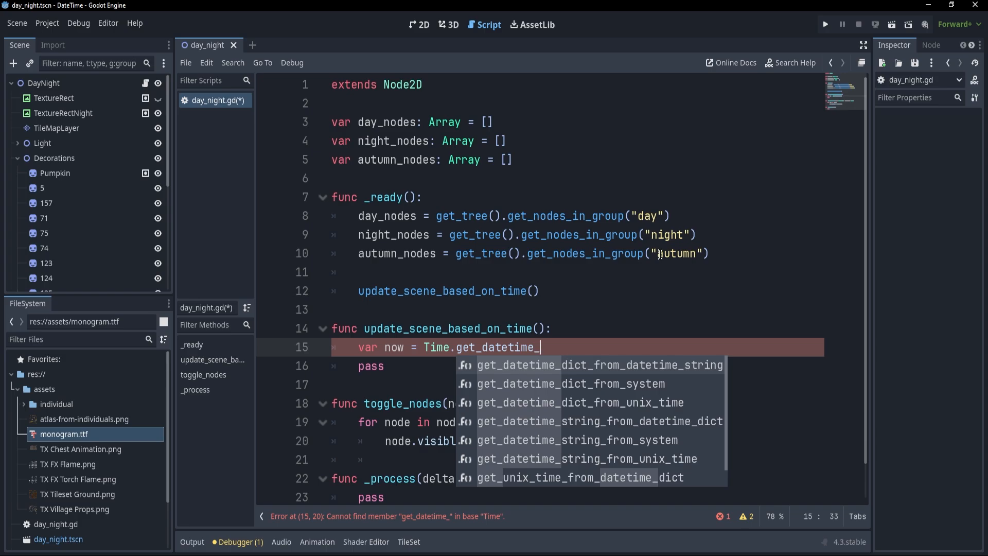
pyautogui.write('dict_from_system')
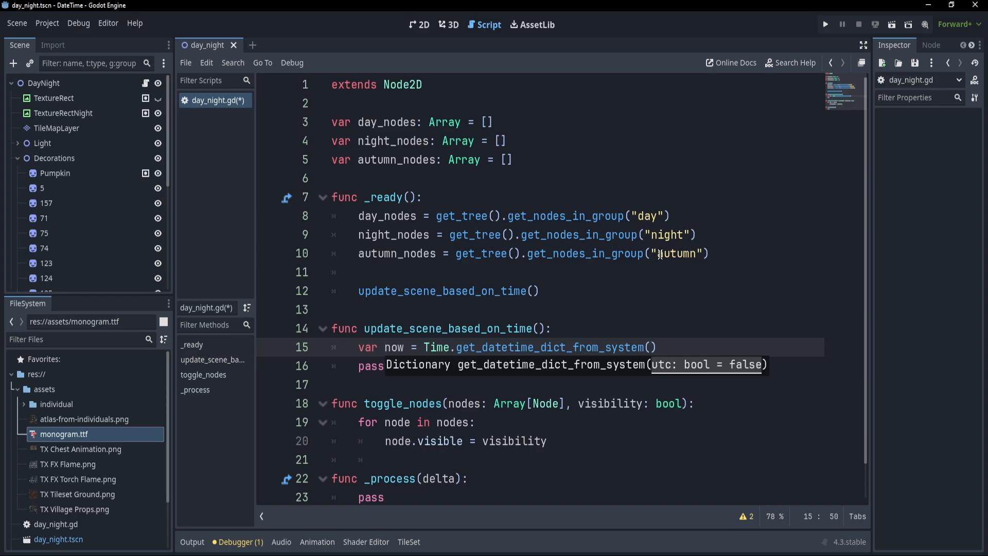
pyautogui.write('()')
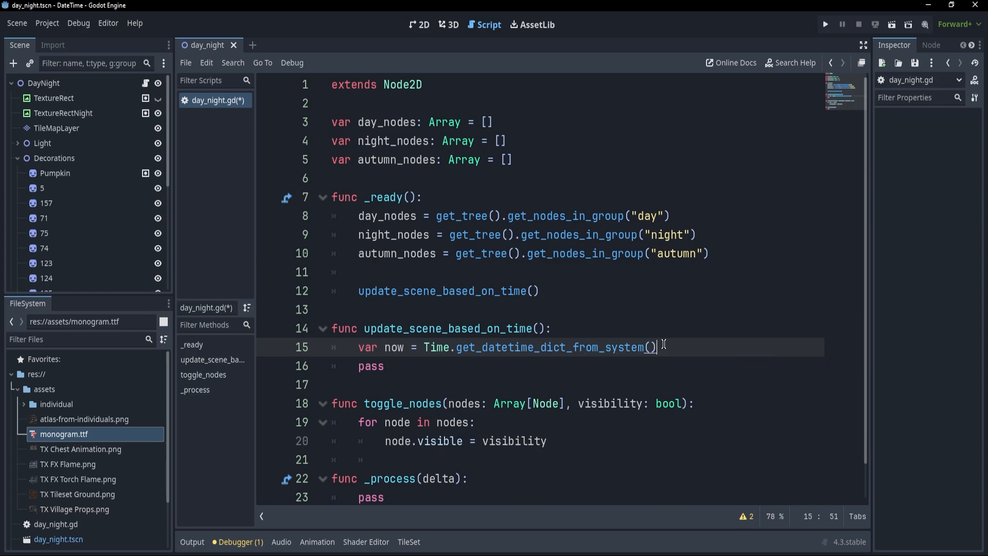
pyautogui.moveTo(659, 307)
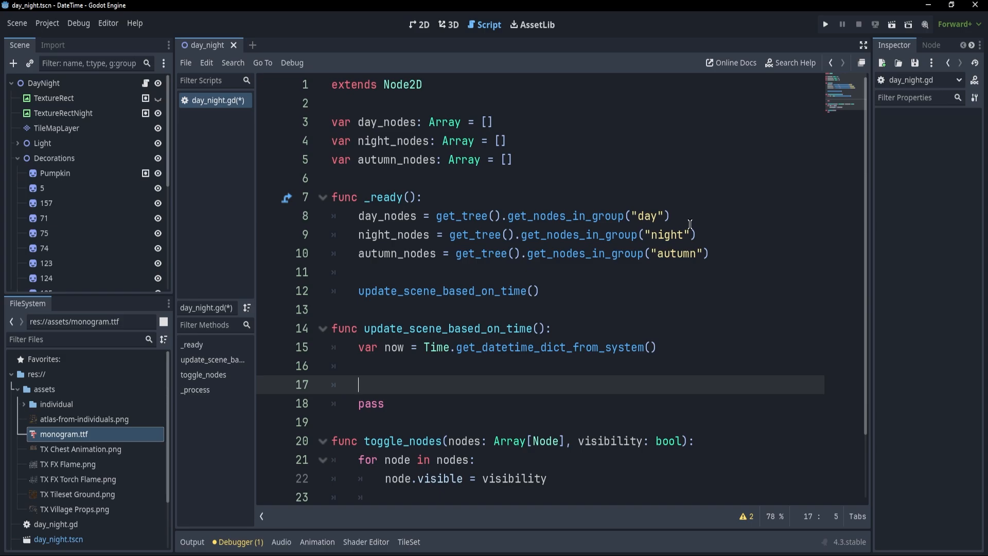
# - Define is_day as now.hour > 6 and now.hour < 21, and is_night as not is_day
pyautogui.write('var is_day =')
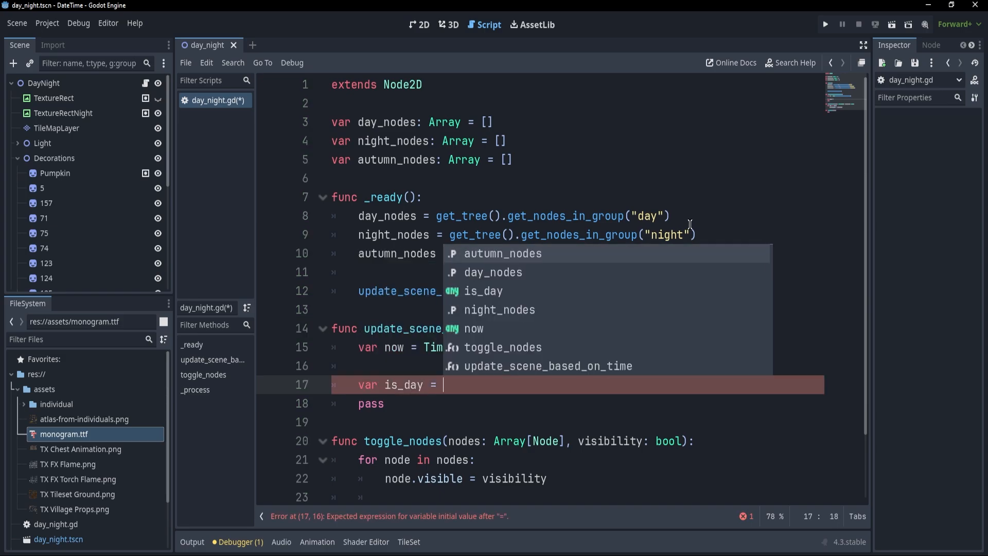
pyautogui.write('now.hour > 6')
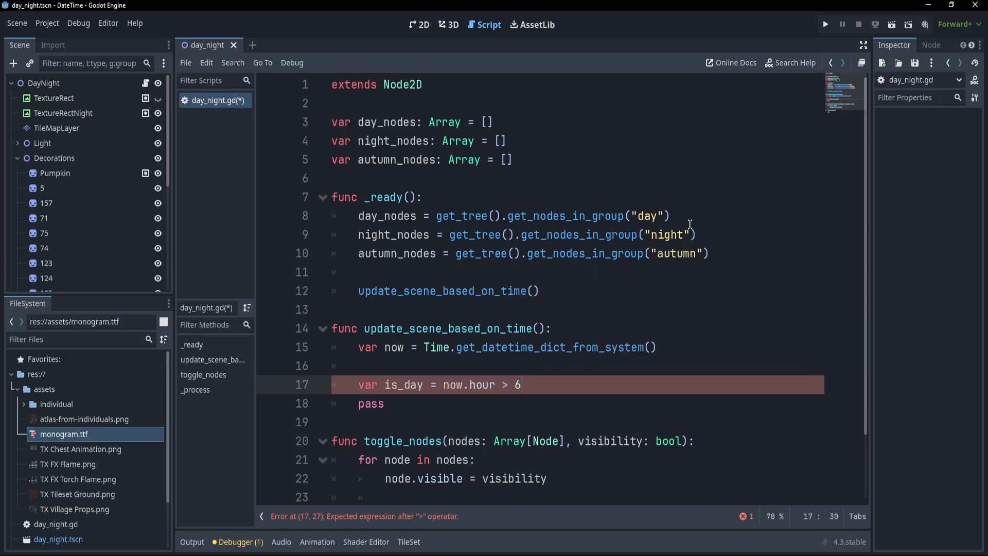
pyautogui.write('and now.h')
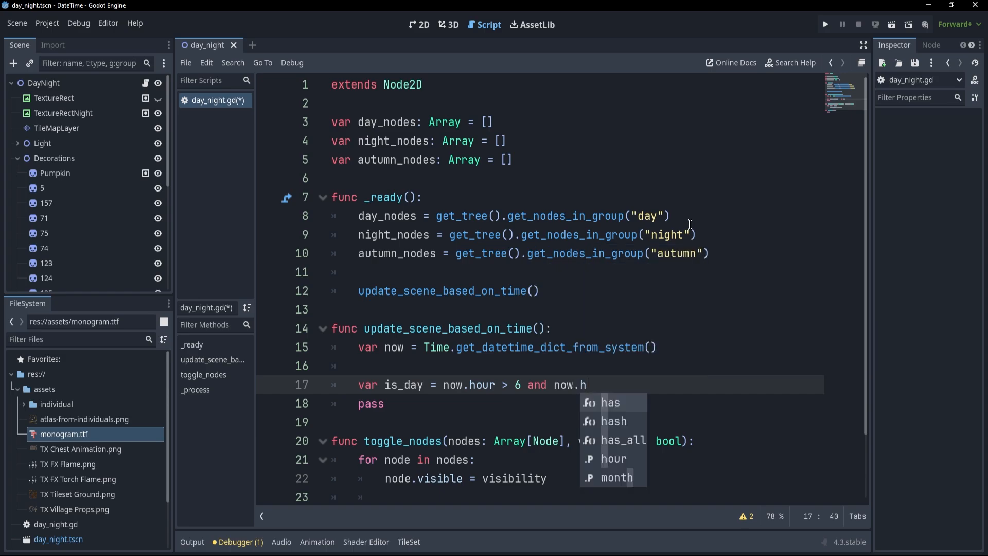
pyautogui.write('our <')
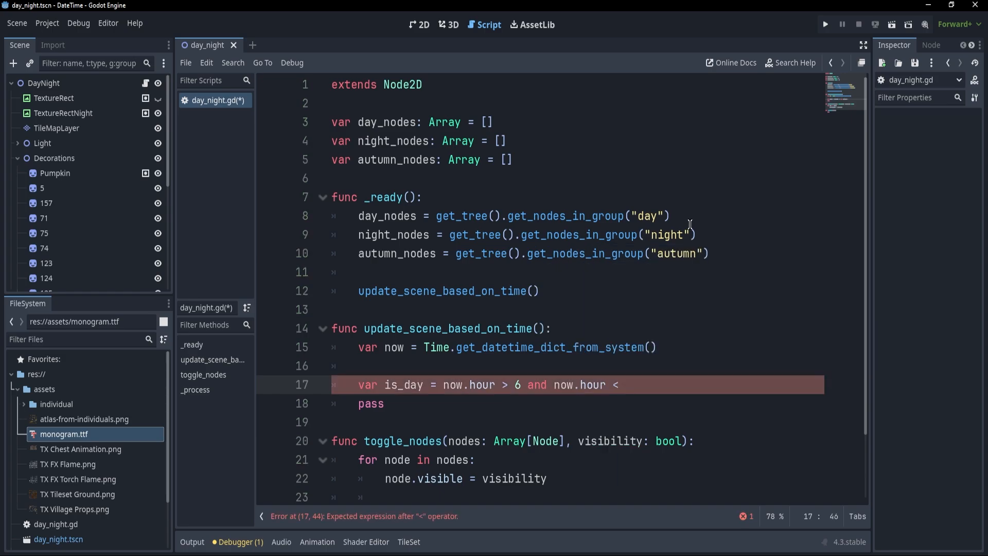
pyautogui.write('21')
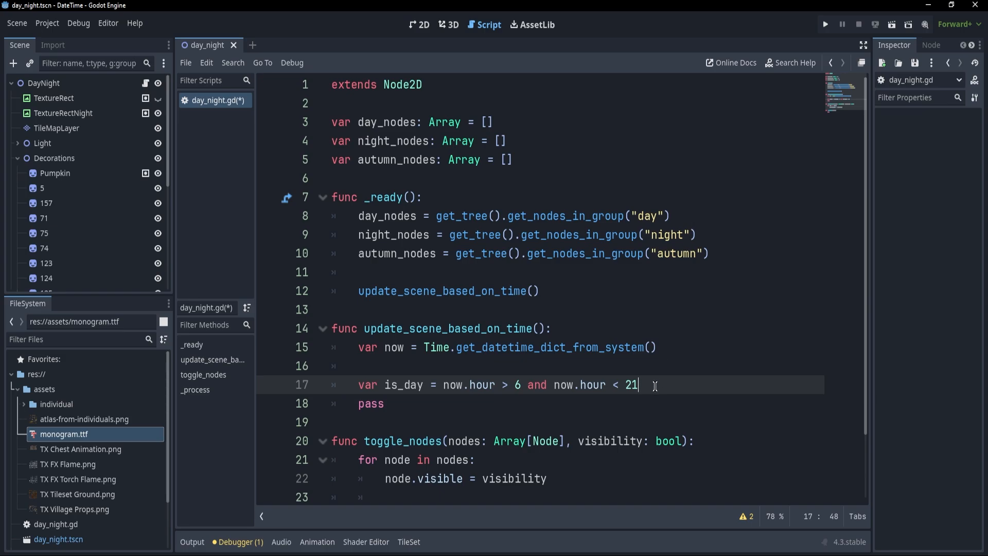
pyautogui.write('var is_night =')
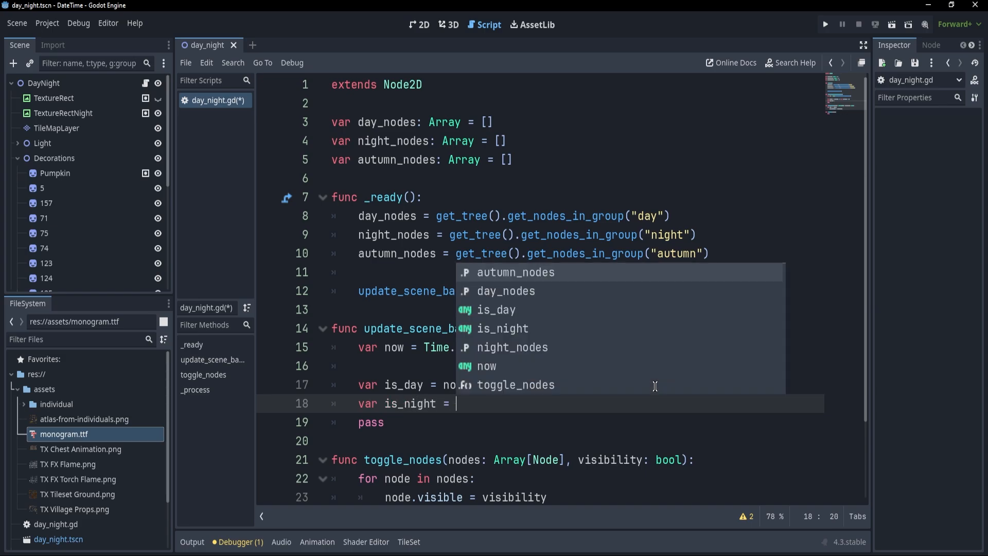
pyautogui.write('not is_day')
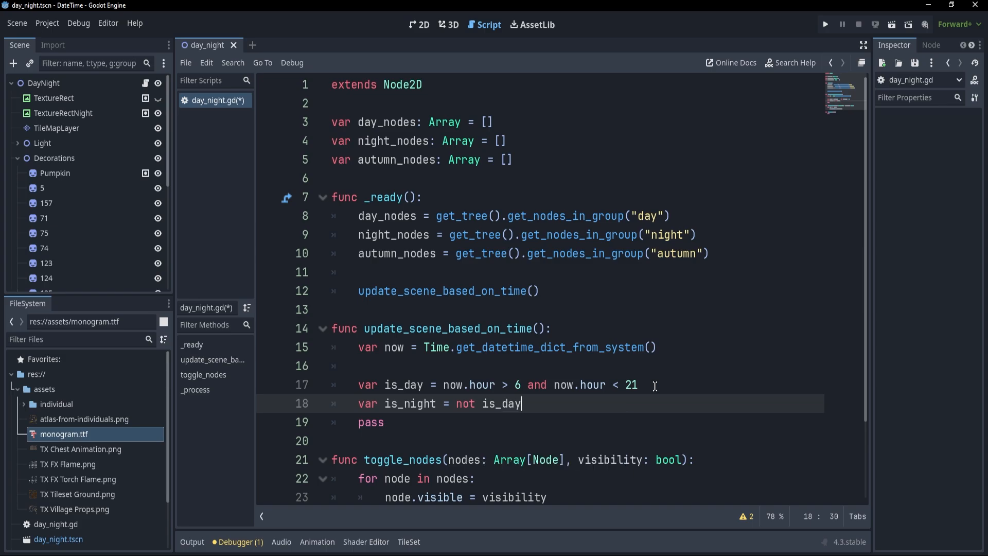
# - Define is_autumn as now.month between Time.Month.MONTH_SEPTEMBER and MONTH_NOVEMBER
pyautogui.write('var is')
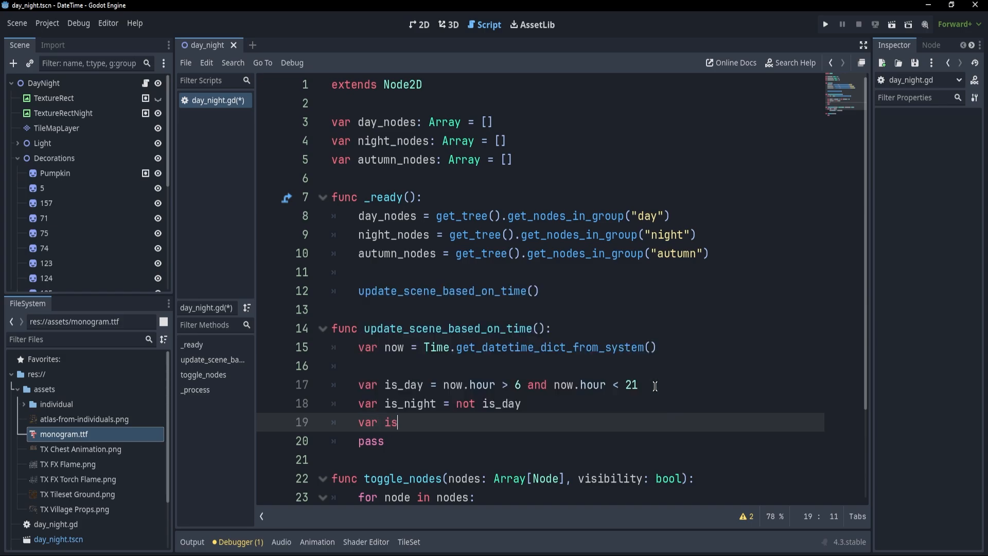
pyautogui.write('_autumn = now.')
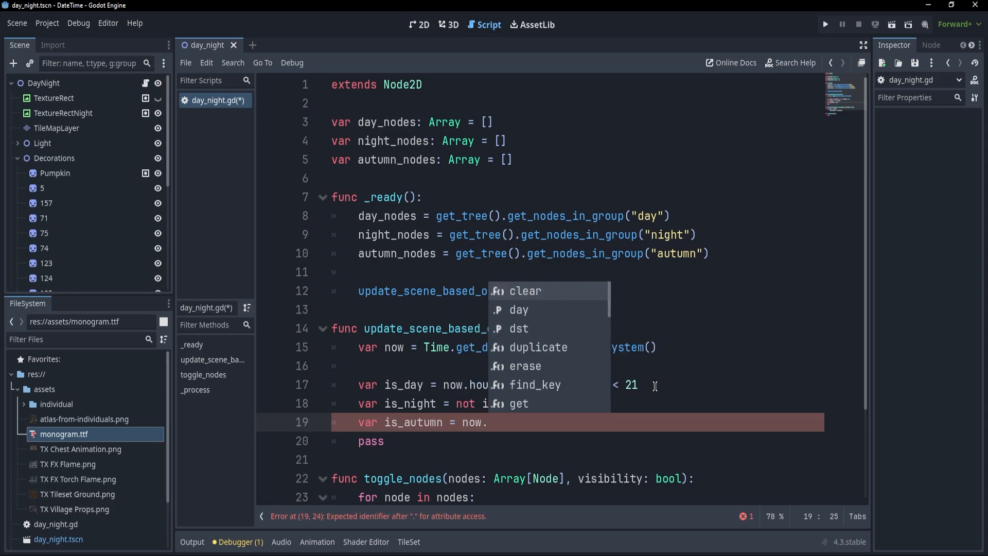
pyautogui.write('month >?')
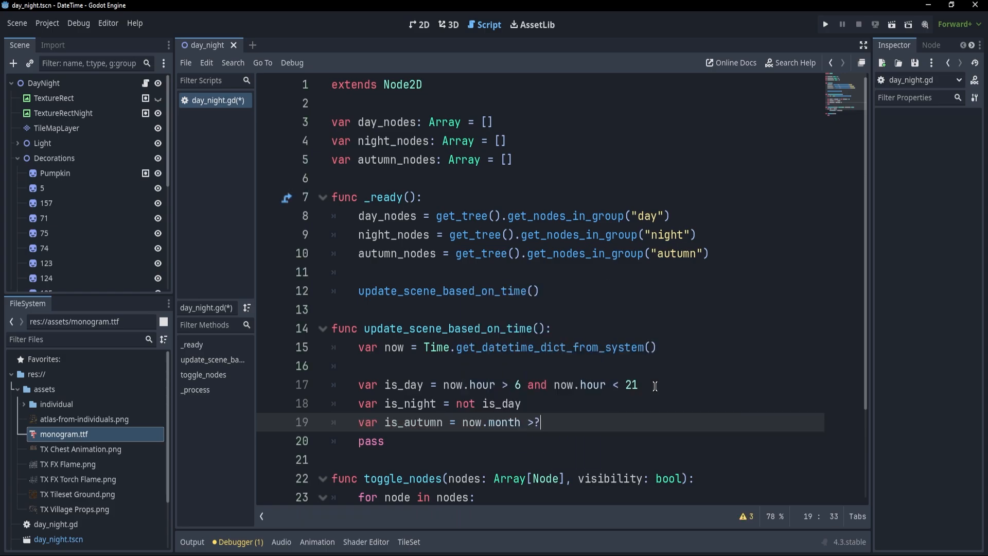
pyautogui.write('=')
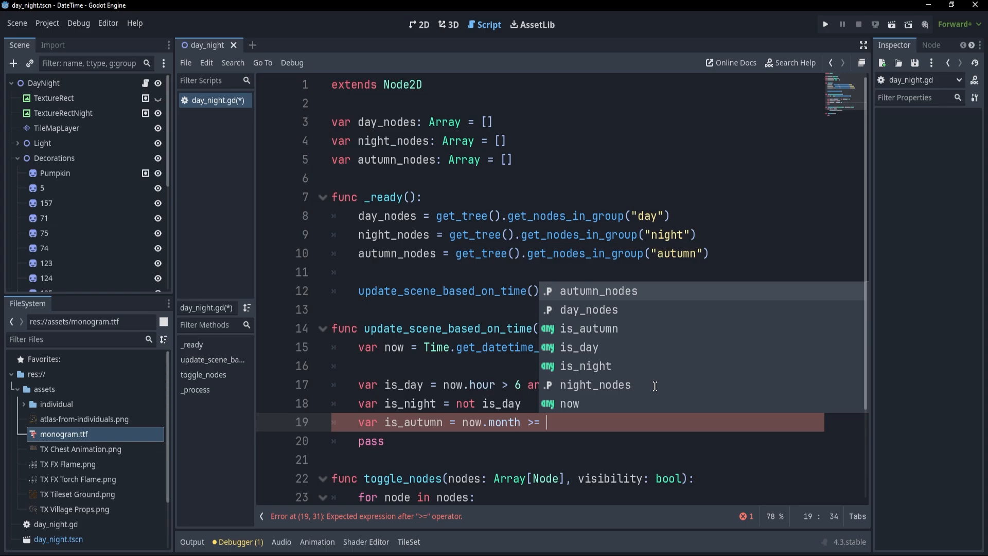
pyautogui.write('Time.Moth')
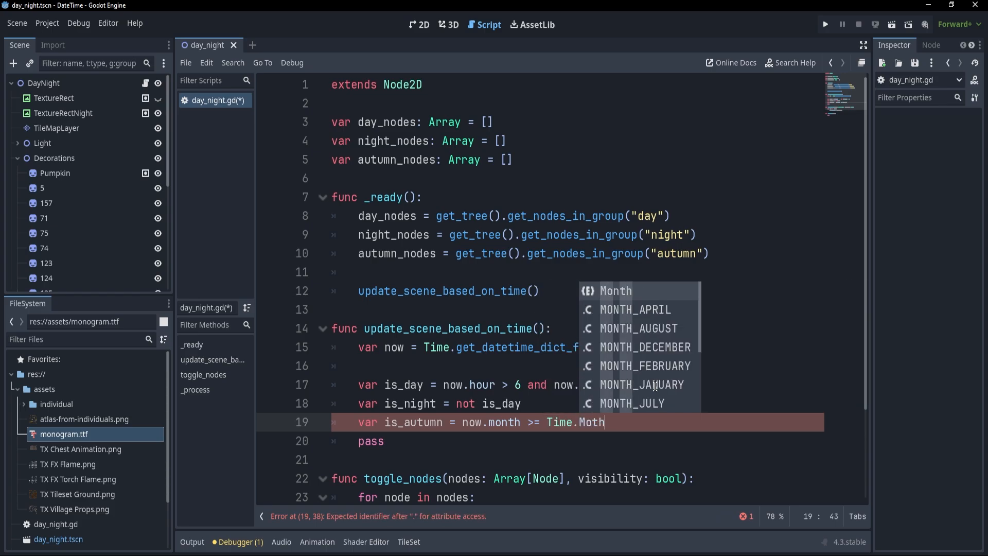
pyautogui.write('n.')
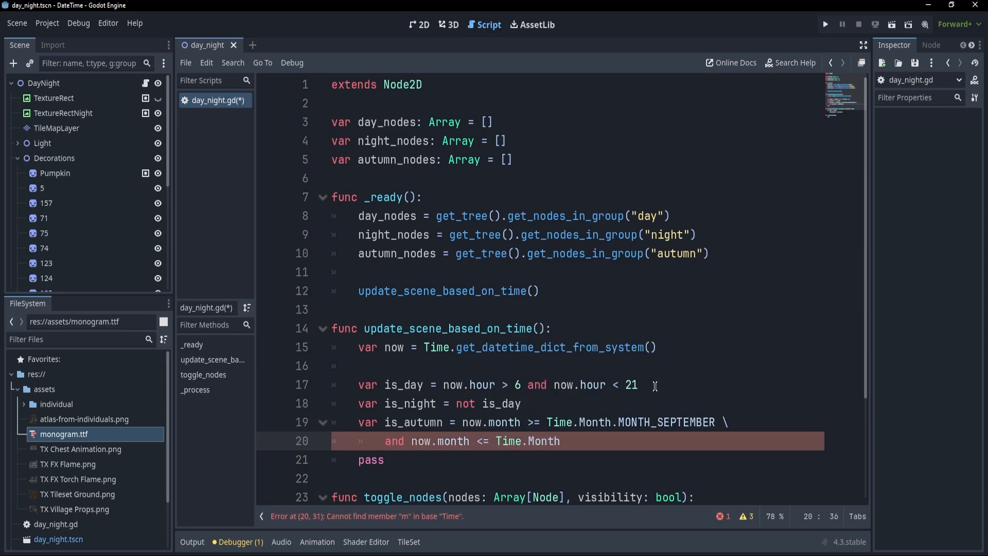
pyautogui.write('.MONTH_NOVEMBER')
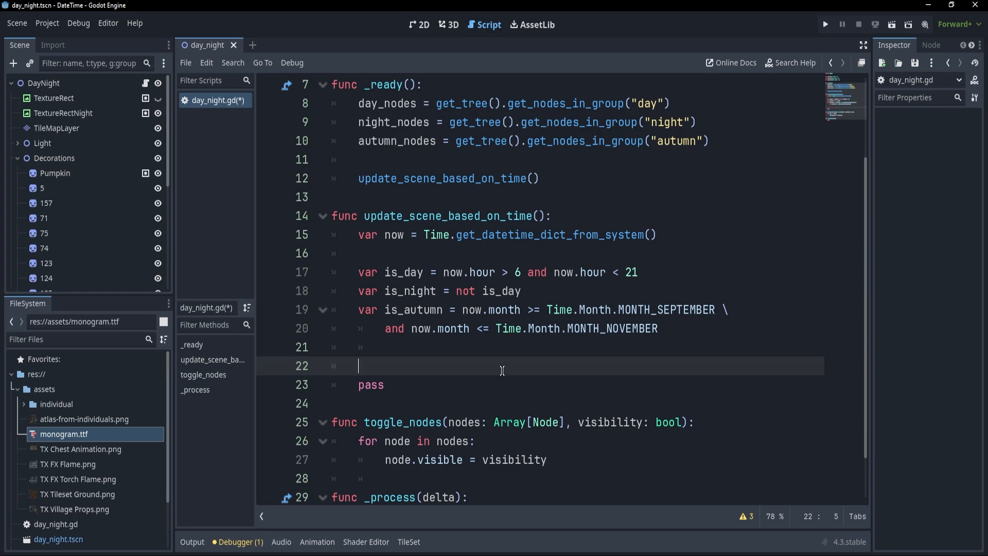
# - Write toggle_nodes calls for day_nodes with is_day, night_nodes with is_night and autumn_nodes with is_autumn
pyautogui.write('toggle_nodes()')
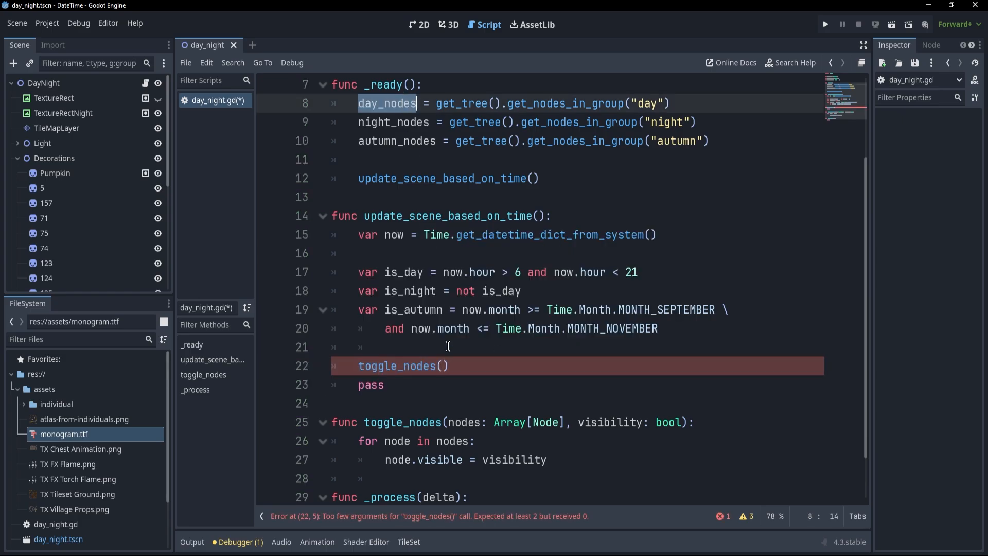
pyautogui.write('day_nodes,')
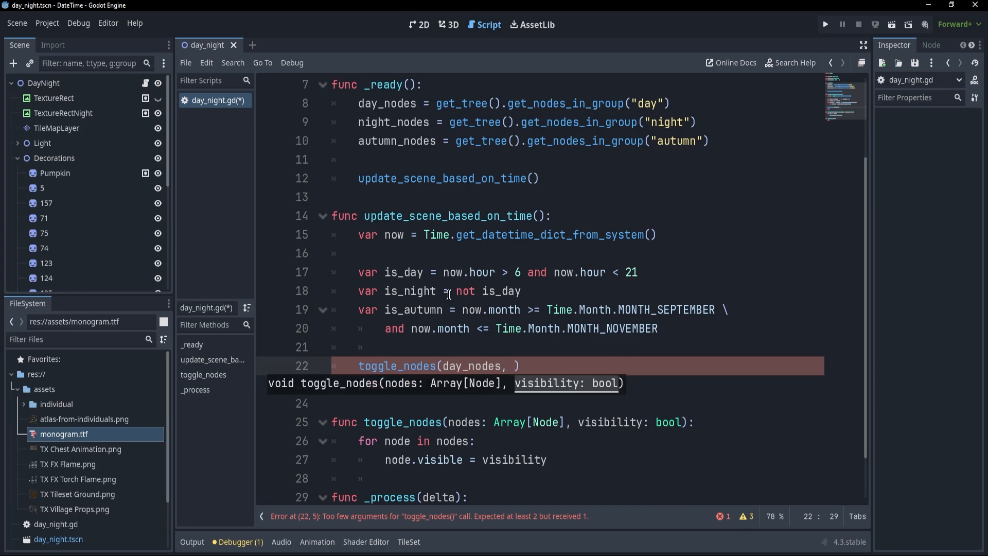
pyautogui.write('is_day')
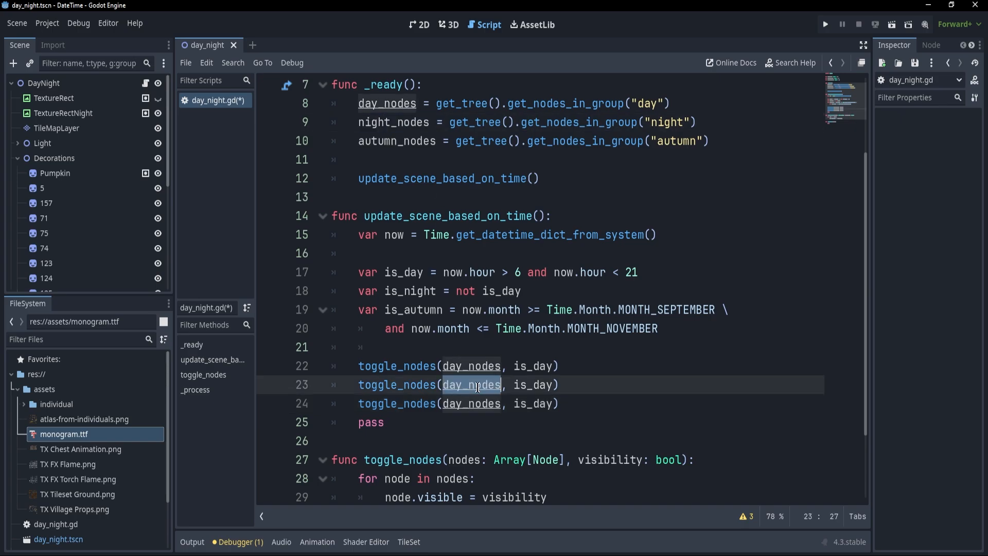
pyautogui.write('night_nodes, i')
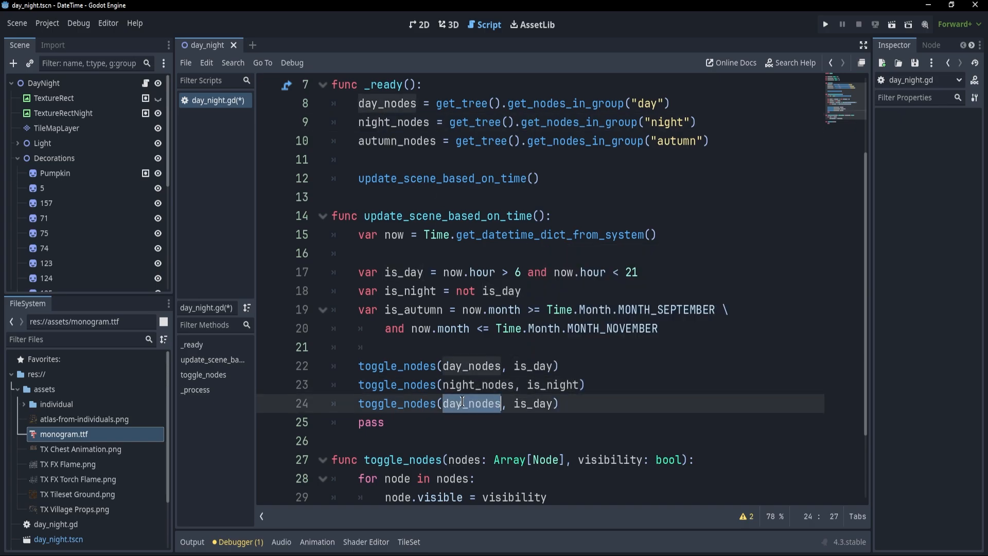
pyautogui.write('autumn_nodes')
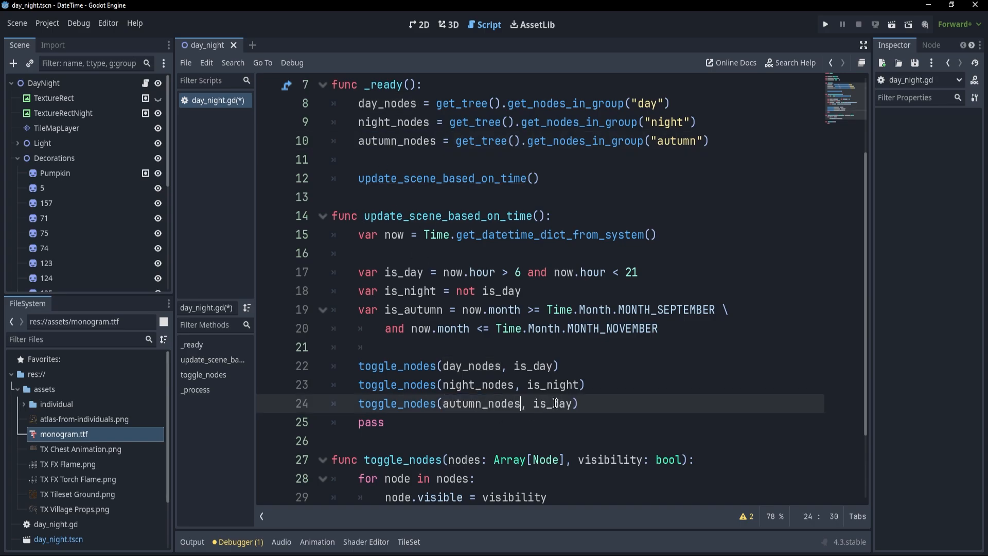
pyautogui.doubleClick(553, 403)
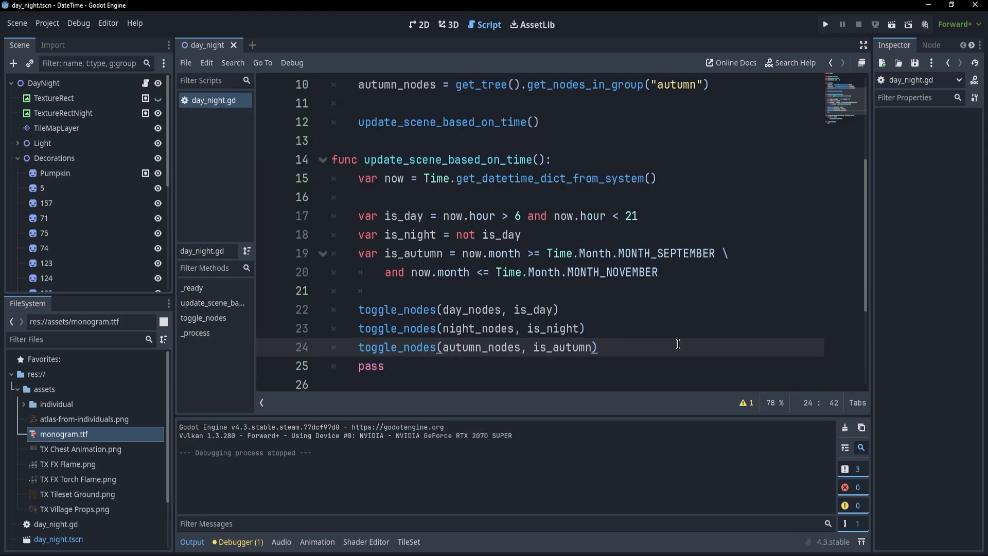
pyautogui.moveTo(767, 362)
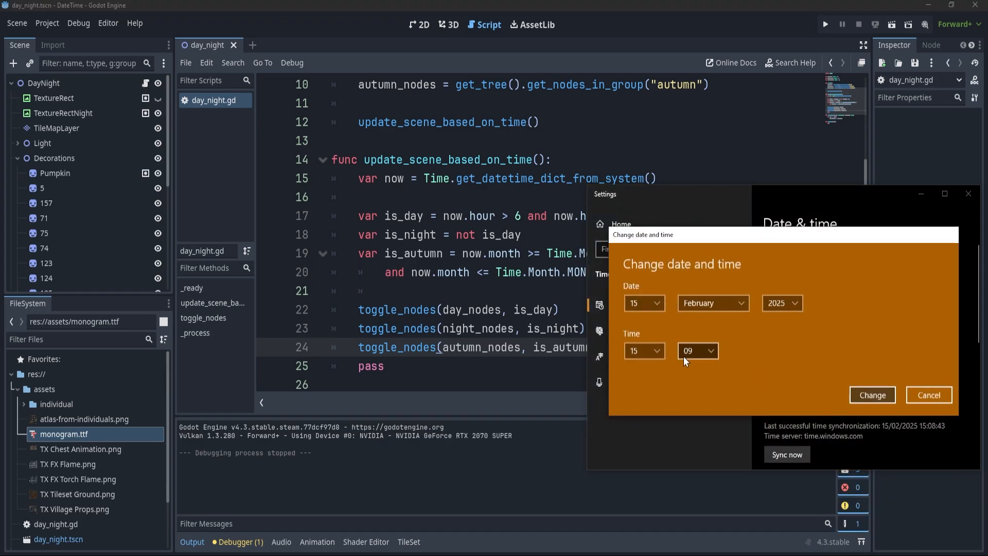
# - Set the hour to 23 in Change date and time and apply it
pyautogui.click(642, 350)
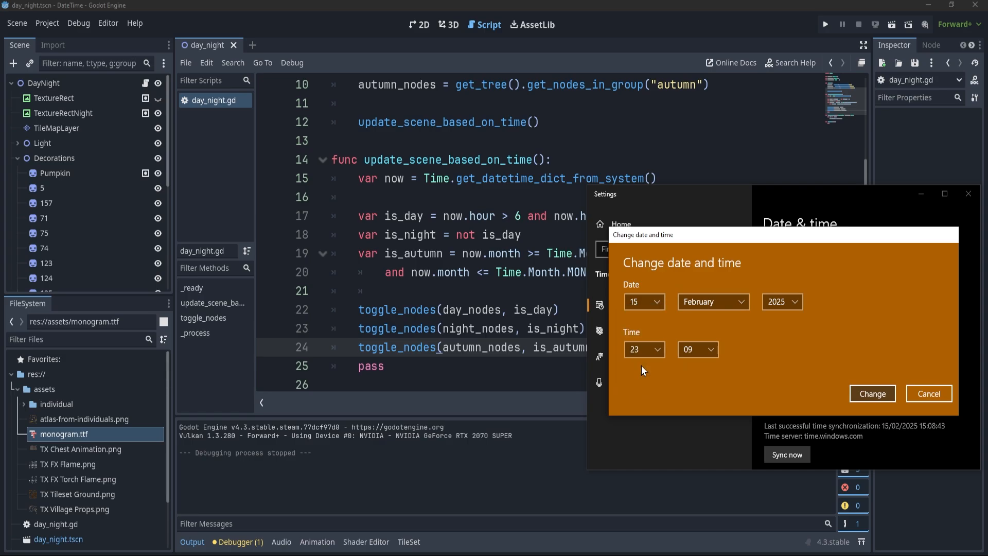
pyautogui.click(927, 393)
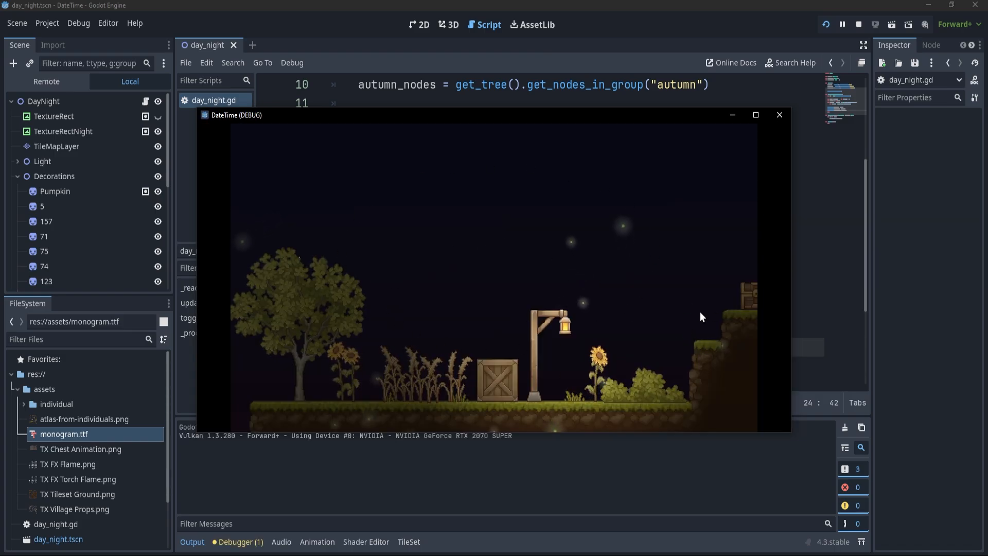
# - Close the night-time test run and choose October as the system month
pyautogui.click(858, 25)
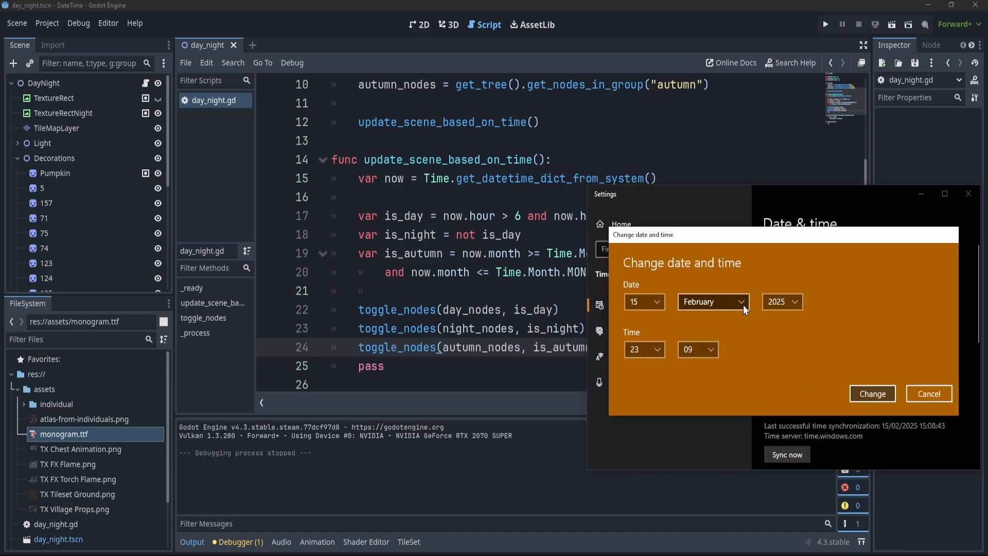
pyautogui.click(711, 302)
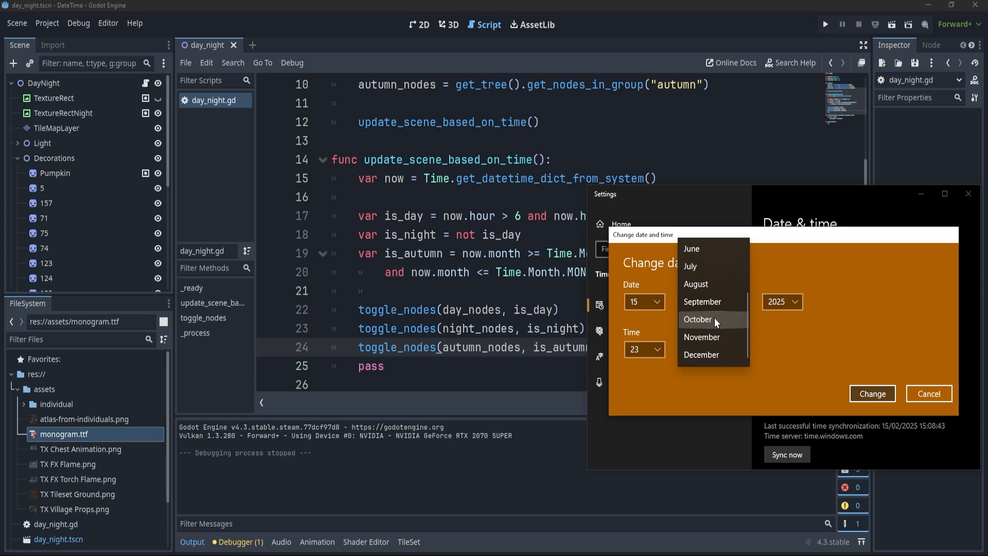
pyautogui.click(928, 394)
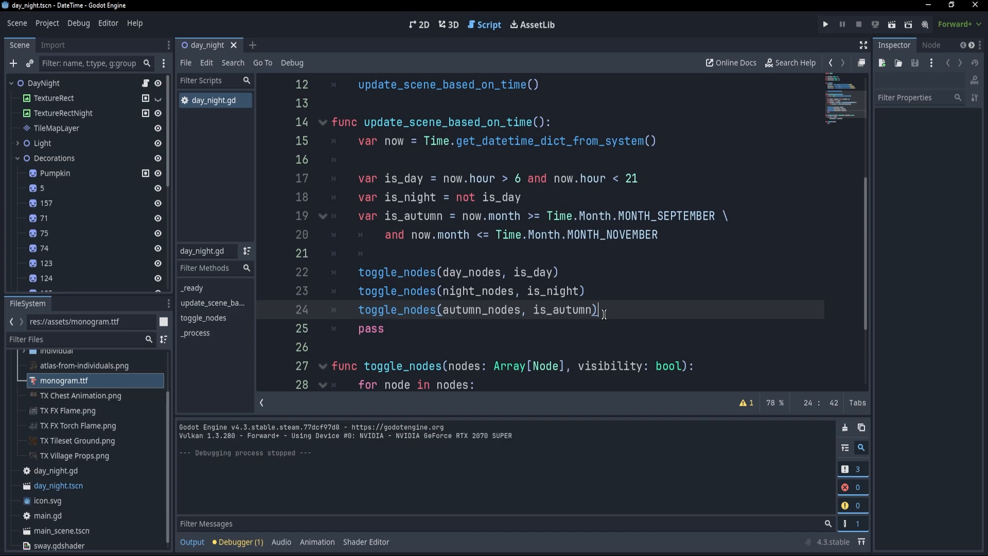
# - Start var now_string = Time.get_datetime_string_from_datetime_dict via autocomplete after the toggle calls
pyautogui.click(825, 23)
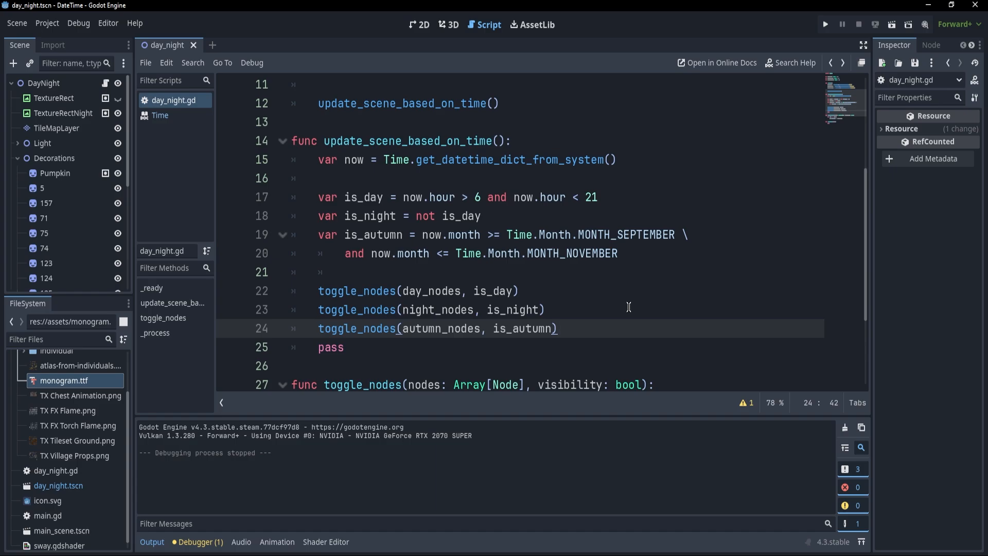
pyautogui.write('var now_st')
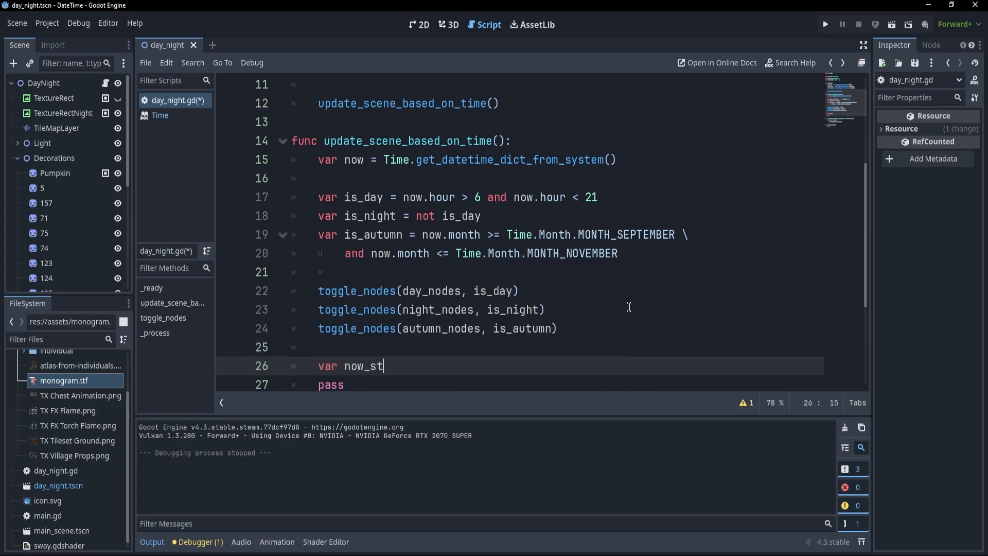
pyautogui.write('ring =')
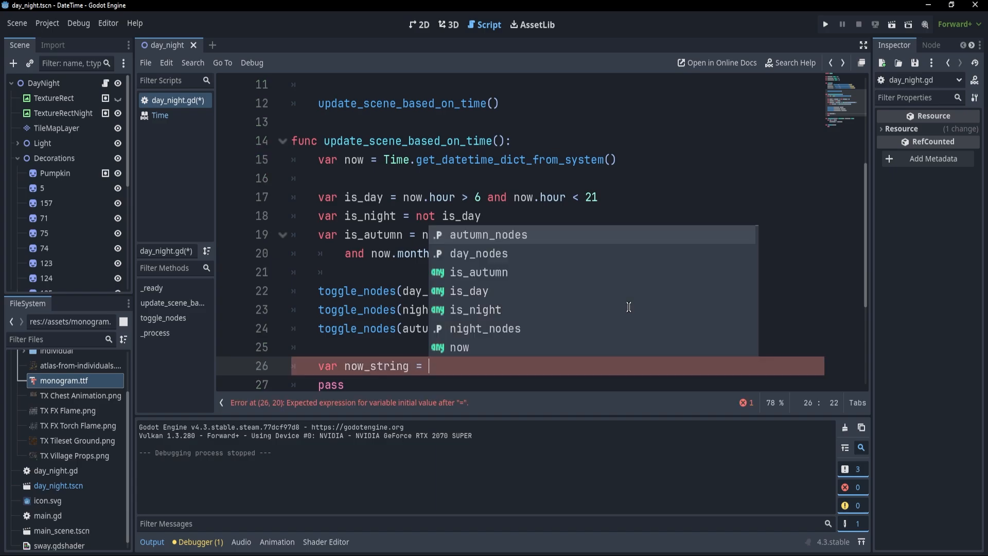
pyautogui.write('Ti')
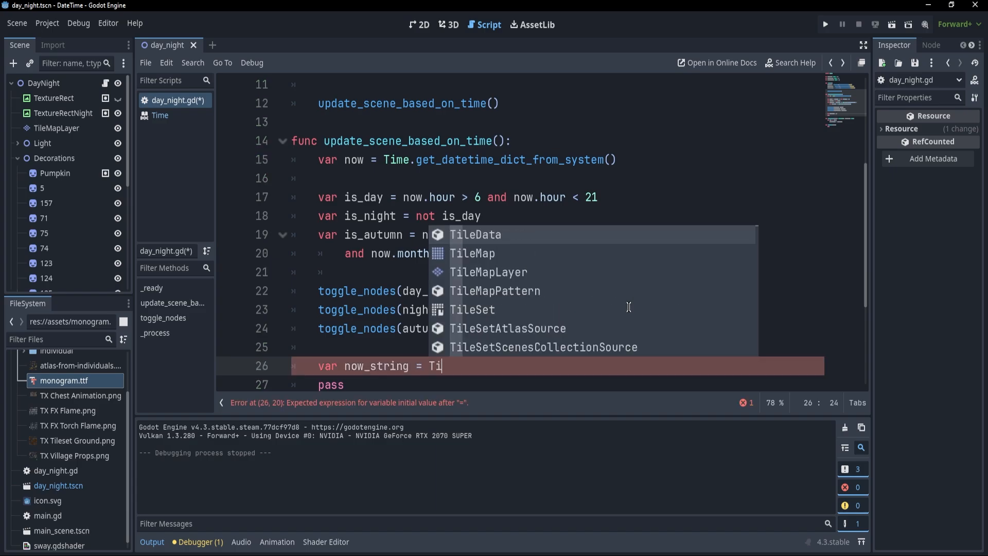
pyautogui.write('me.')
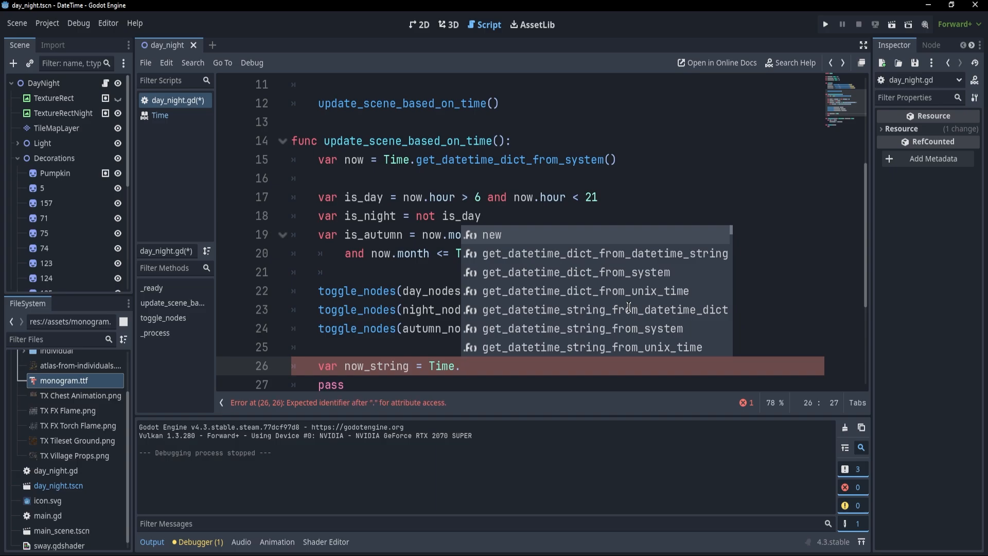
pyautogui.moveTo(484, 152)
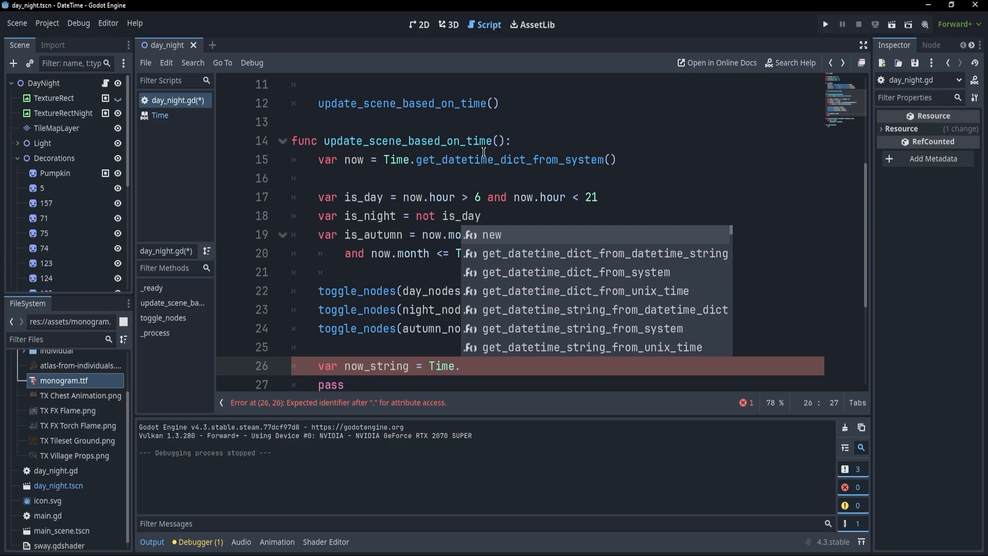
pyautogui.moveTo(537, 151)
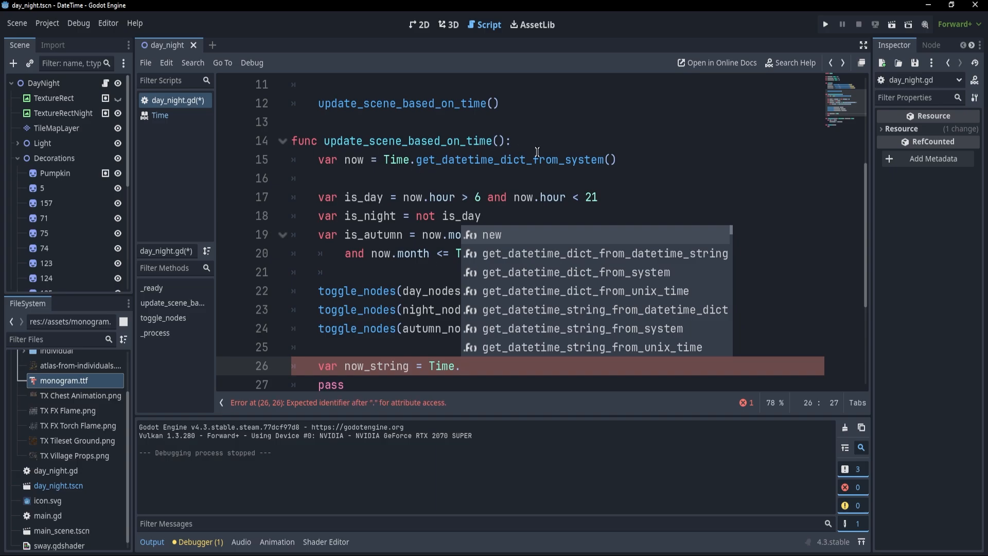
pyautogui.write('get_d')
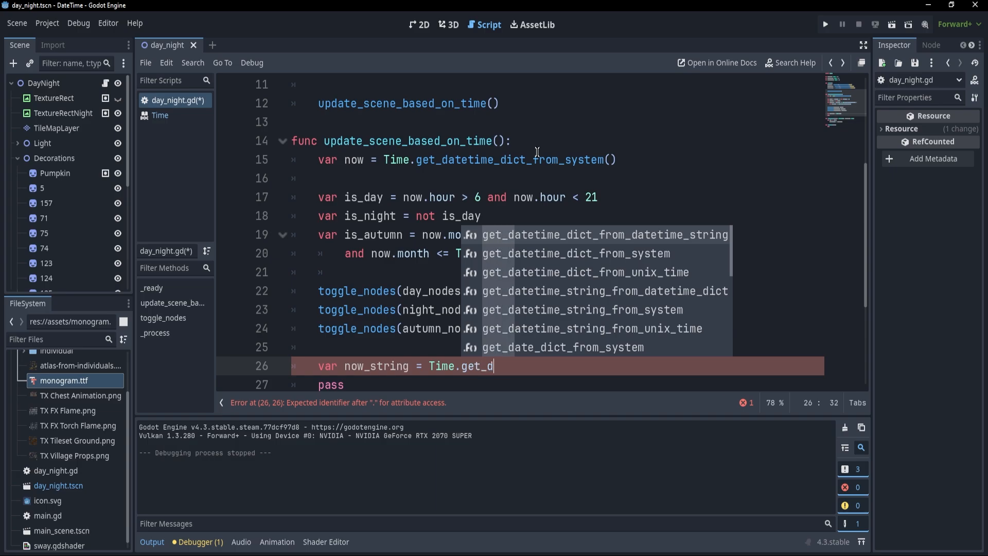
pyautogui.write('atetime_string_')
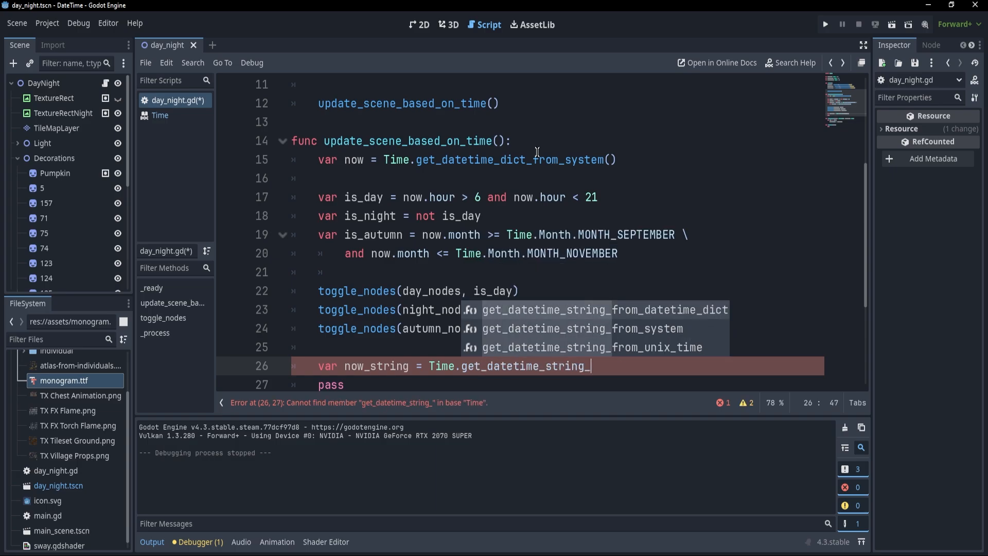
pyautogui.click(605, 310)
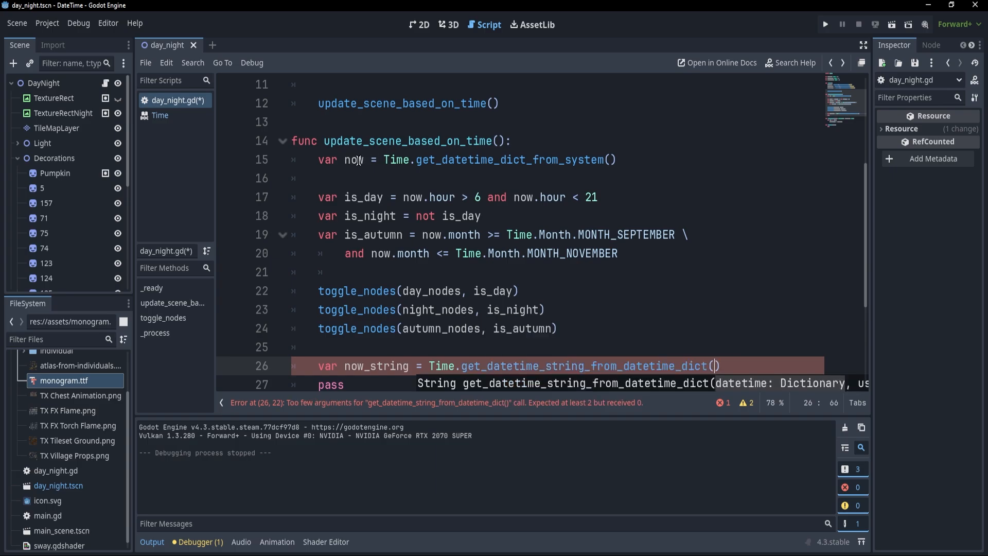
# - Pass (now, false), add print(now_string) and run the scene to test the output
pyautogui.write('n')
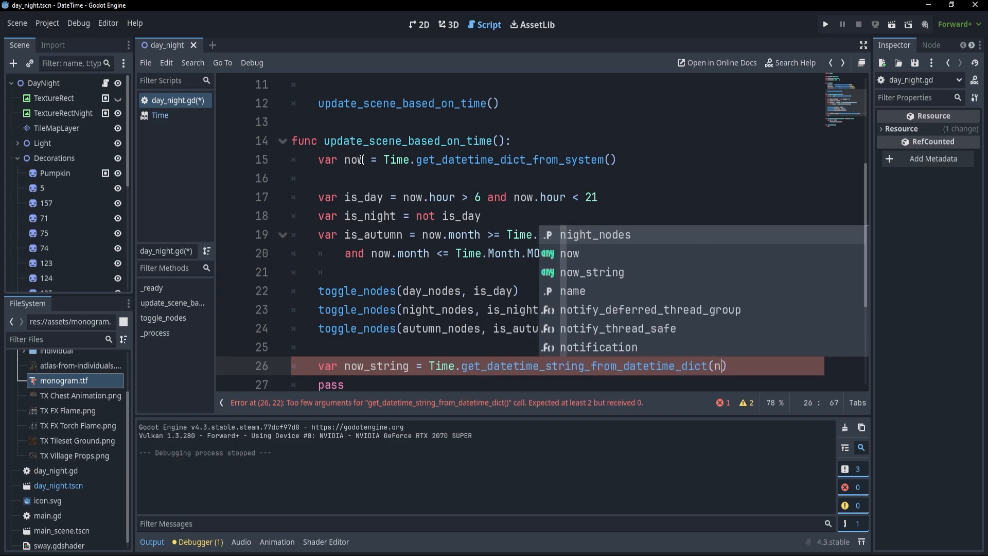
pyautogui.write('now,')
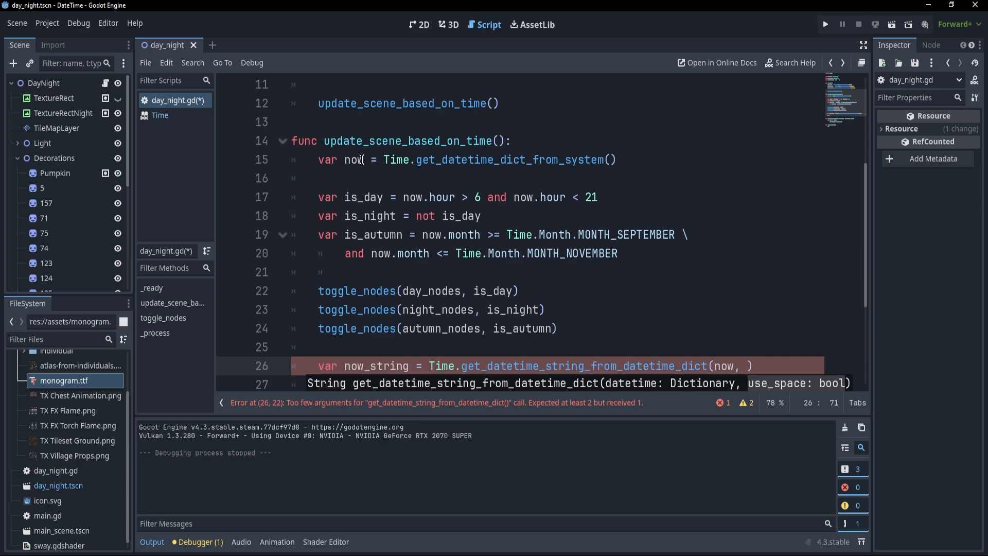
pyautogui.write('false')
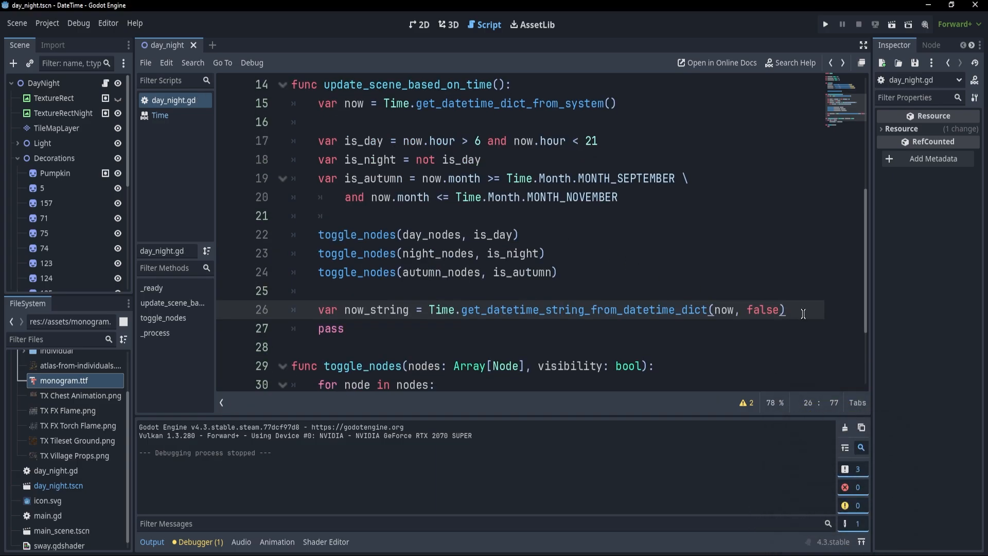
pyautogui.write('print(now_string')
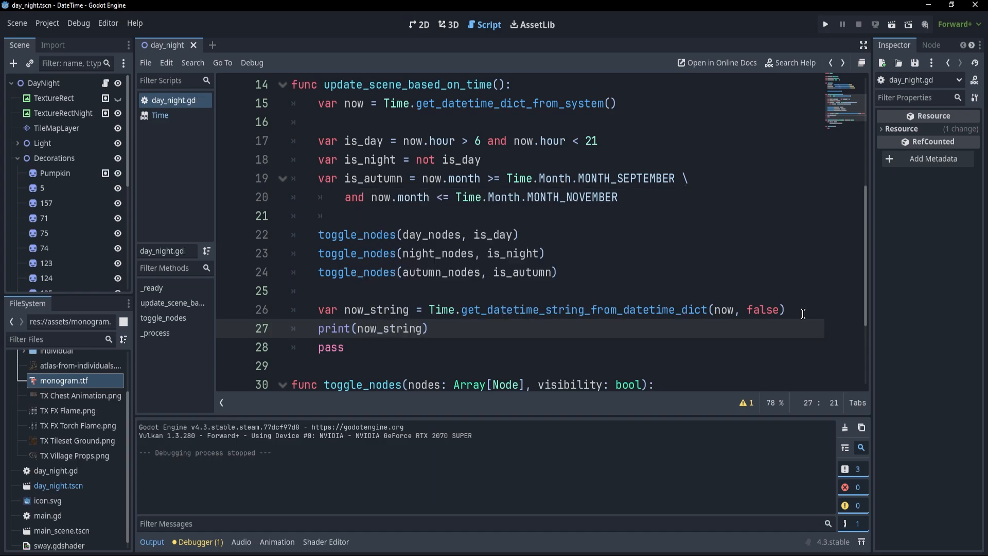
pyautogui.click(824, 23)
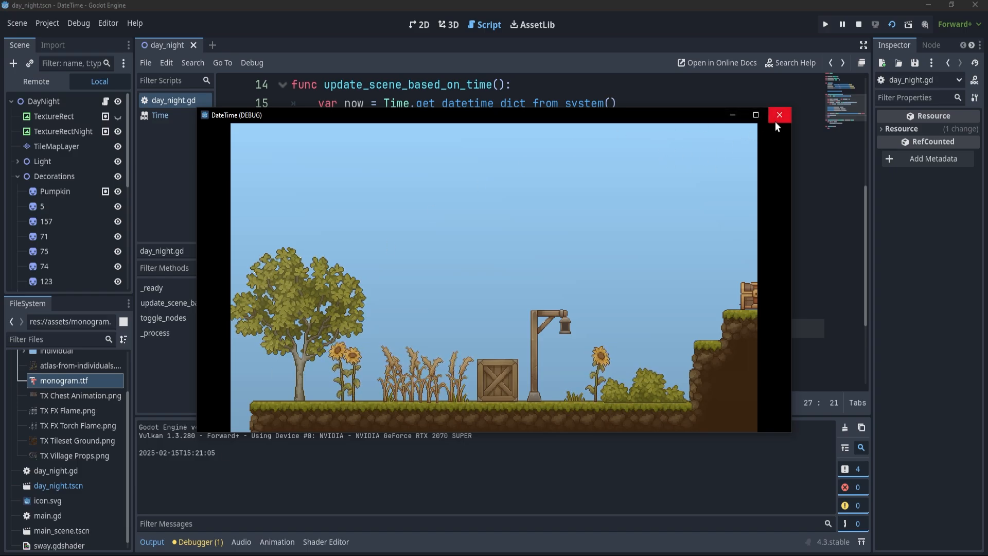
# - Close the running game window after reading the printed date string
pyautogui.click(780, 114)
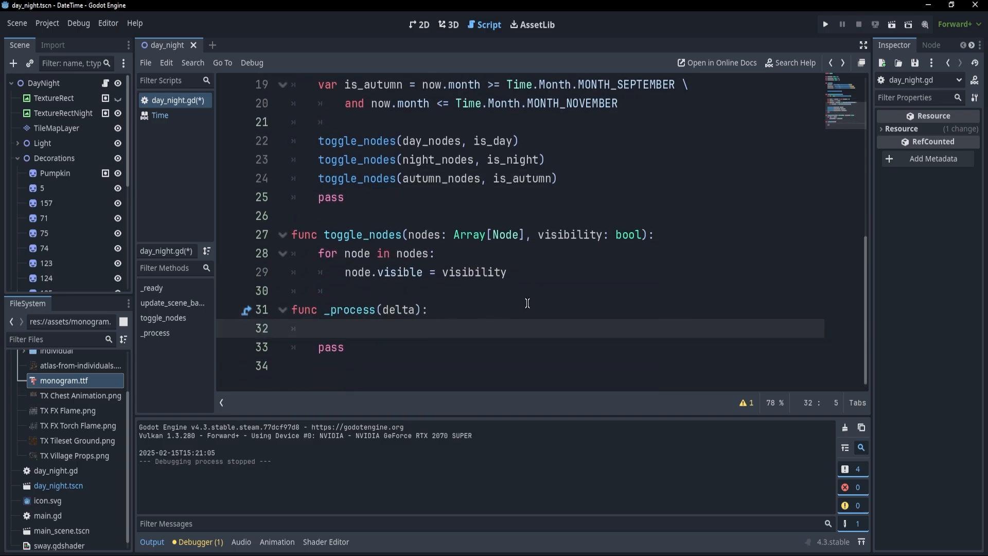
pyautogui.moveTo(111, 190)
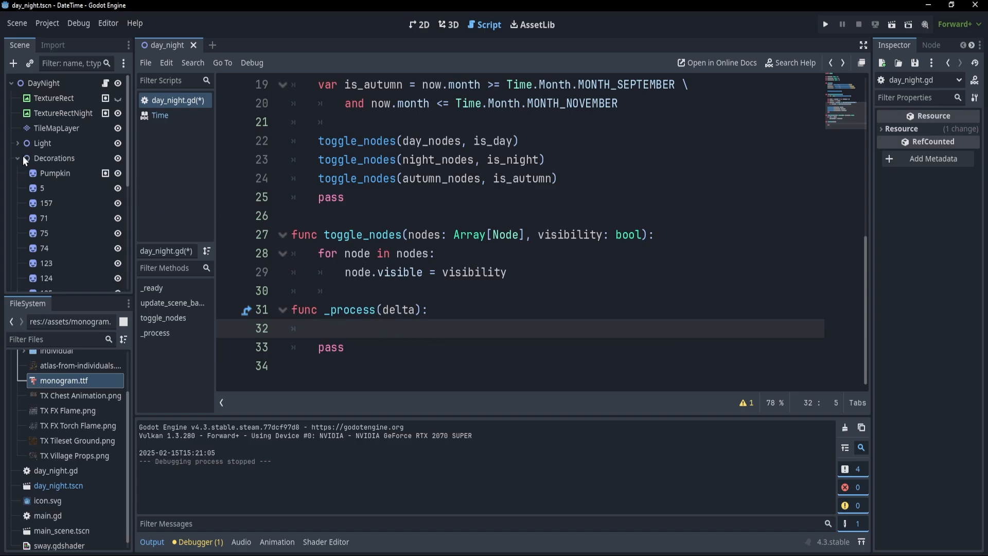
# - Add a CanvasLayer child to DayNight with a Control node under it
pyautogui.rightClick(44, 82)
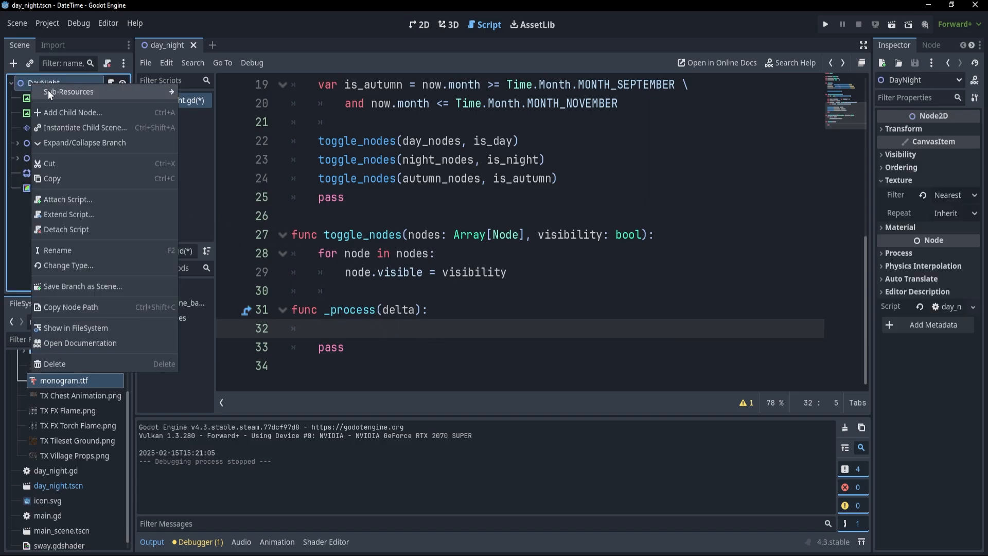
pyautogui.click(72, 112)
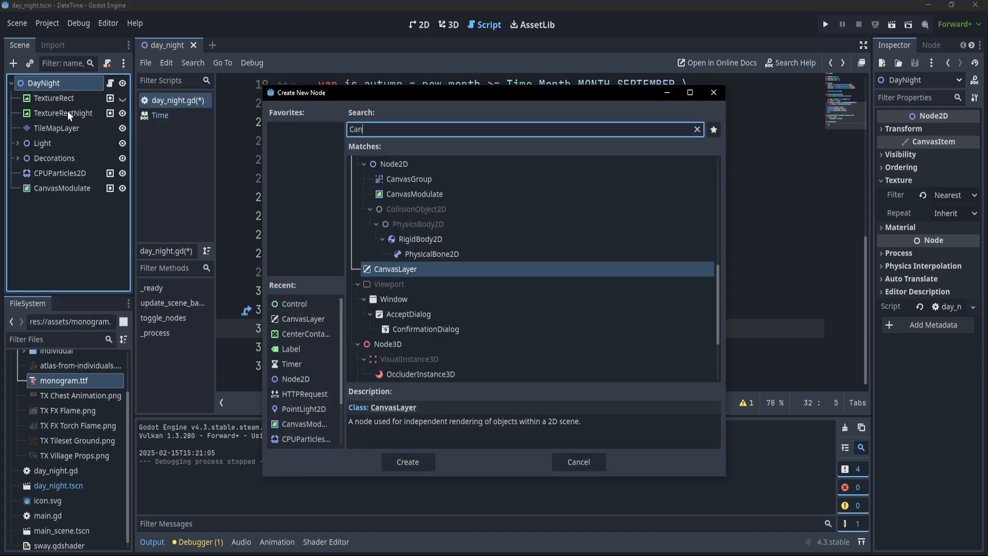
pyautogui.click(407, 462)
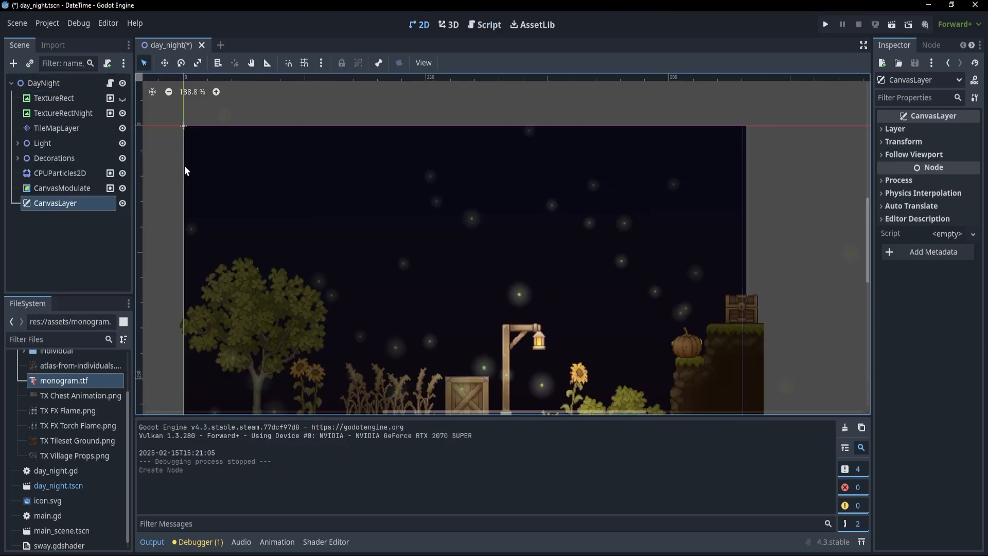
pyautogui.write('Can')
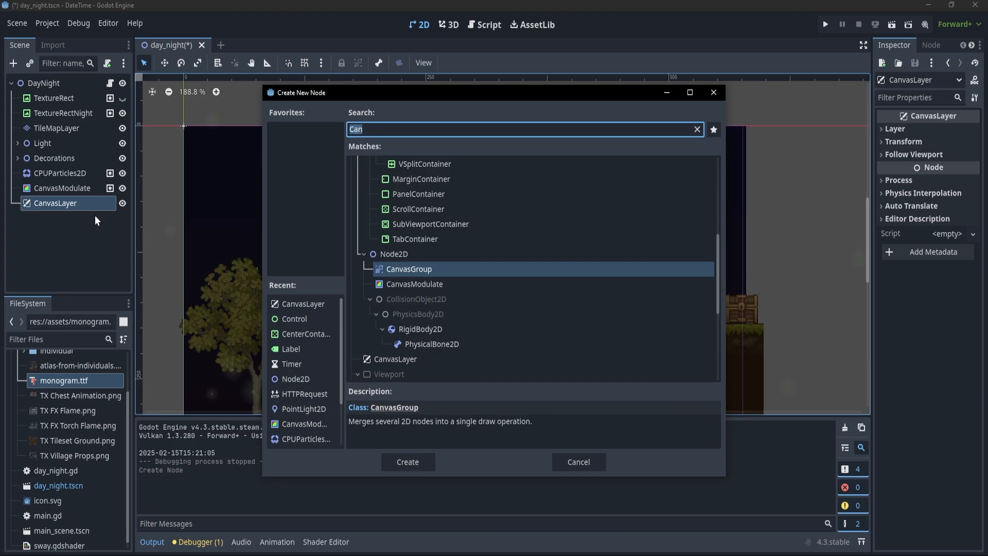
pyautogui.click(407, 461)
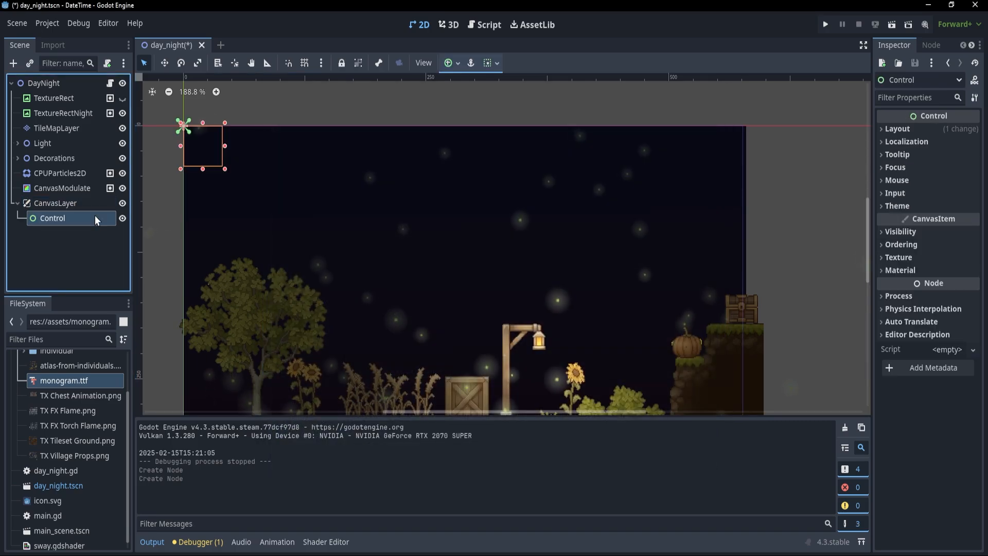
# - Set Control's anchor preset to Full Rect and the Label's anchor preset to Center
pyautogui.click(447, 63)
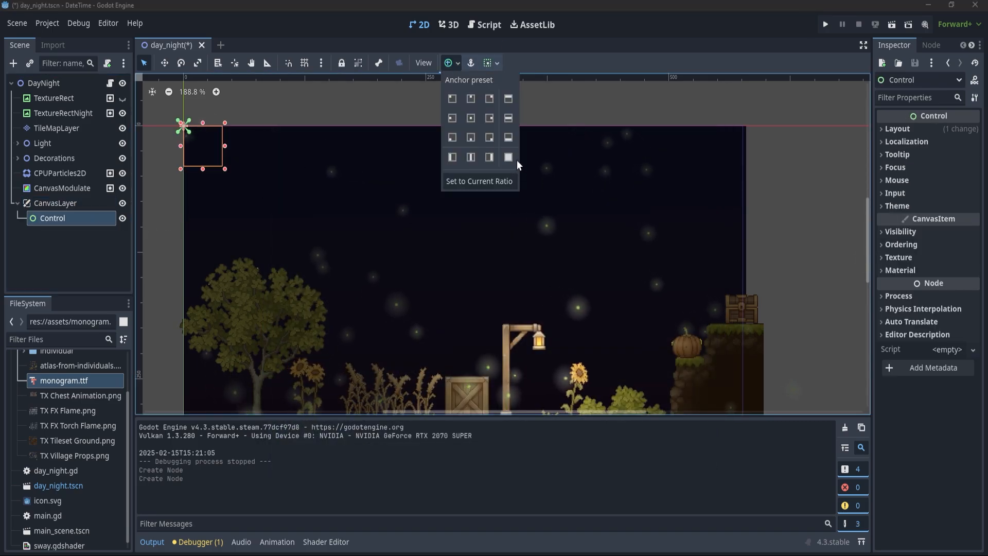
pyautogui.click(507, 156)
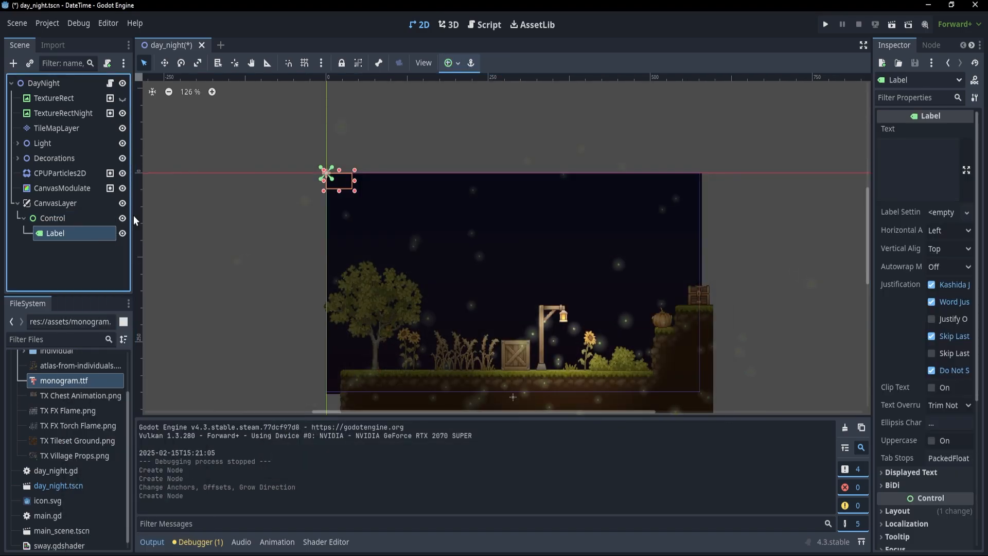
pyautogui.click(448, 62)
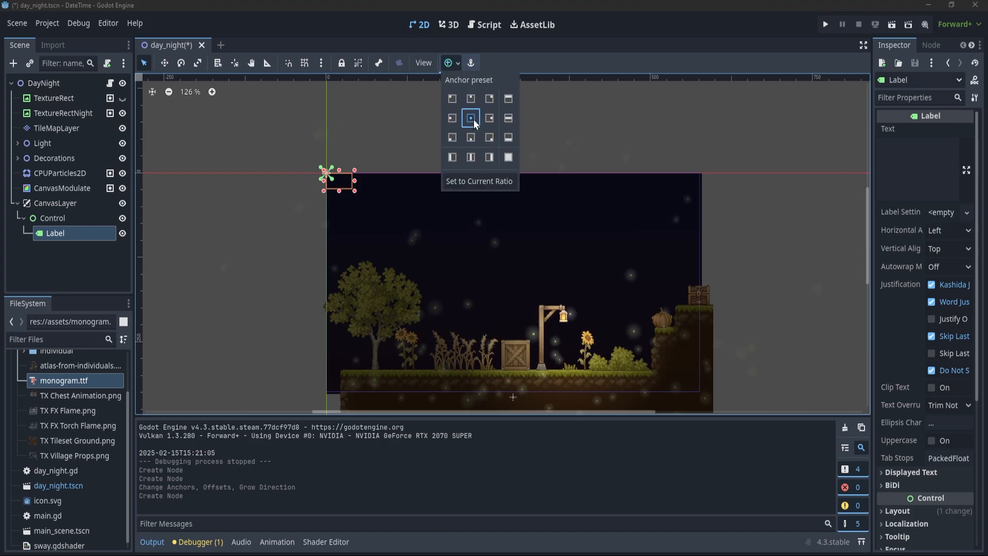
pyautogui.click(470, 117)
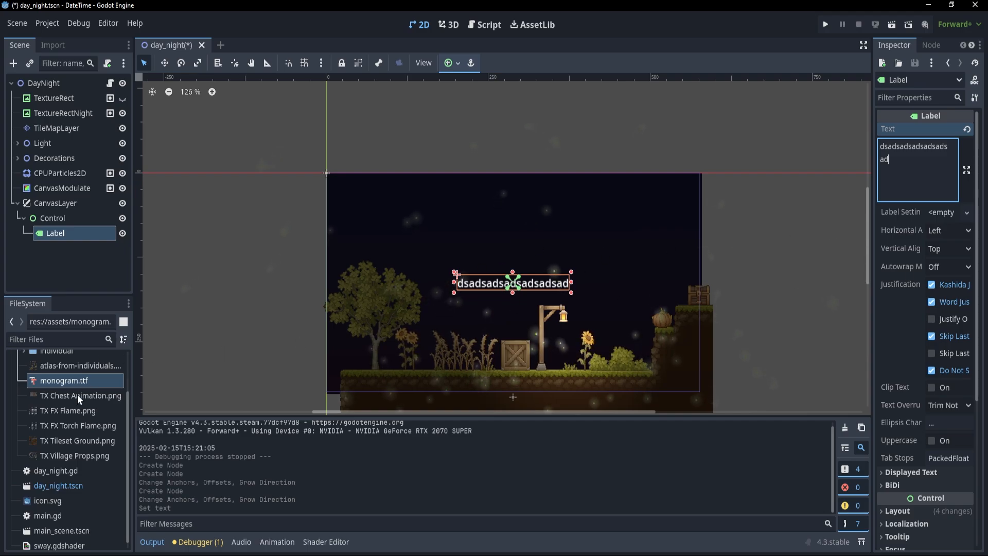
# - Expand the Label's Theme Overrides for the monogram font, drag the label to the top, and return to day_night.gd
pyautogui.scroll(-3)
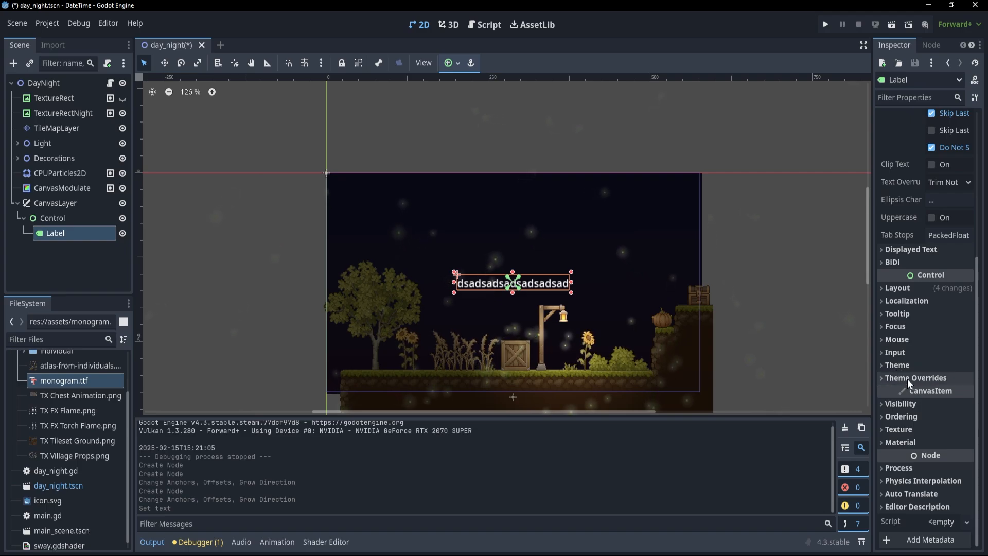
pyautogui.click(916, 378)
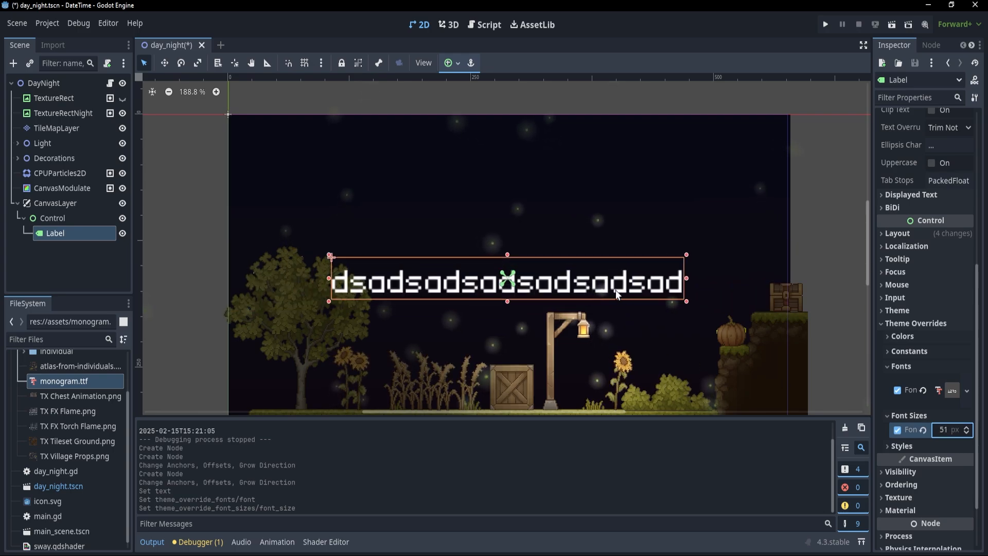
pyautogui.moveTo(580, 222)
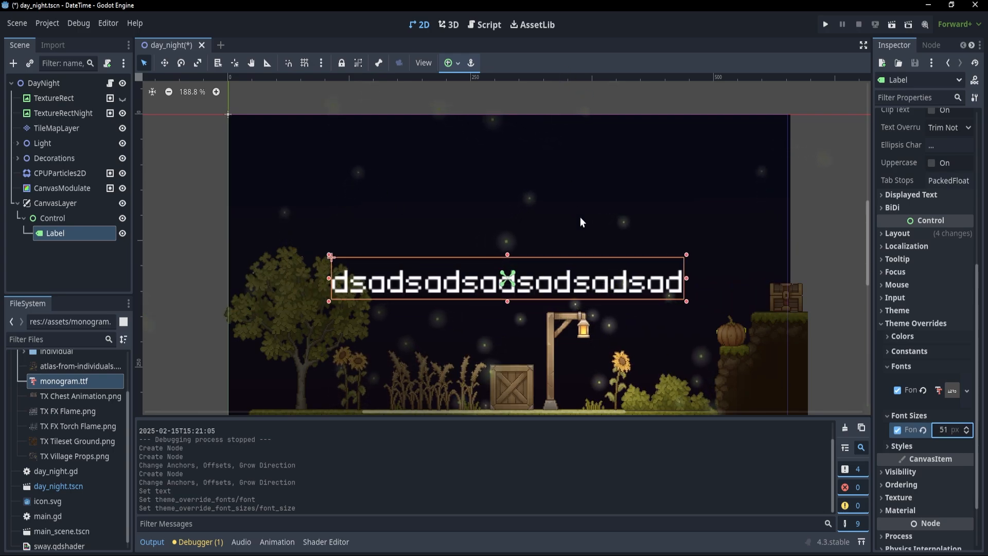
pyautogui.moveTo(508, 277); pyautogui.dragTo(507, 159)
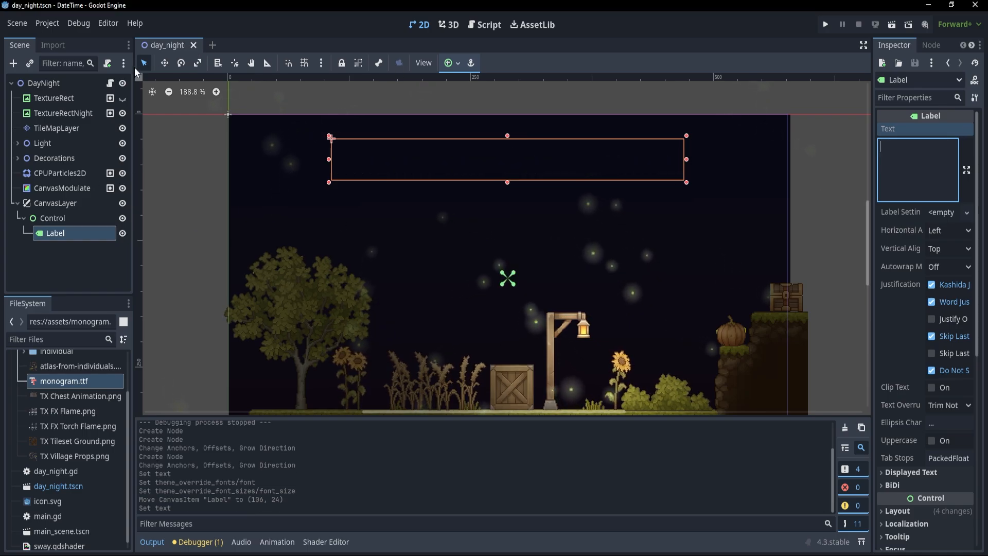
pyautogui.click(489, 25)
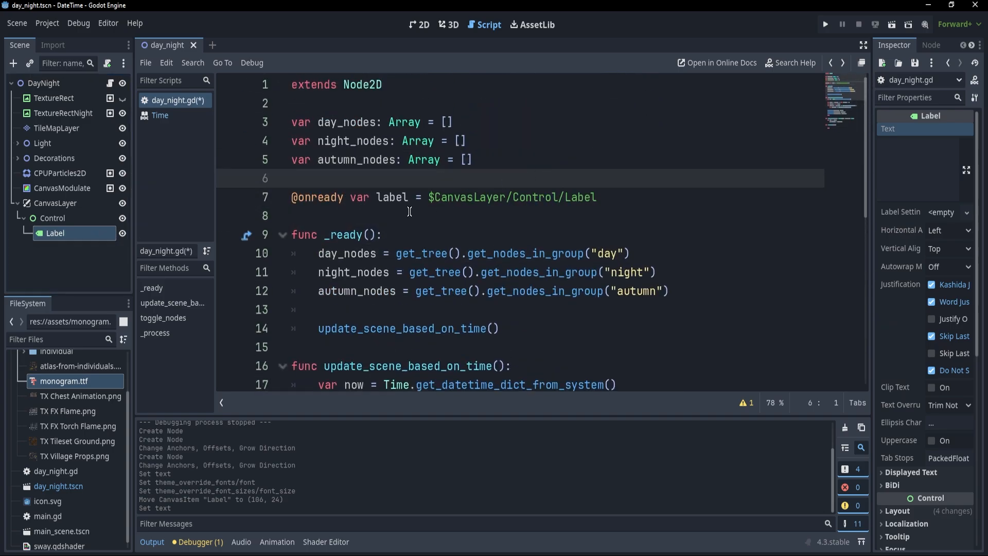
# - Add var now_string = Time.get_datetime_string_from_system(false, true) in _process
pyautogui.scroll(-3)
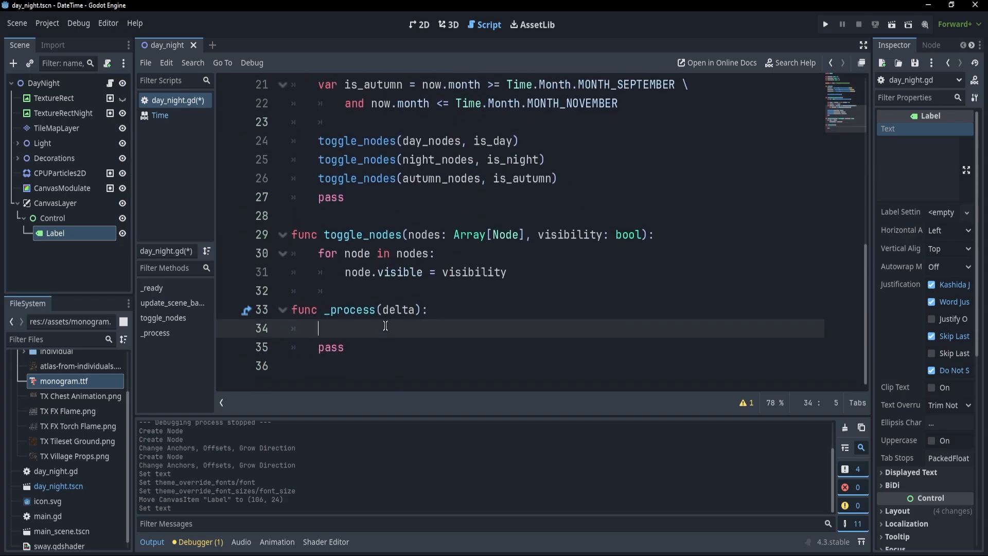
pyautogui.write('var')
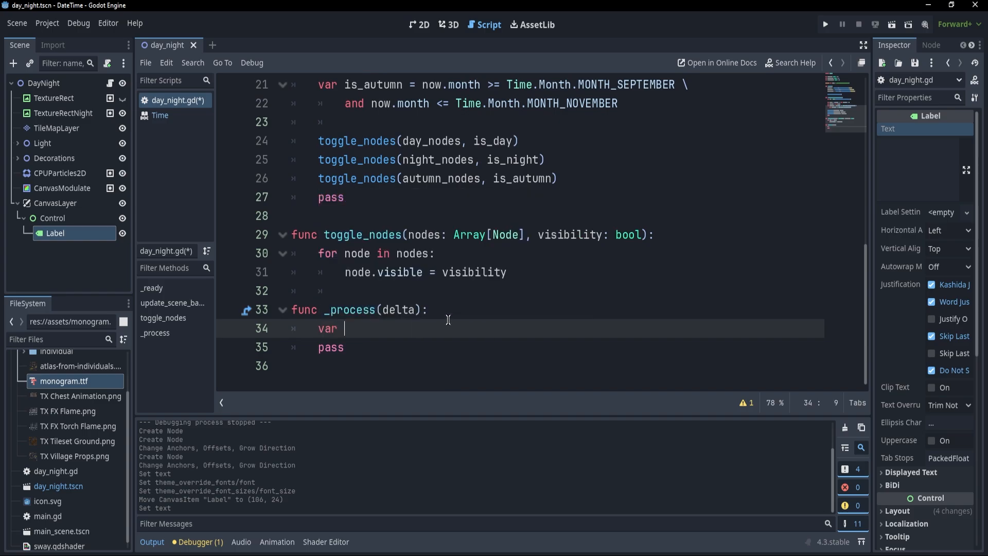
pyautogui.write('now_string')
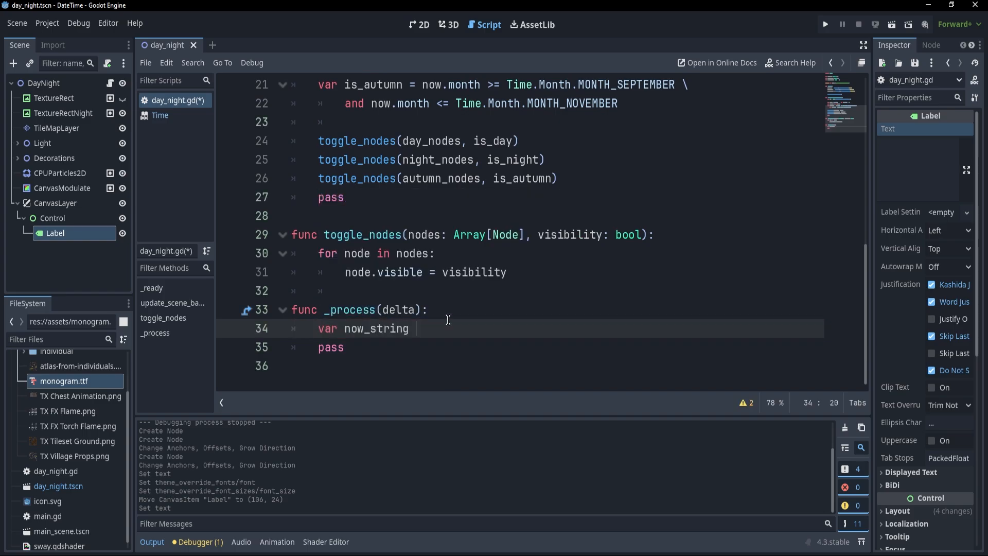
pyautogui.write('= Tim')
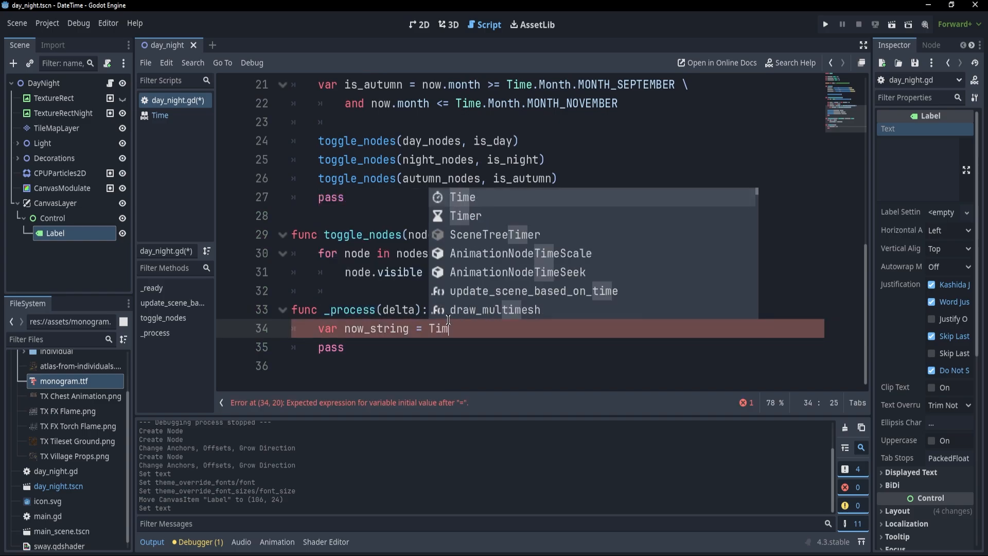
pyautogui.write('.get_d')
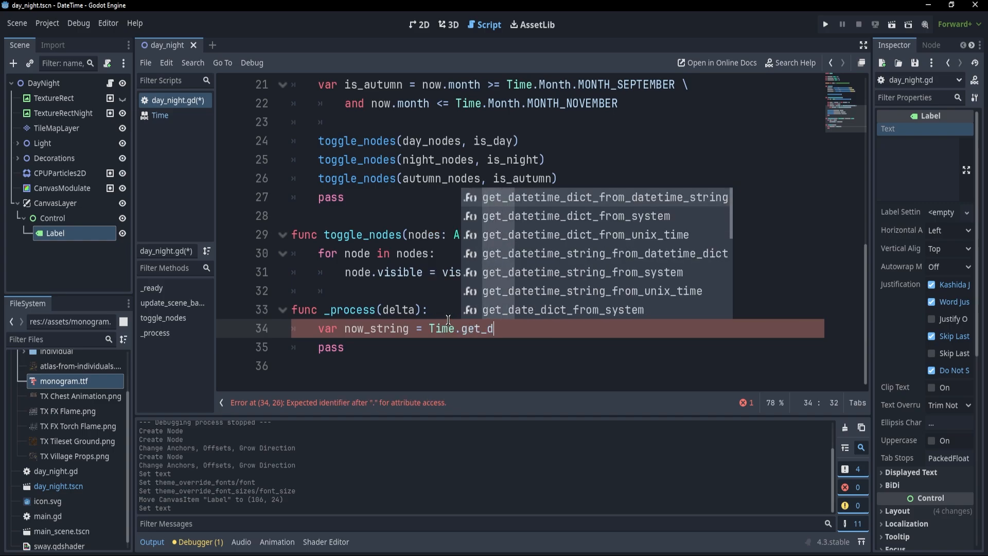
pyautogui.write('atetime_')
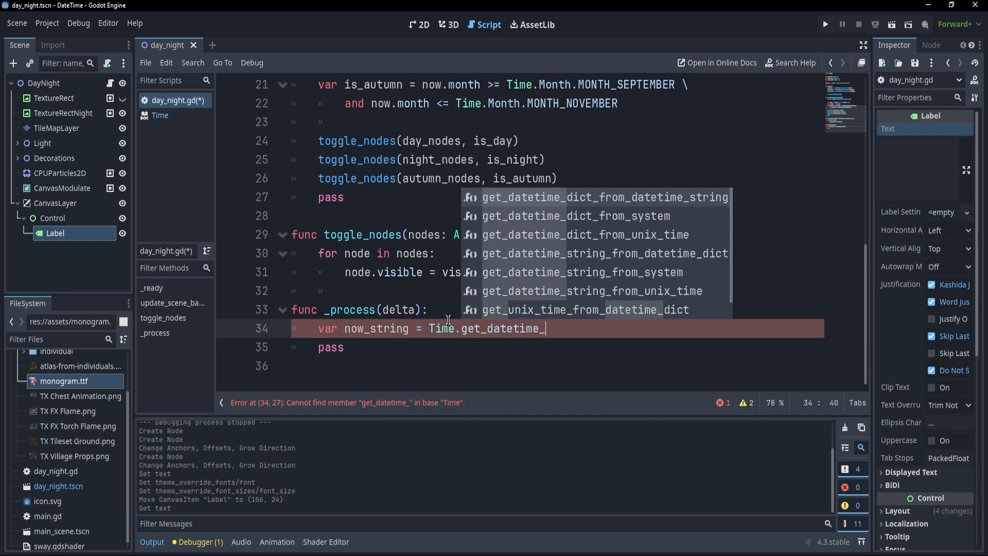
pyautogui.click(604, 271)
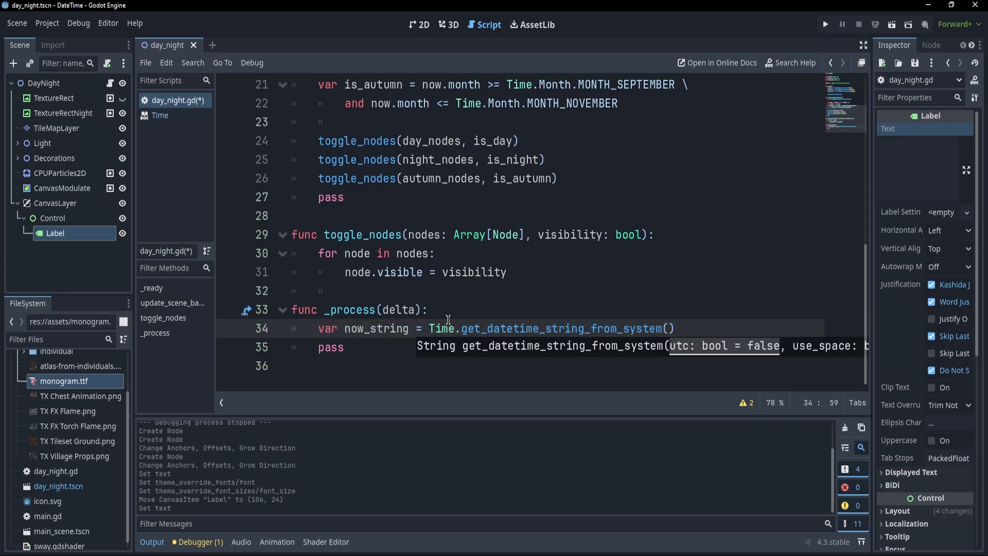
pyautogui.write('false,')
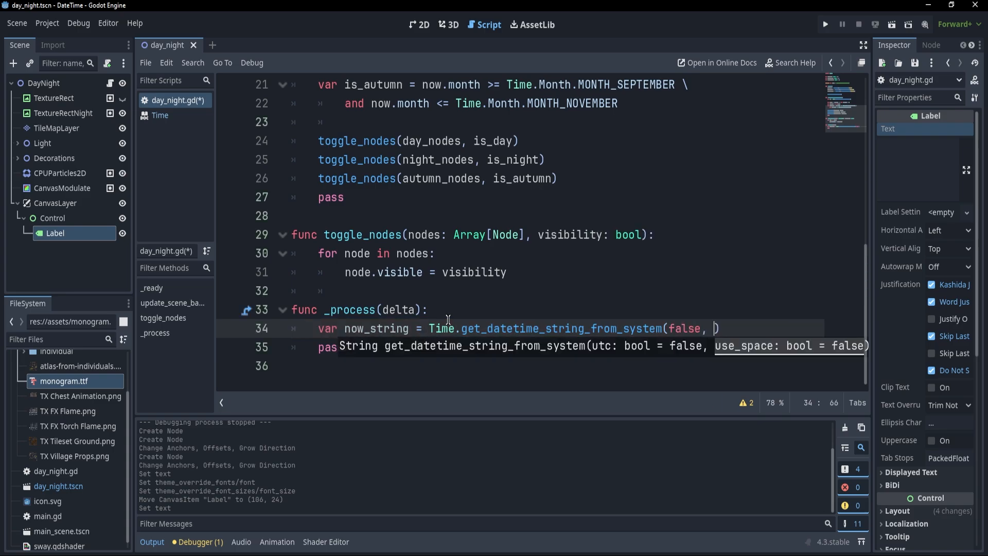
pyautogui.write('true')
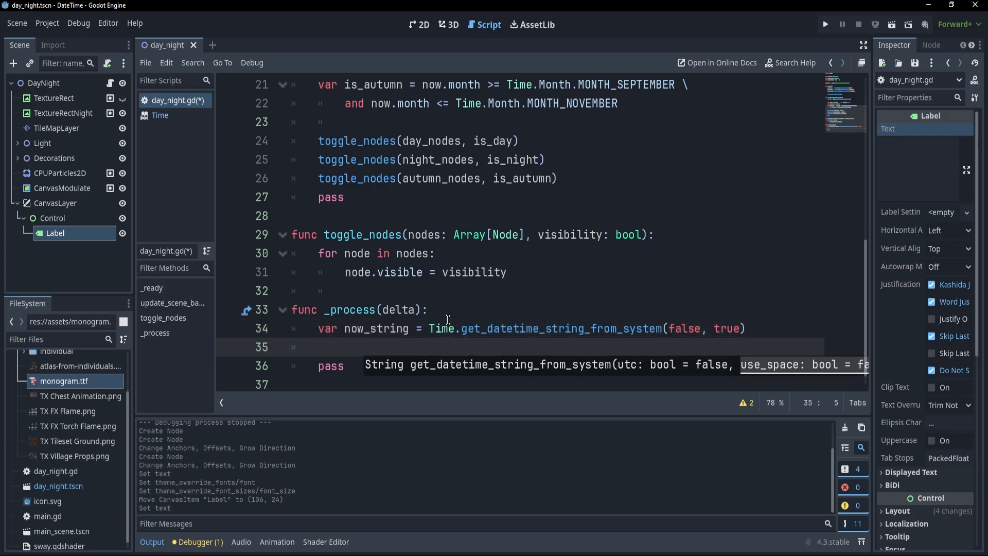
# - Assign now_string to label.text and run the scene to see the live date-time
pyautogui.write('label.t')
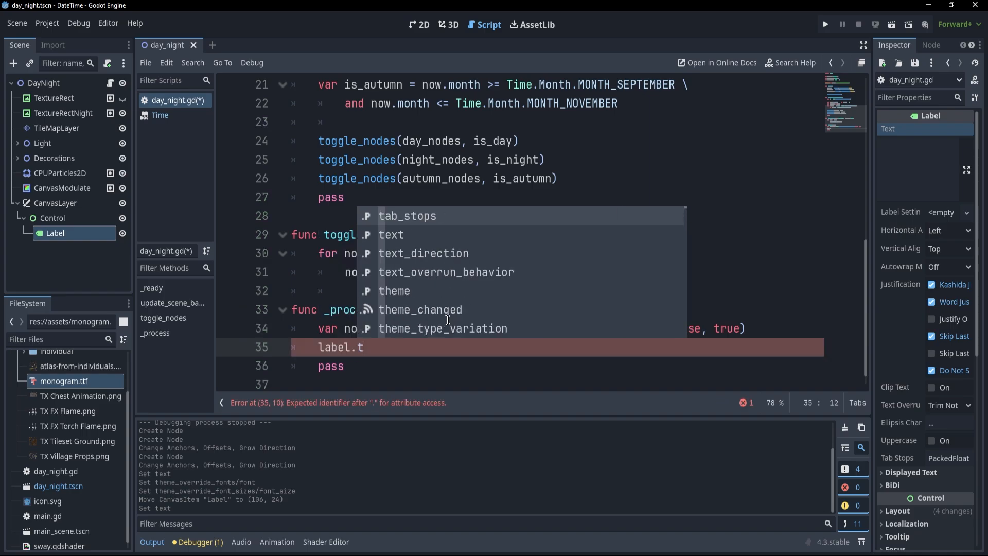
pyautogui.write('ext = now_string')
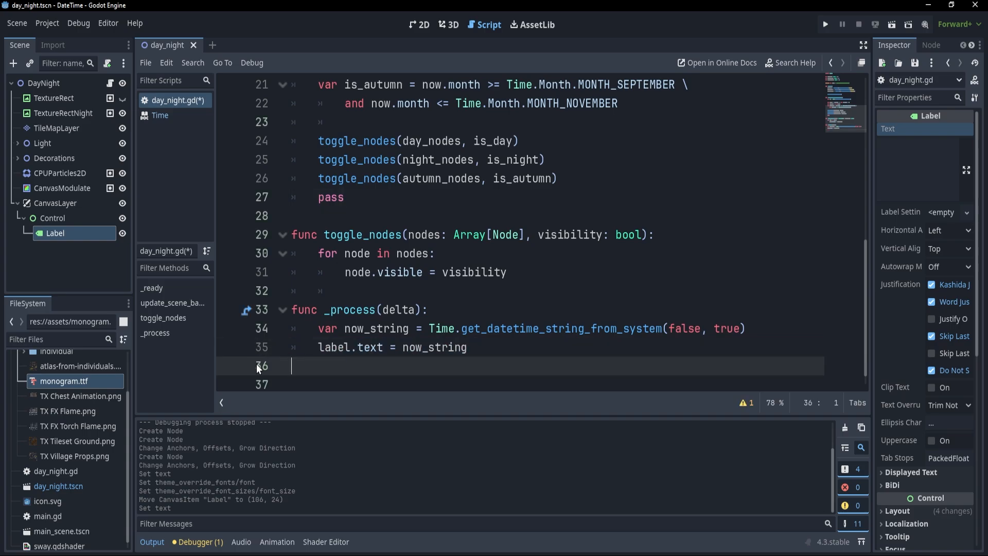
pyautogui.click(825, 23)
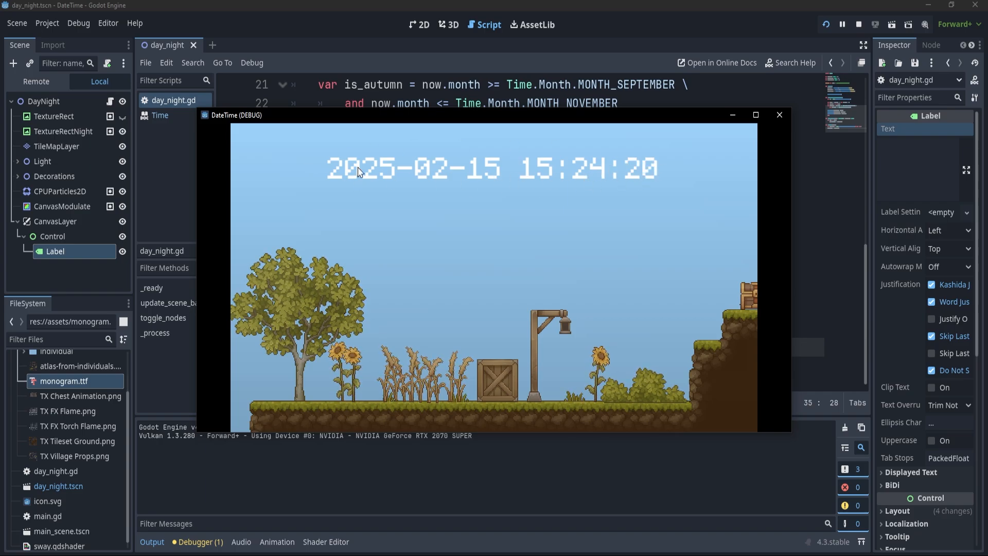
pyautogui.moveTo(544, 181)
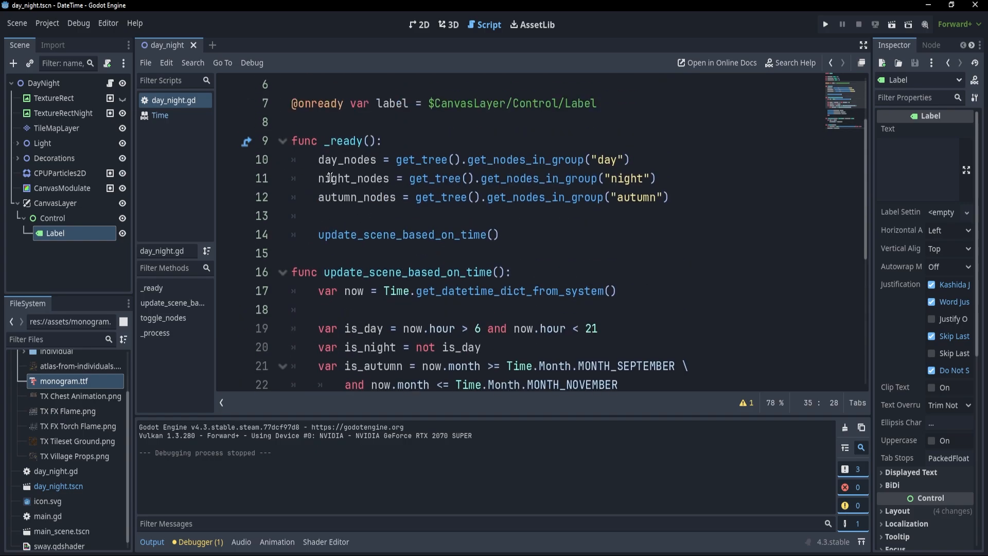
pyautogui.scroll(-3)
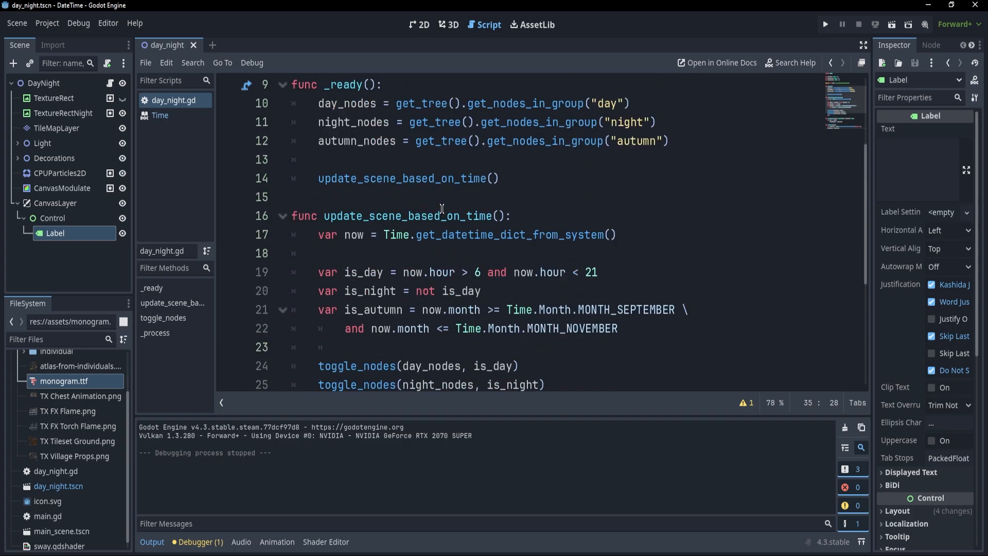
pyautogui.scroll(-3)
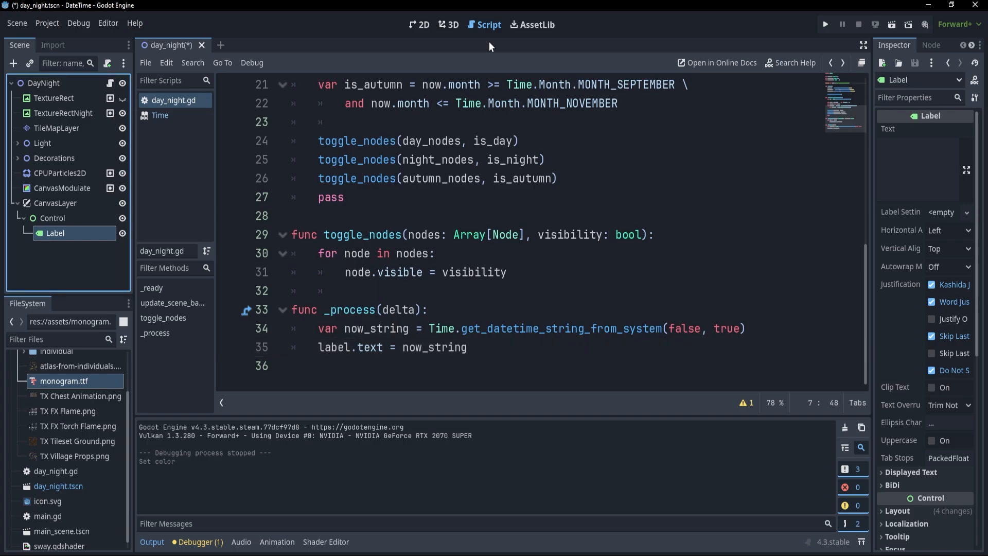
pyautogui.moveTo(419, 25)
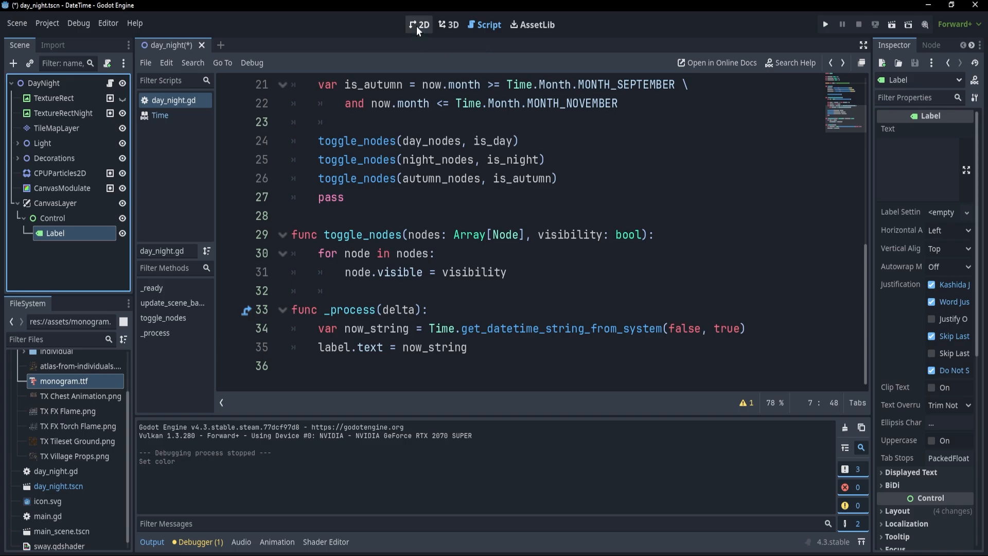
# - In the 2D view set CanvasModulate's colour to 787878, then return to day_night.gd
pyautogui.click(419, 25)
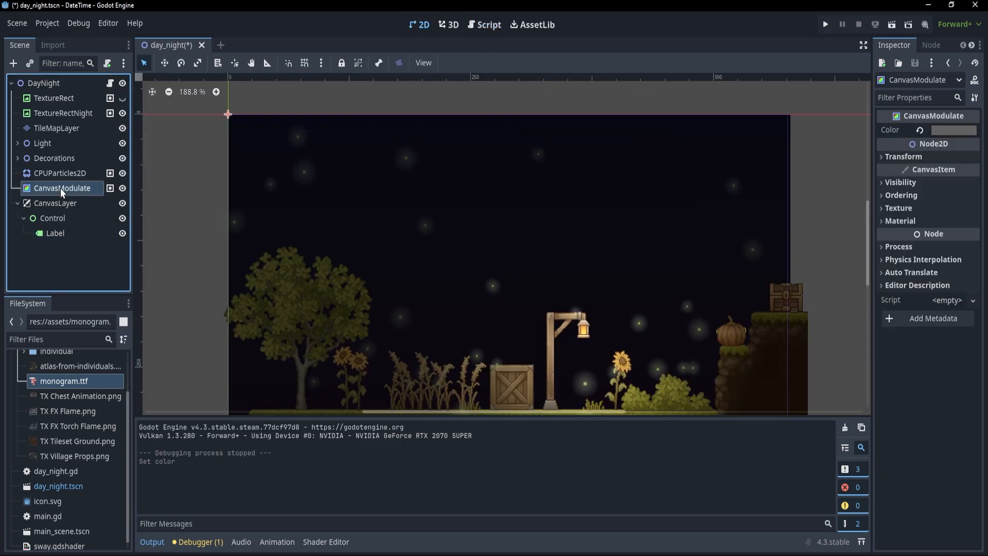
pyautogui.click(953, 129)
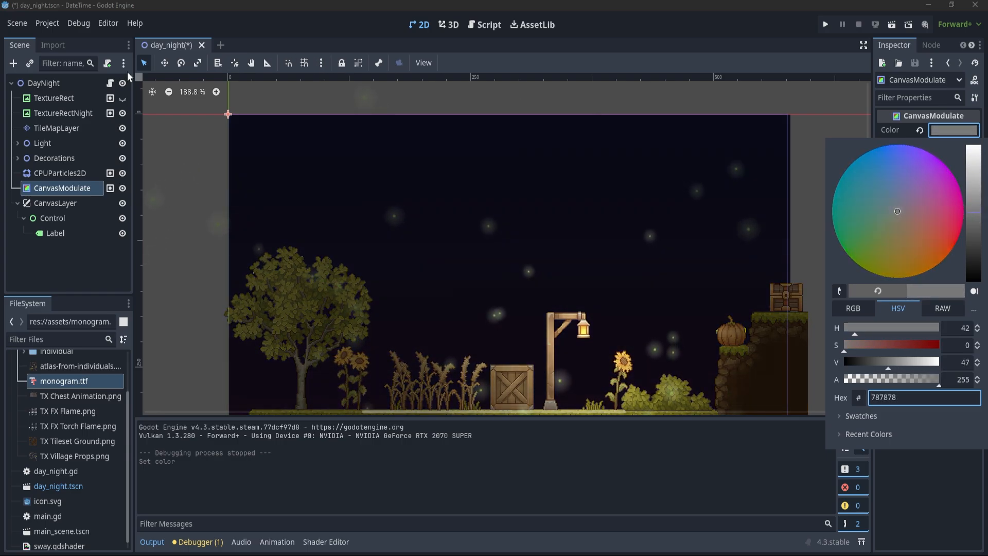
pyautogui.click(488, 24)
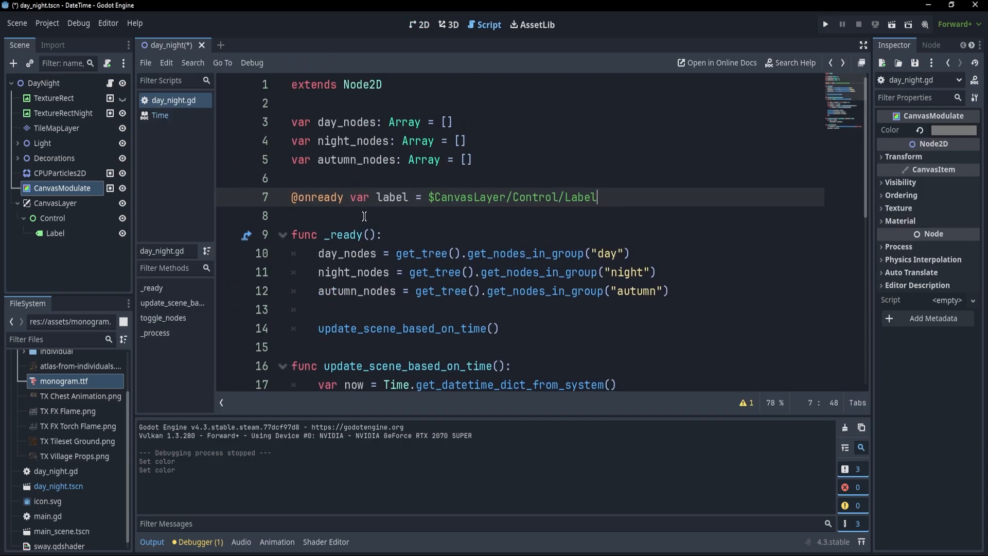
pyautogui.write('@onready var canvas_modulate = $CanvasModulate')
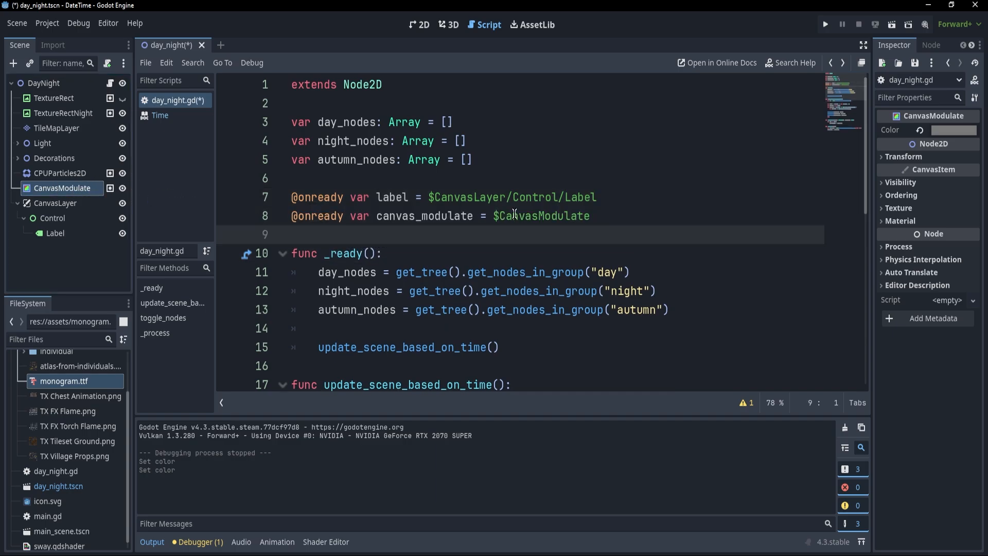
pyautogui.scroll(-3)
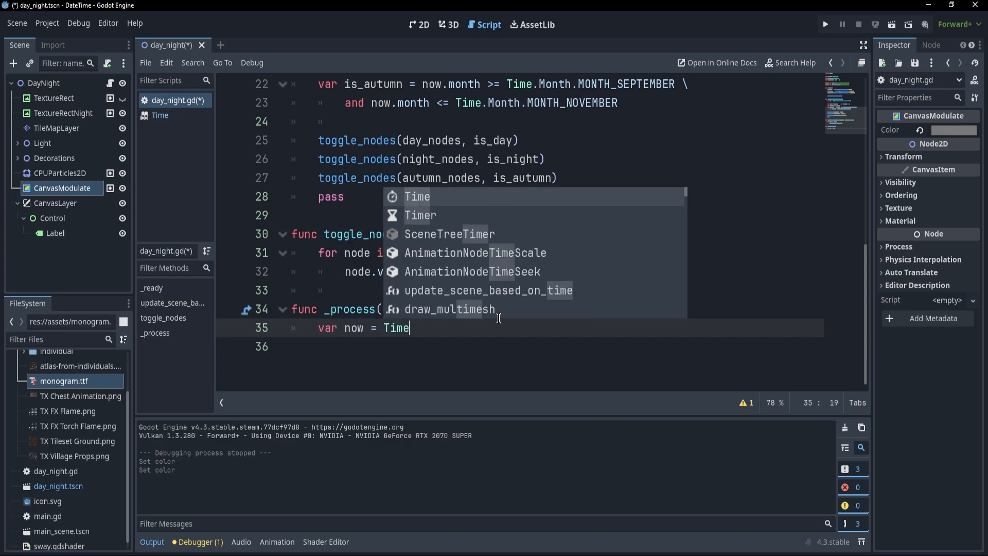
pyautogui.write('.get')
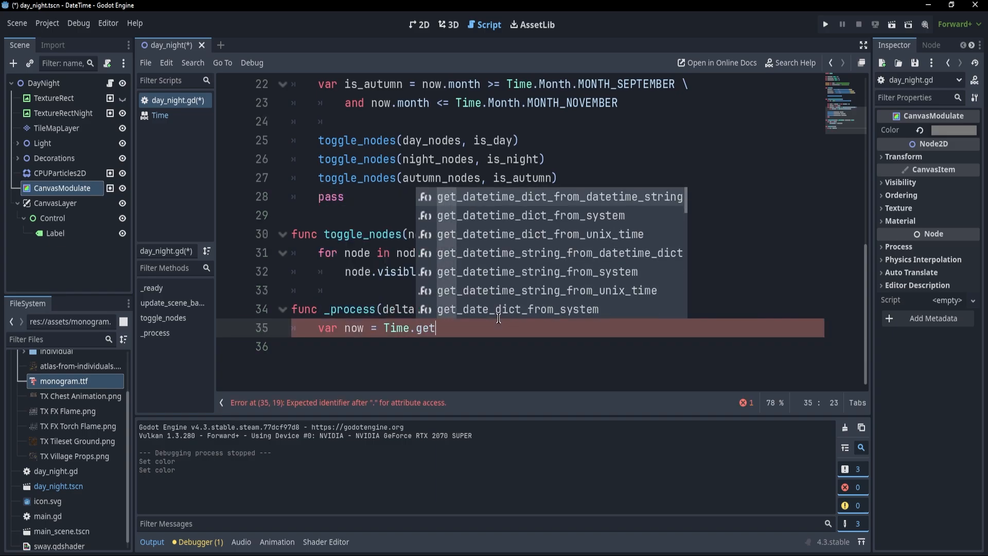
pyautogui.write('_d')
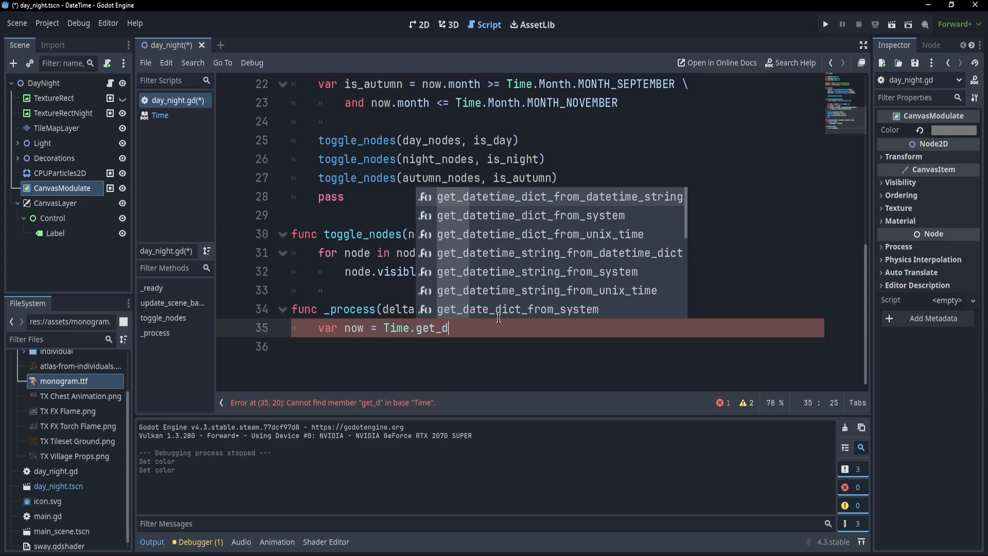
pyautogui.click(528, 215)
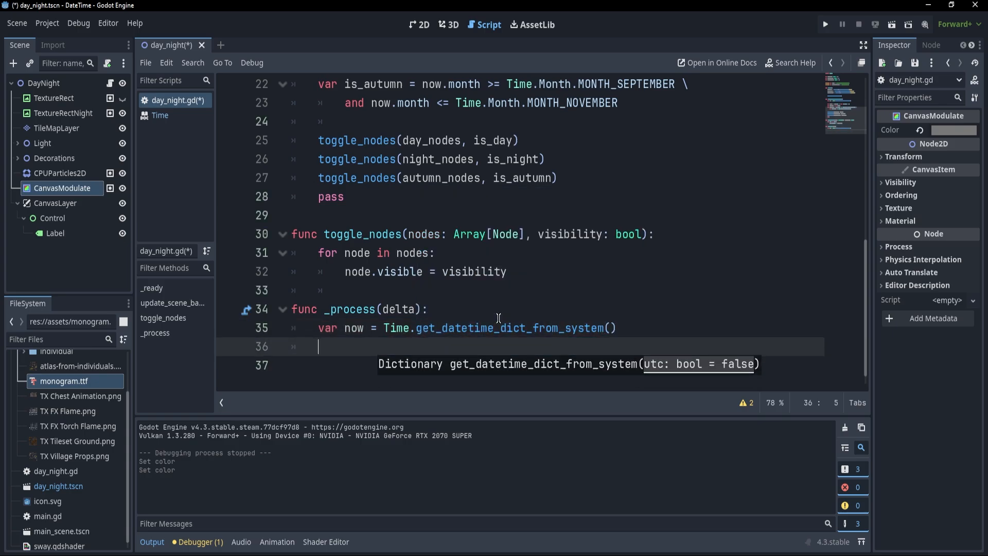
# - Store now.second in a seconds variable
pyautogui.write('var sec')
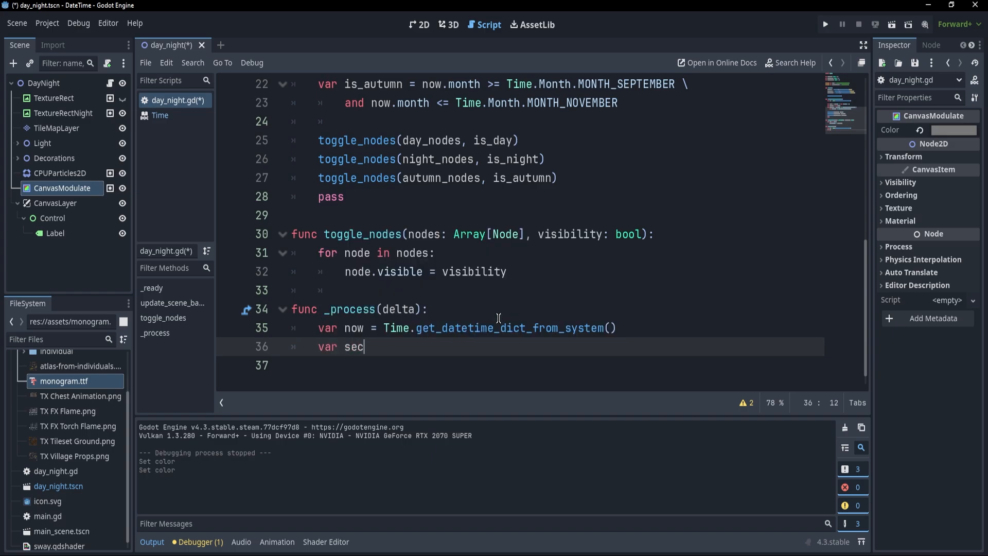
pyautogui.write('onds = now.')
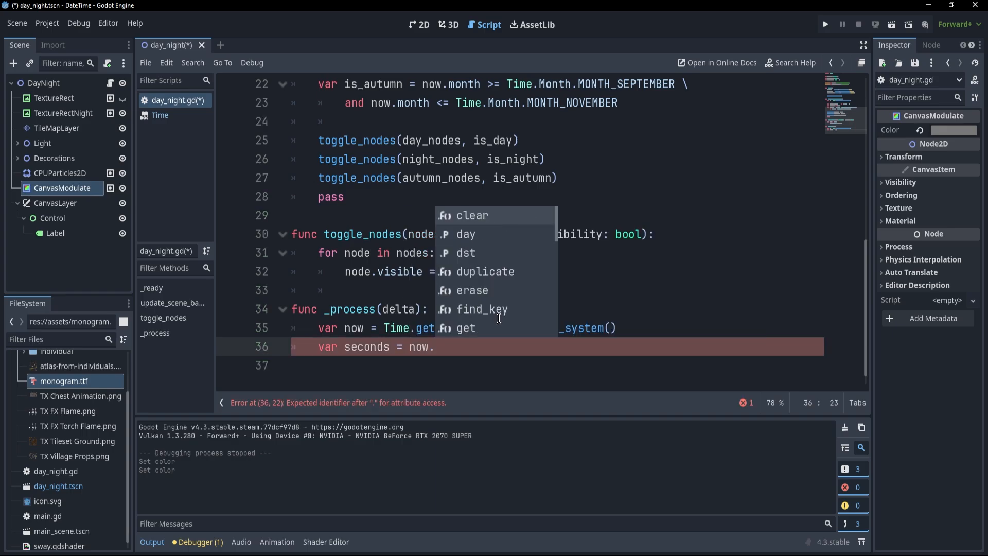
pyautogui.write('second')
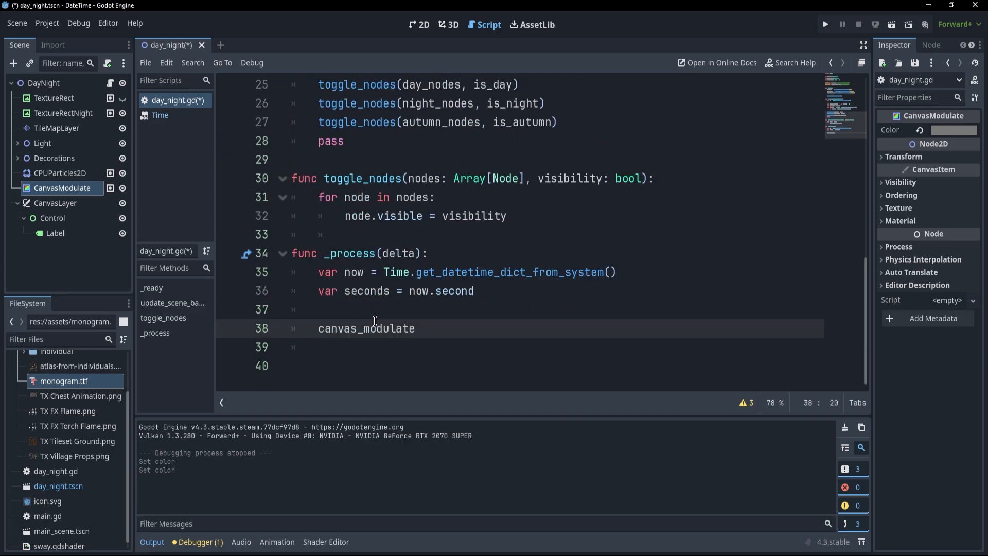
# - Start canvas_modulate.color = lerp(Color("#787878"), Color.WHITE, checking the hex in the Inspector
pyautogui.write('.color =')
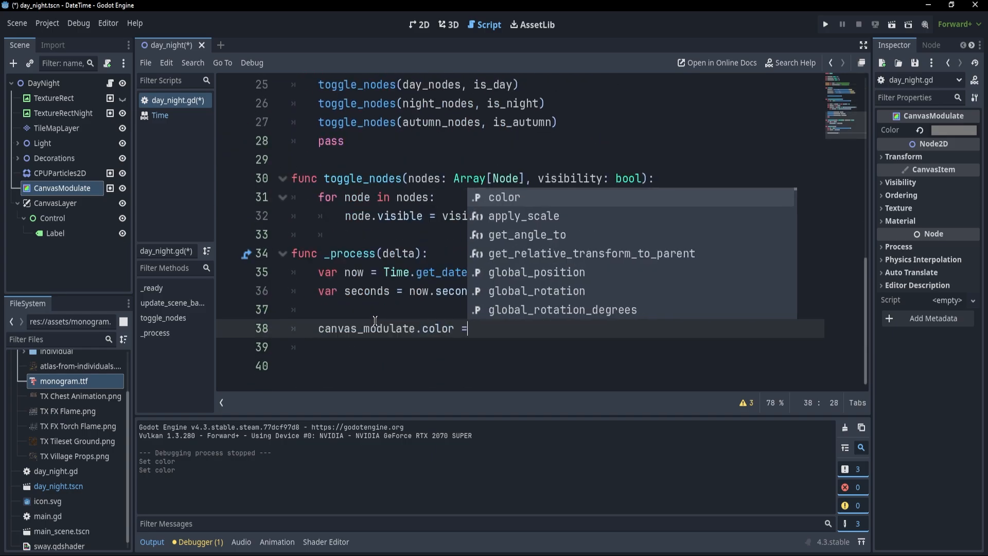
pyautogui.write('lerp(')
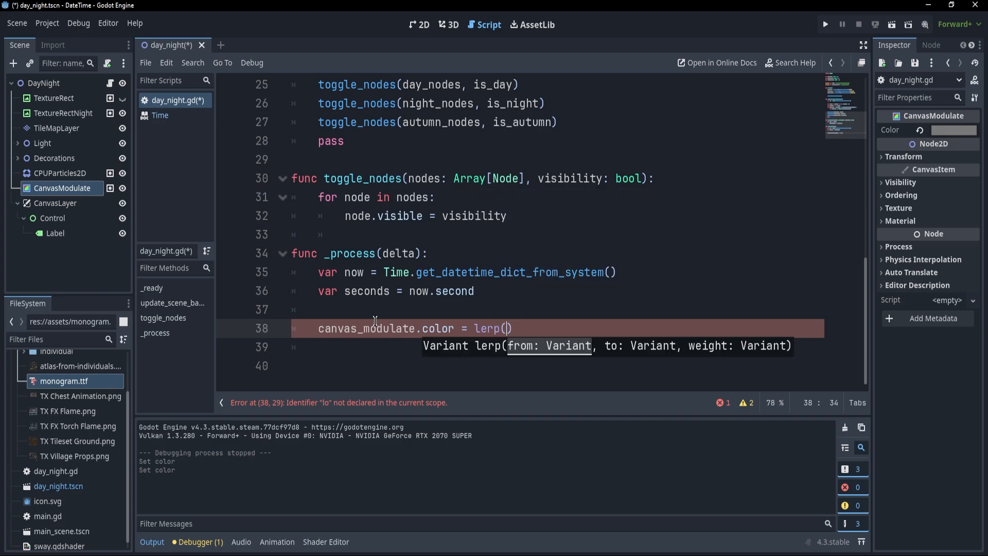
pyautogui.click(954, 129)
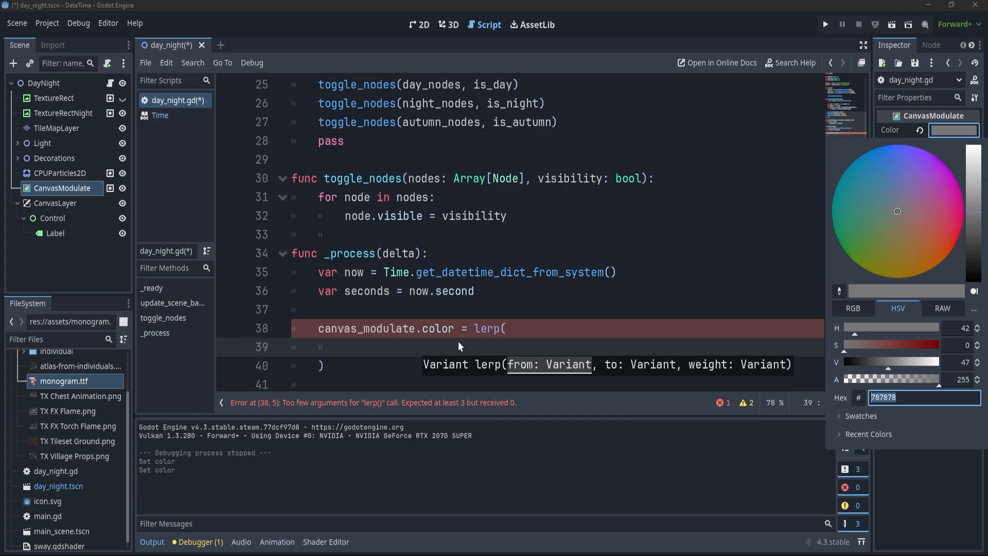
pyautogui.write('Color("#')
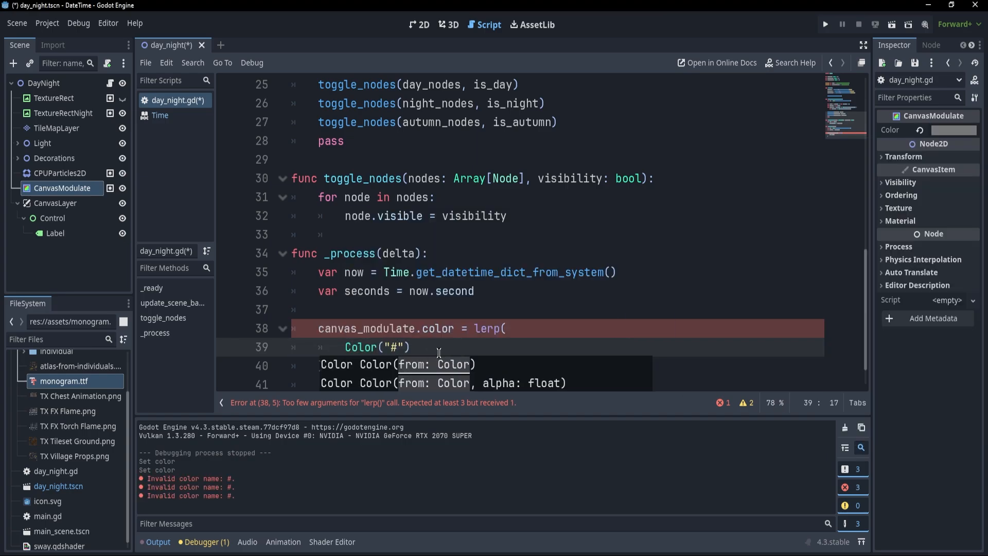
pyautogui.write('787878')
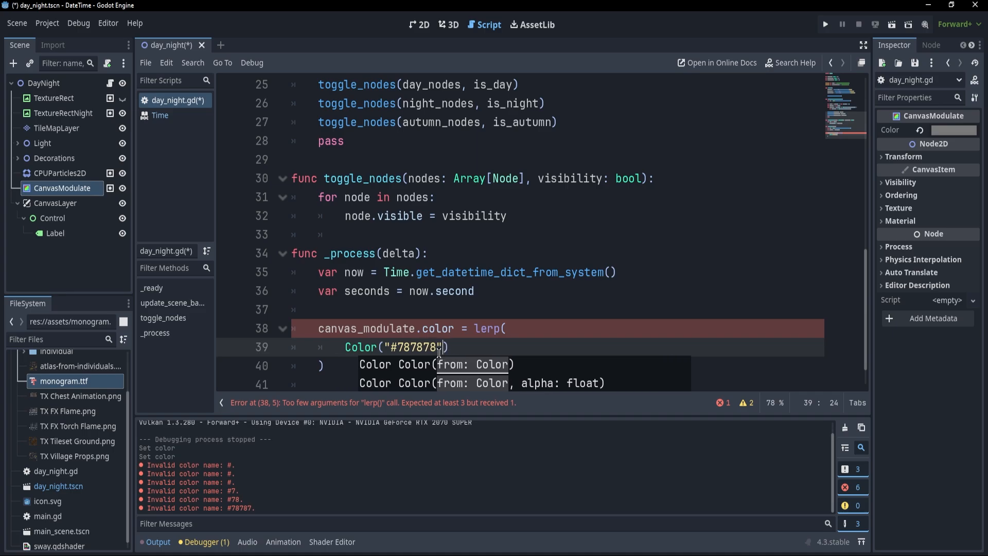
pyautogui.write('Color.WHITE,')
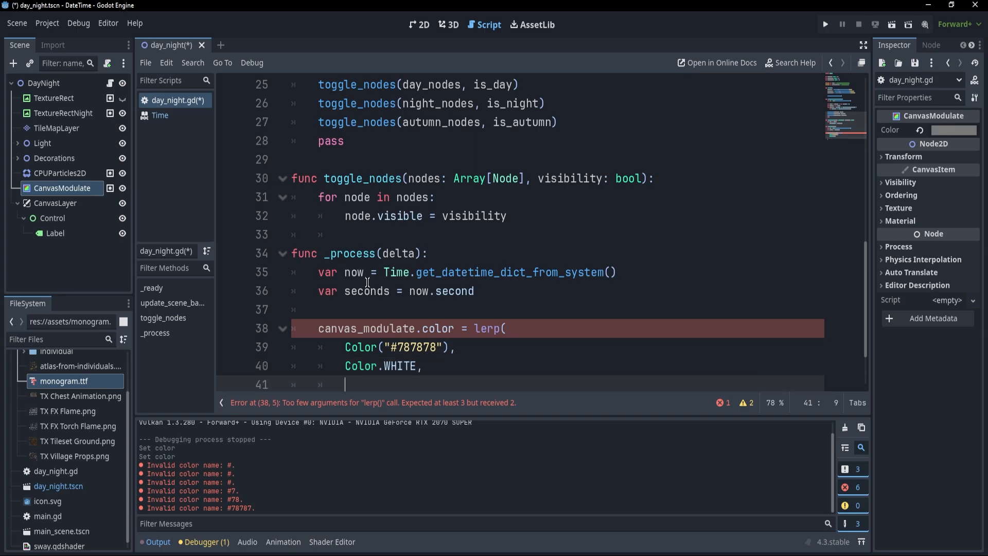
# - Finish the lerp weight as seconds / 60.0 and save the script
pyautogui.write('seconds /')
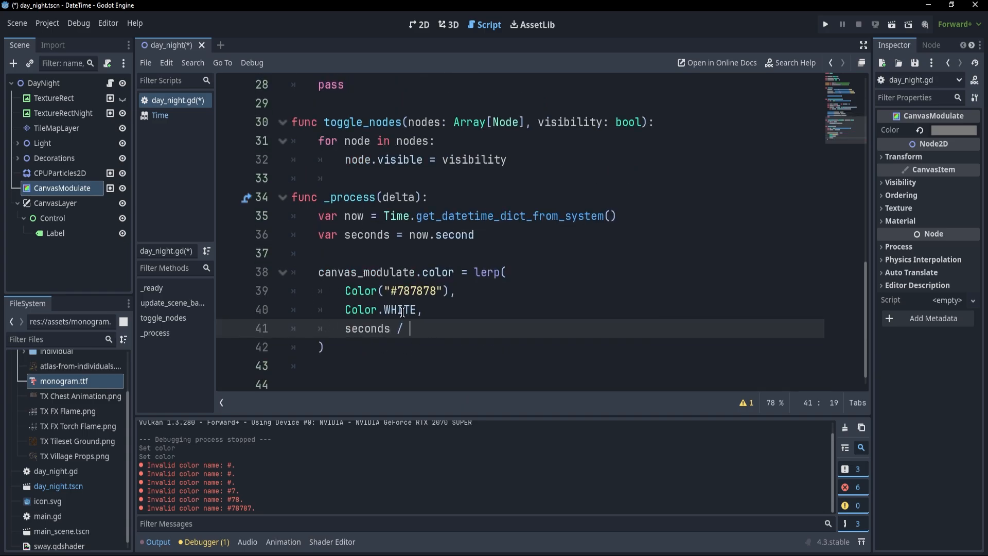
pyautogui.write('60')
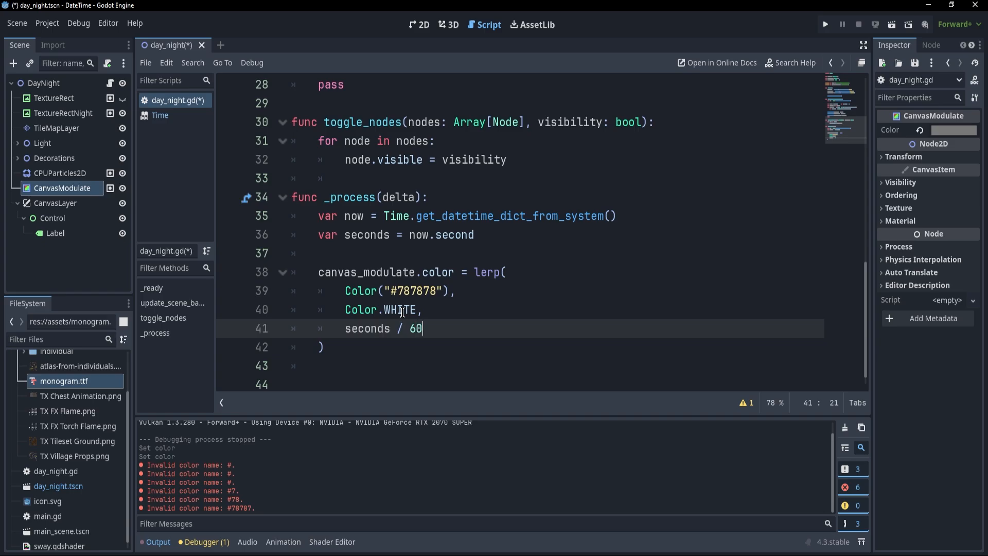
pyautogui.write('.0')
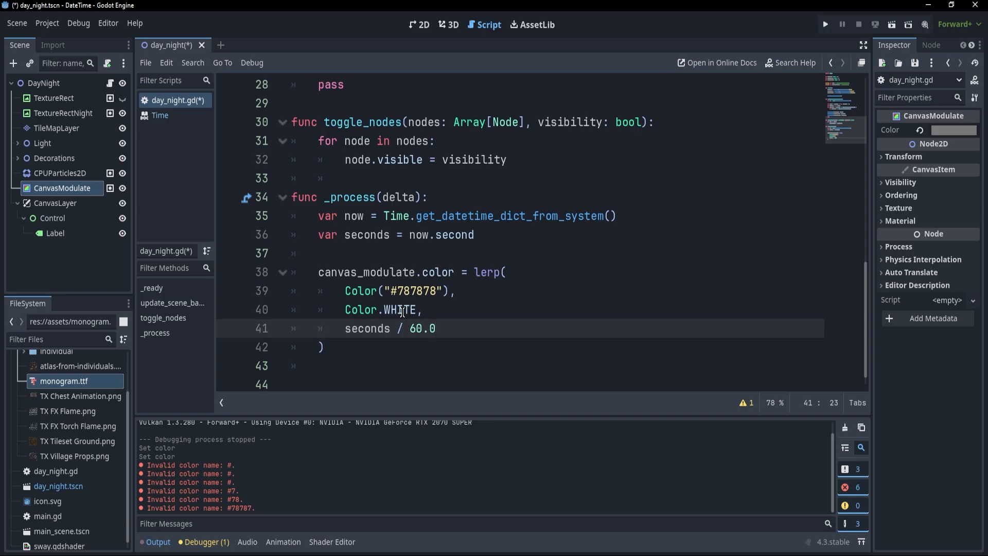
pyautogui.click(442, 328)
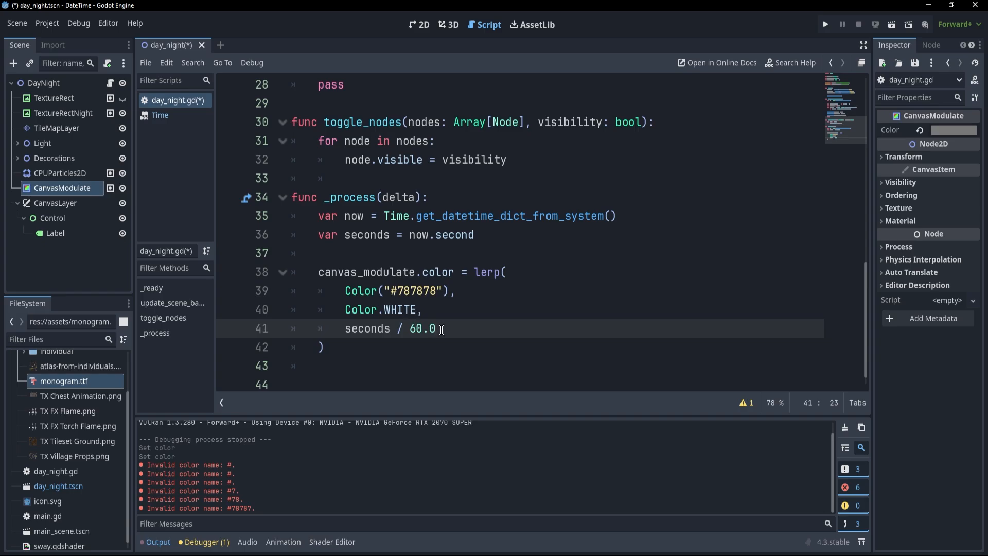
pyautogui.doubleClick(420, 328)
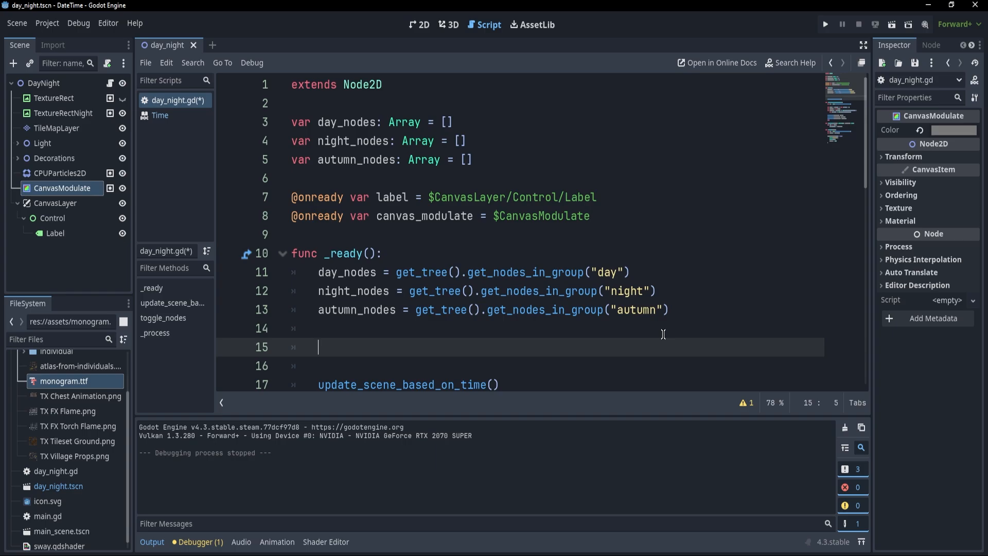
# - Print Time.get_time_zone_from_system() in _ready and run to see bias 120, GTB Standard Time
pyautogui.write('prinmt')
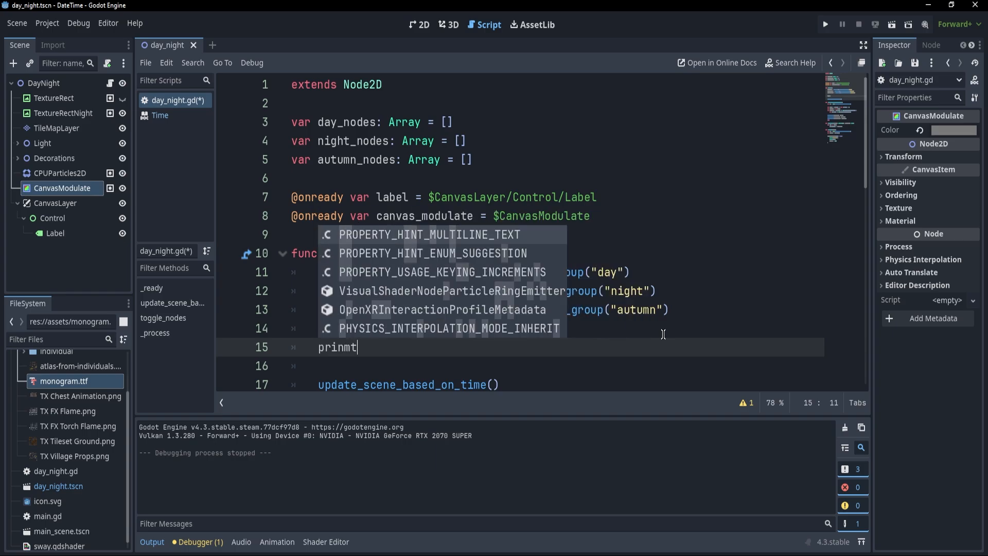
pyautogui.write('(Time.g')
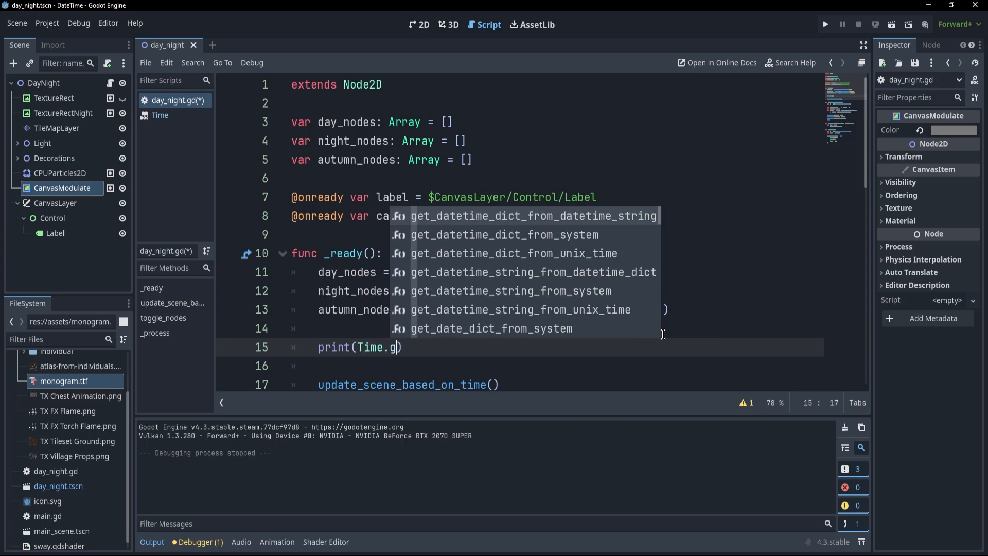
pyautogui.write('et_time')
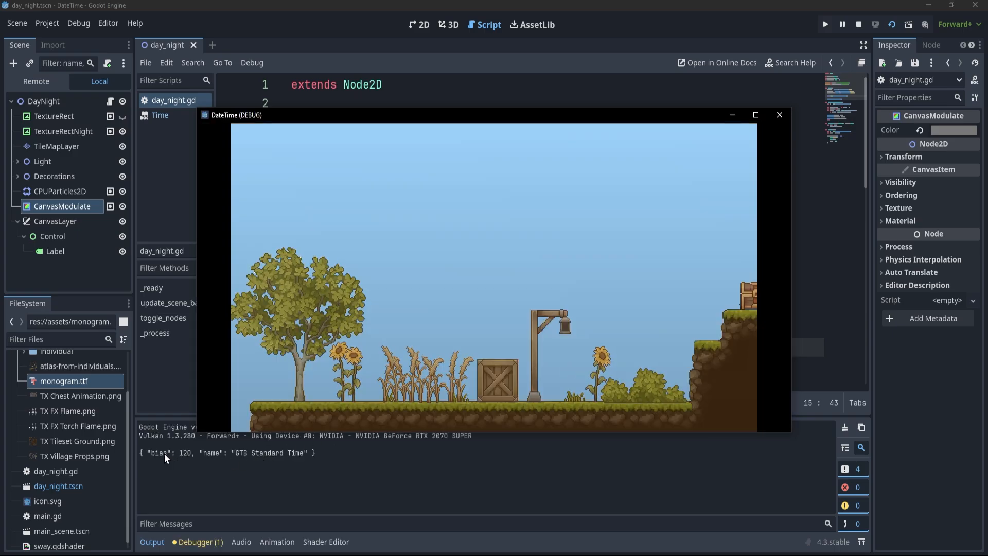
pyautogui.click(780, 115)
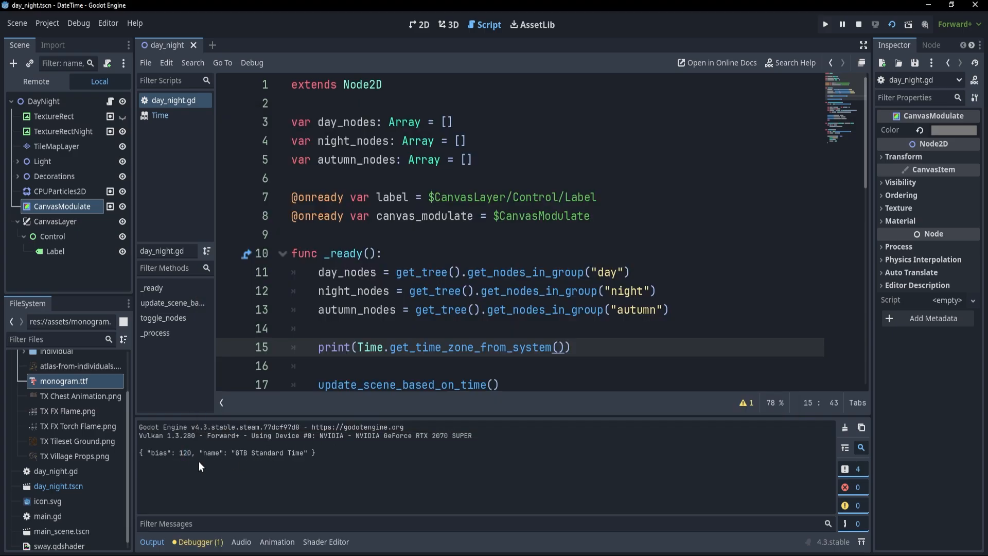
pyautogui.moveTo(238, 459)
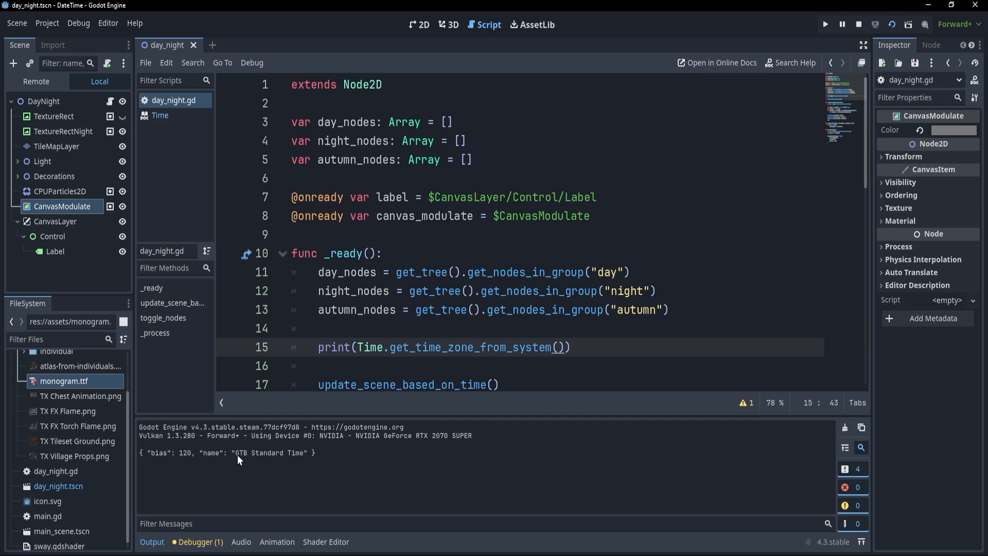
pyautogui.moveTo(184, 464)
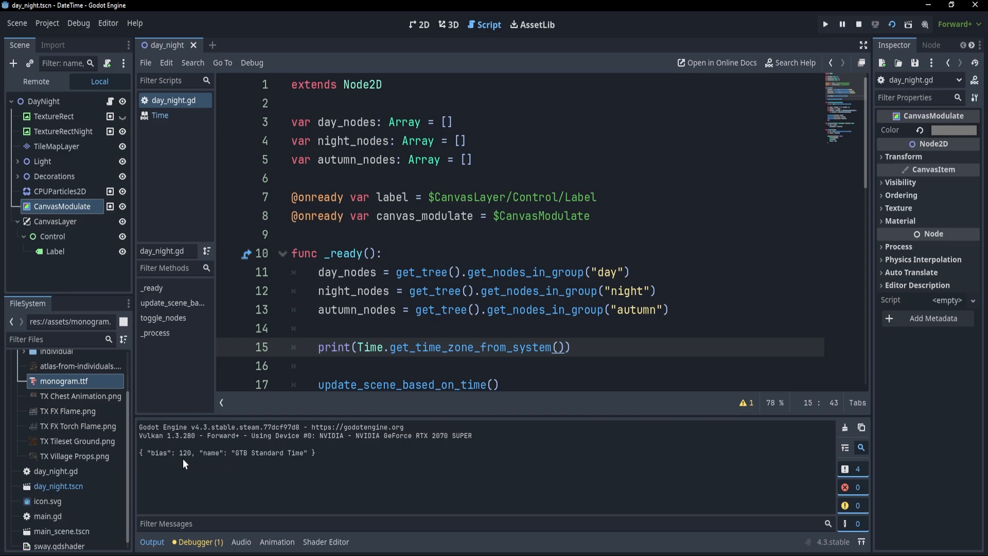
pyautogui.moveTo(183, 459)
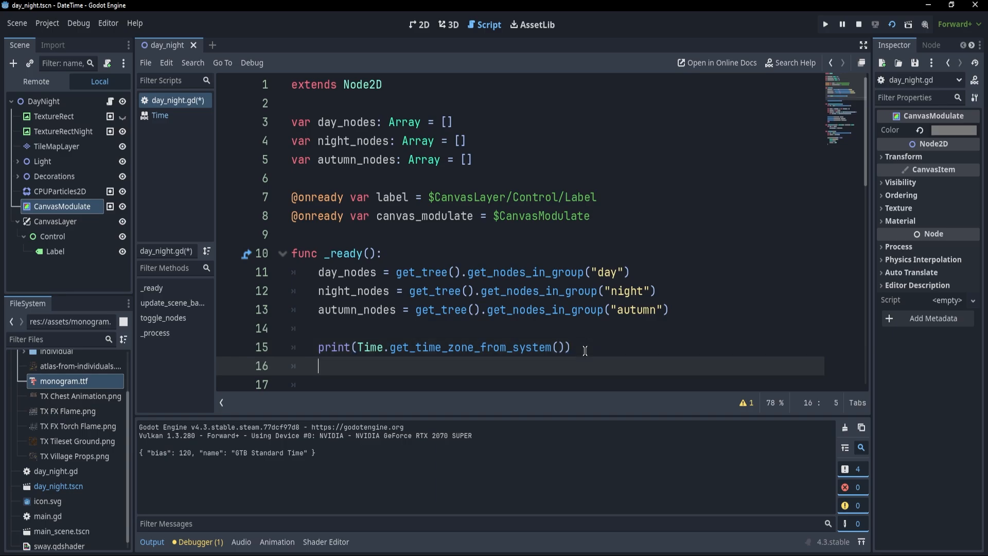
# - Store Time.get_time_zone_from_system().bias in var minutes_offset
pyautogui.write('print(')
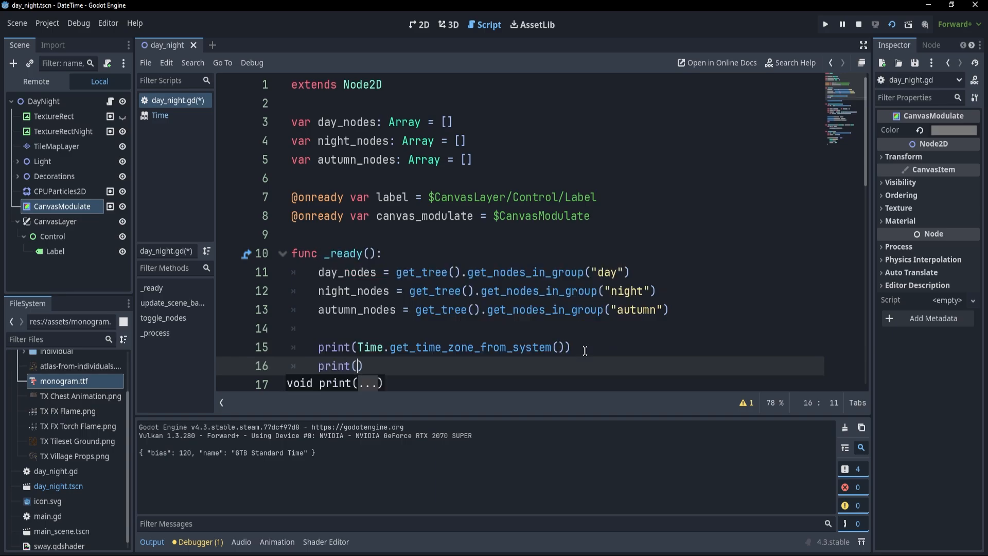
pyautogui.write('Time.get_offset_string_from_offset_minutes(')
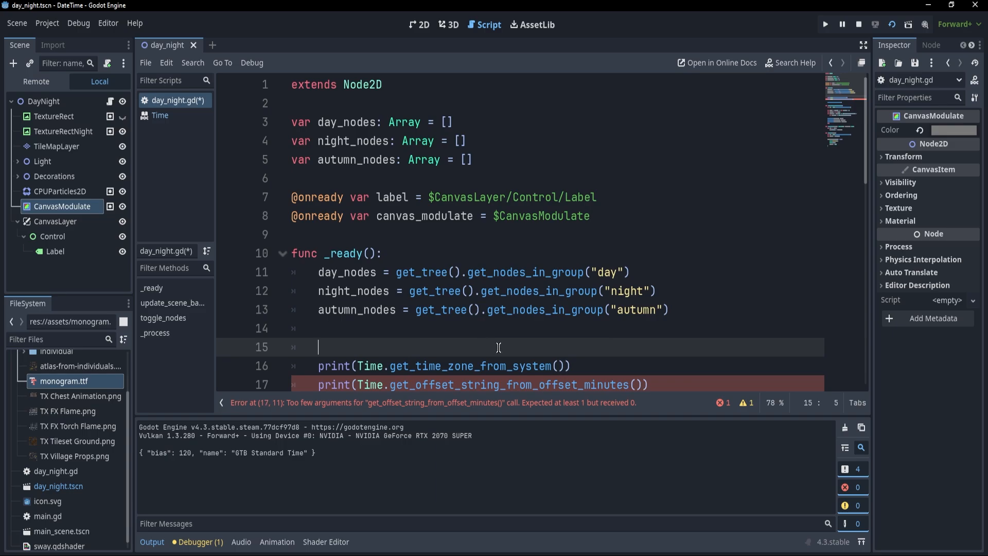
pyautogui.write('var')
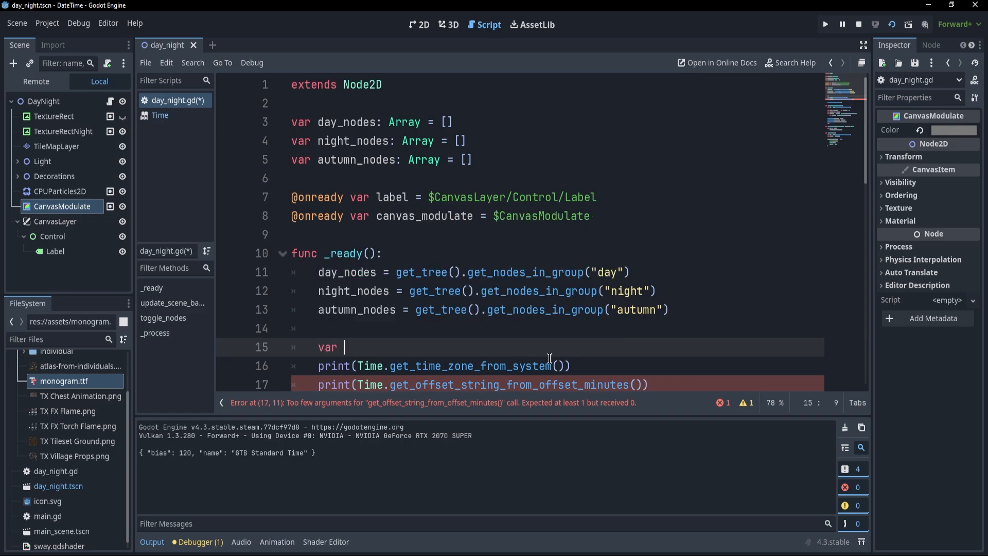
pyautogui.write('minutes_o')
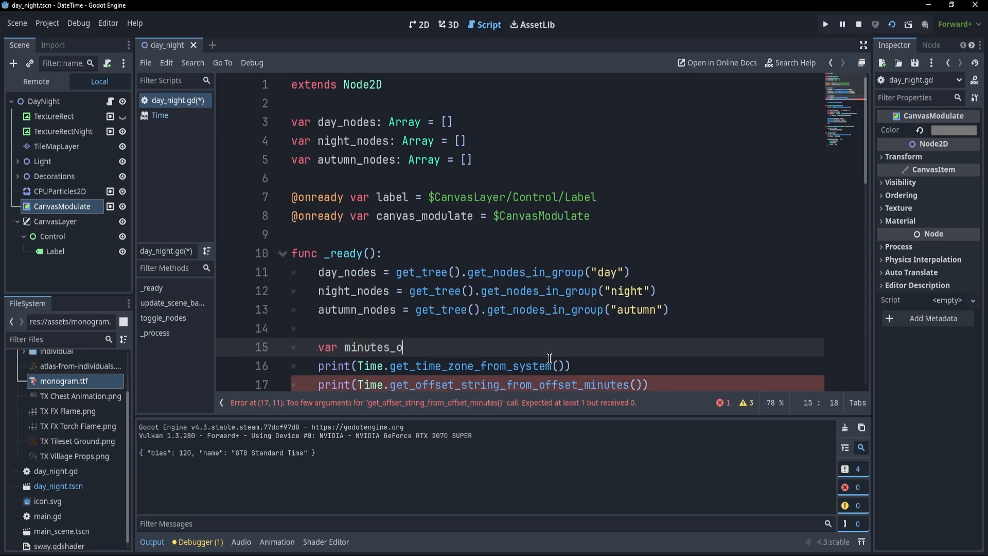
pyautogui.write('ffset =')
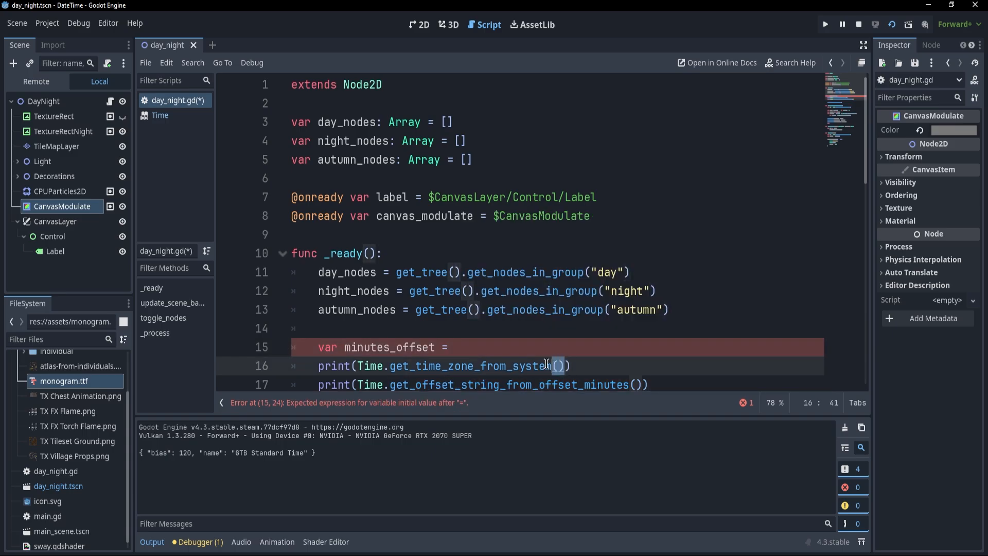
pyautogui.write('Time.get_time_zone_from_system().bias')
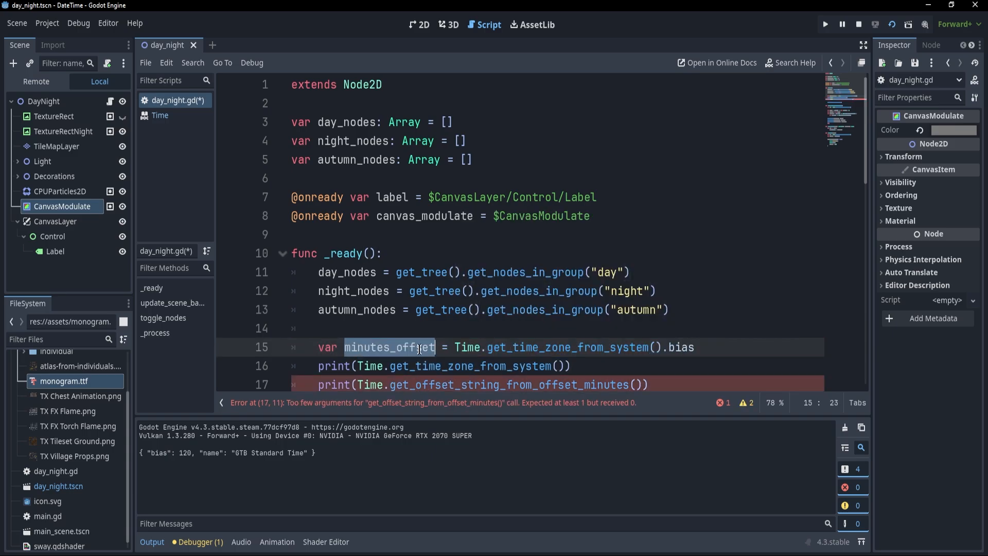
# - Print get_offset_string_from_offset_minutes(minutes_offset) and run, outputting +02:00
pyautogui.write('minutes_offset')
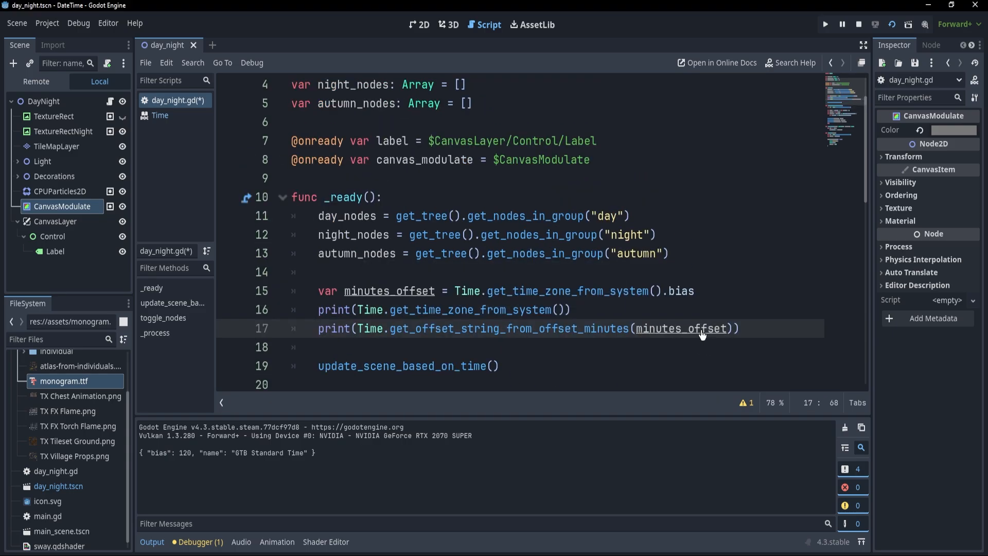
pyautogui.click(825, 24)
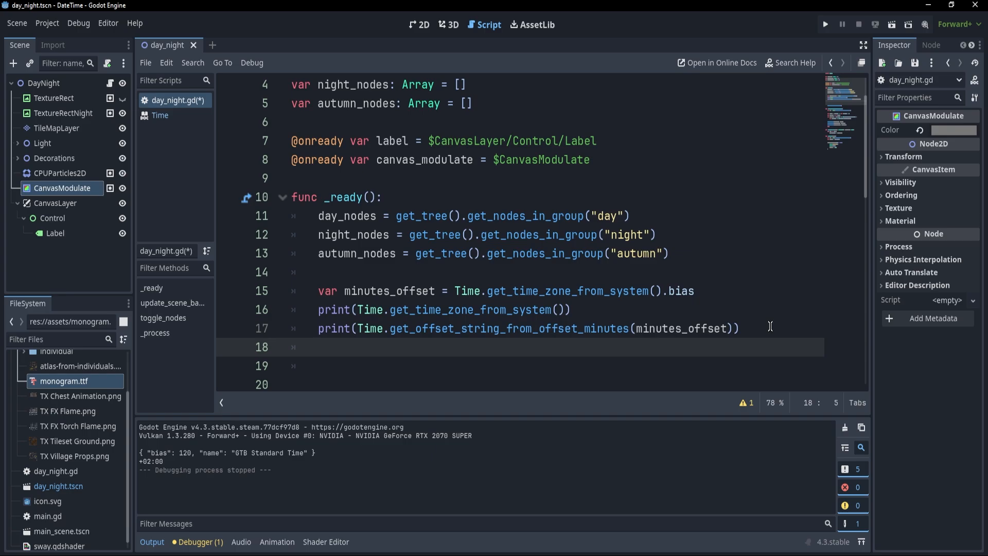
# - Store Time.get_datetime_string_from_system(true) in var utc_time
pyautogui.write('var utc_time = Time.get_dat')
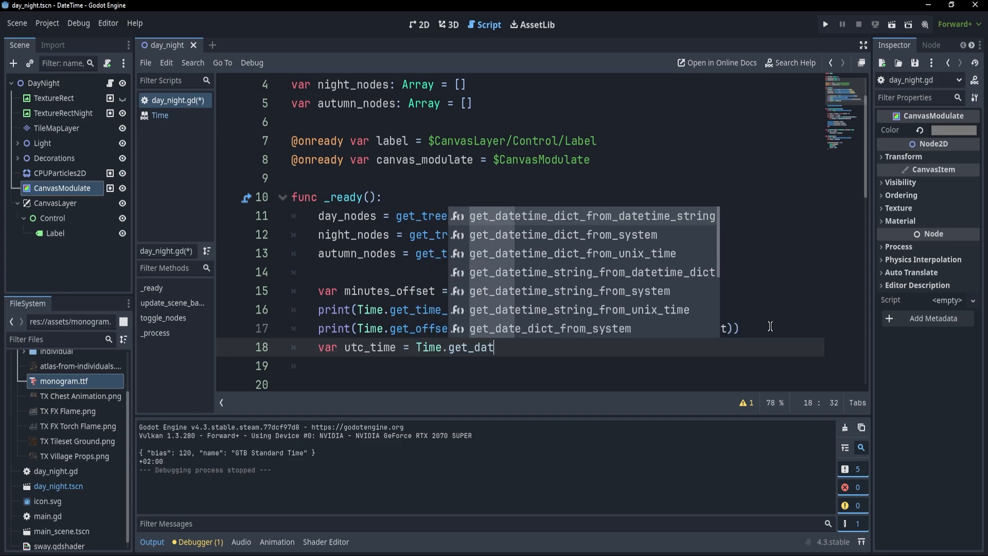
pyautogui.write('eti')
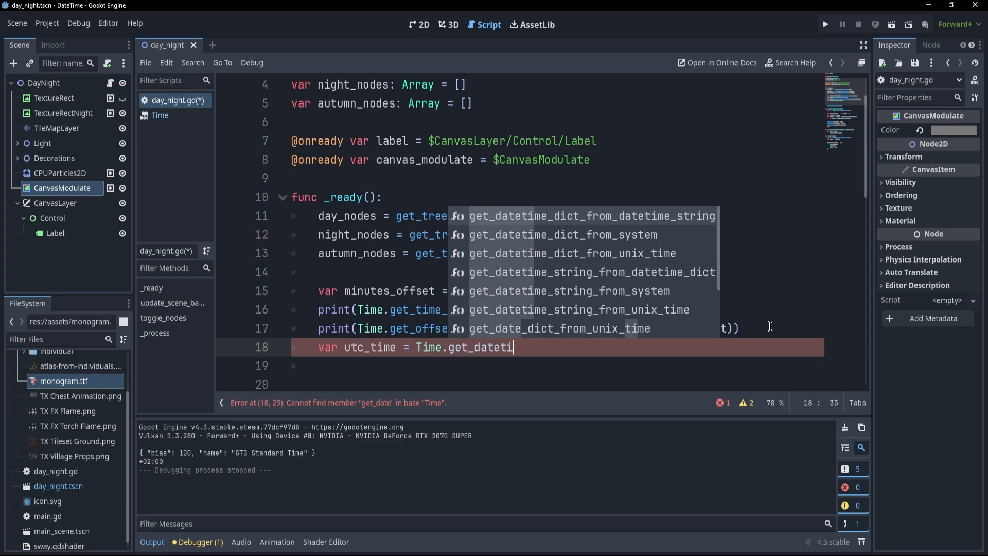
pyautogui.write('me_string_from_system(')
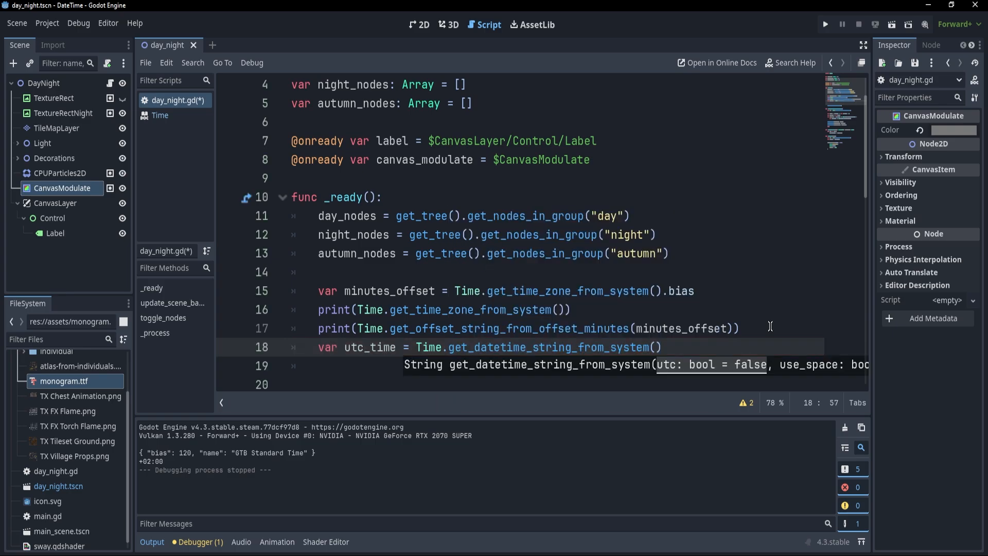
pyautogui.write('true')
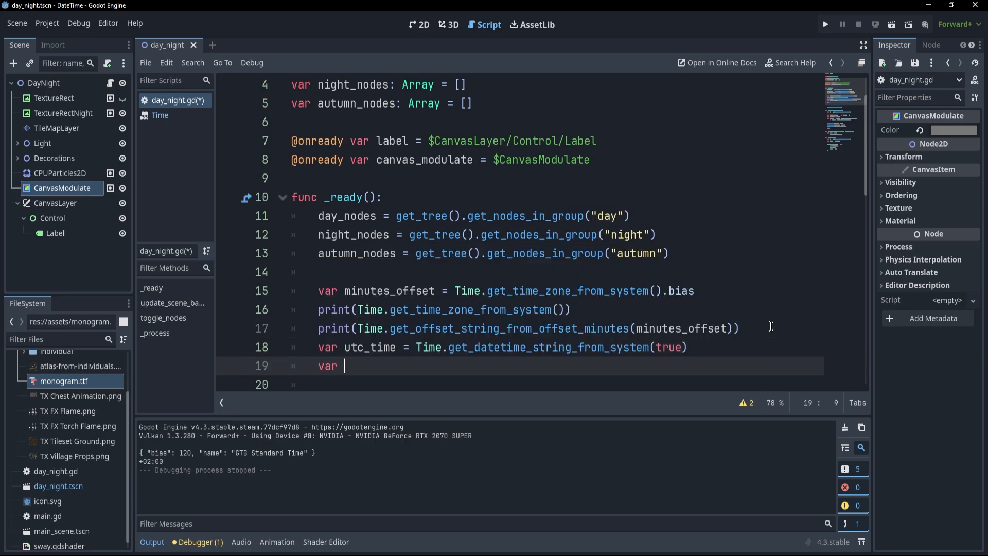
# - Store the offset string in var difference and print utc_time + difference
pyautogui.write('difference')
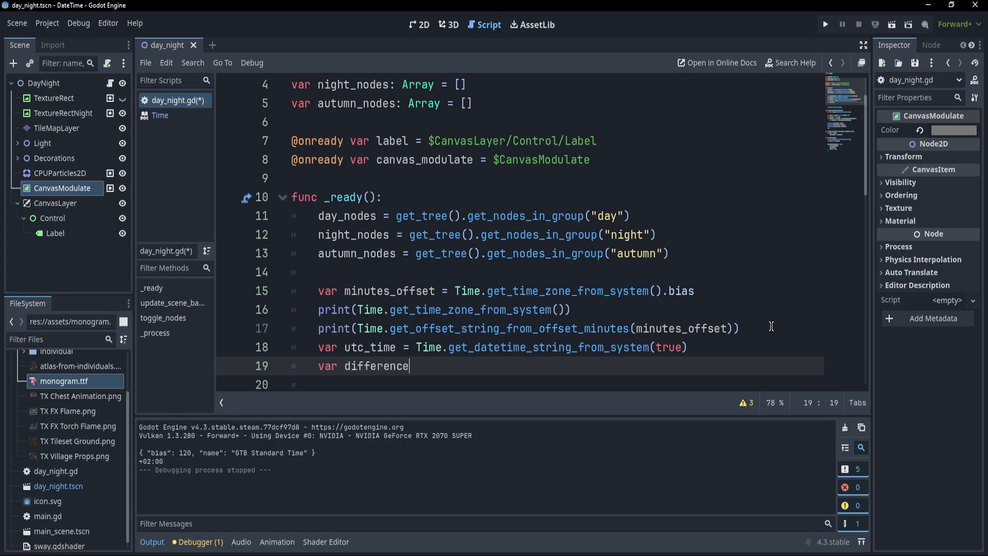
pyautogui.write('=')
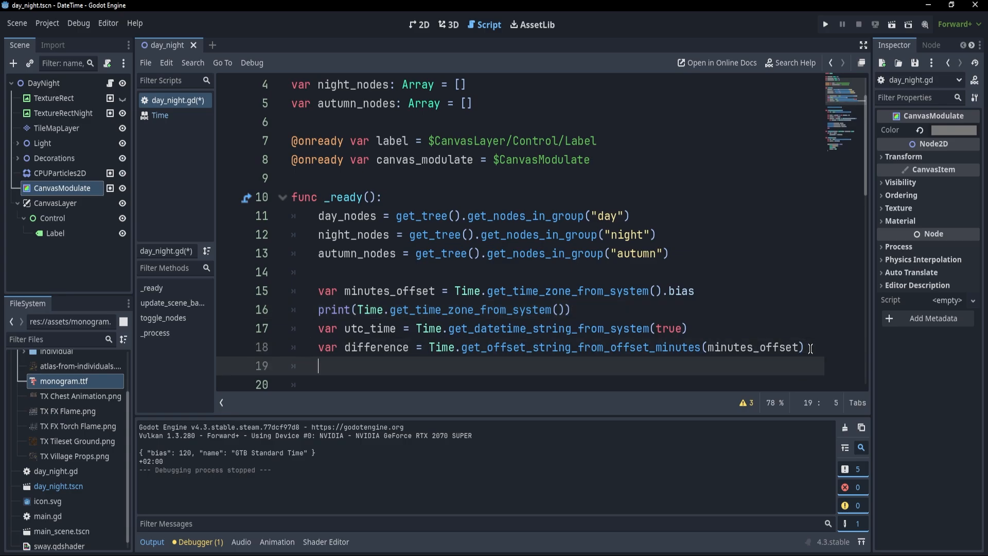
pyautogui.write('print(utc_time + difference')
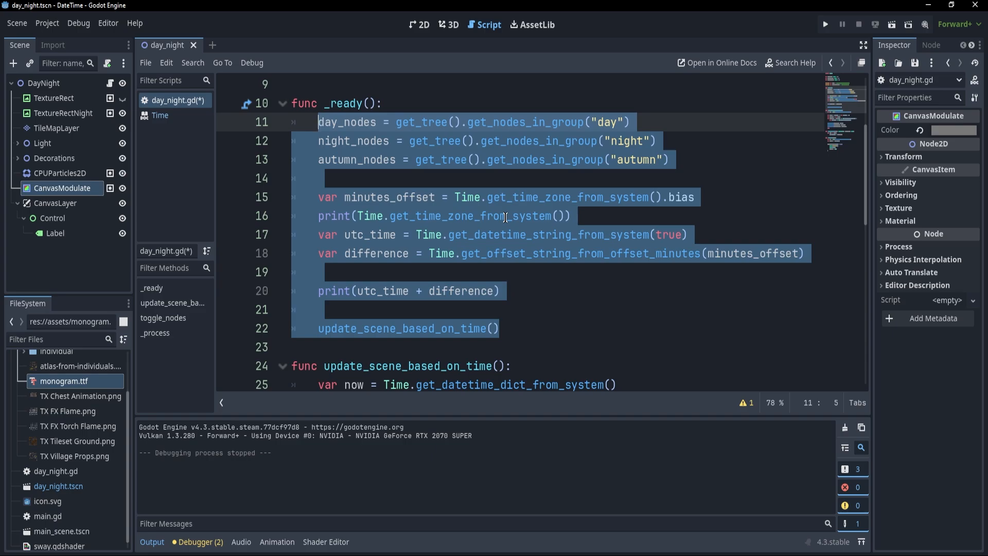
# - Clear _ready to just print(Time.get_ticks_msec()) and run the scene with F6
pyautogui.press('Delete')
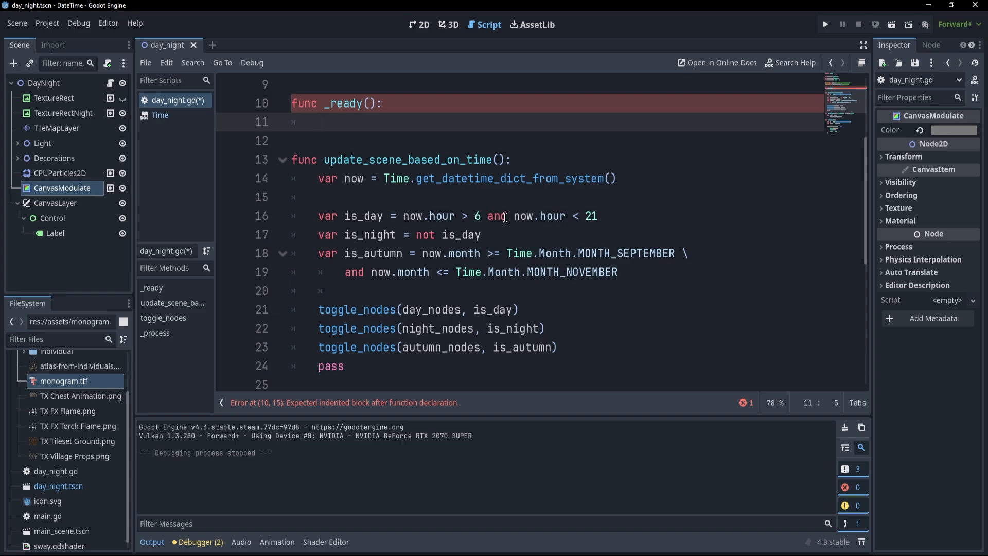
pyautogui.write('T')
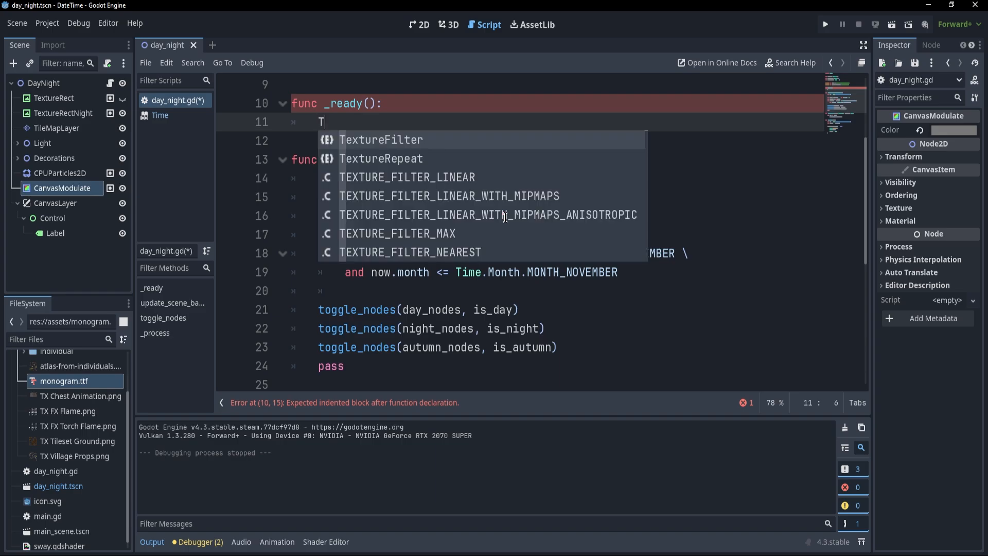
pyautogui.write('ime.get_ticks_msec(')
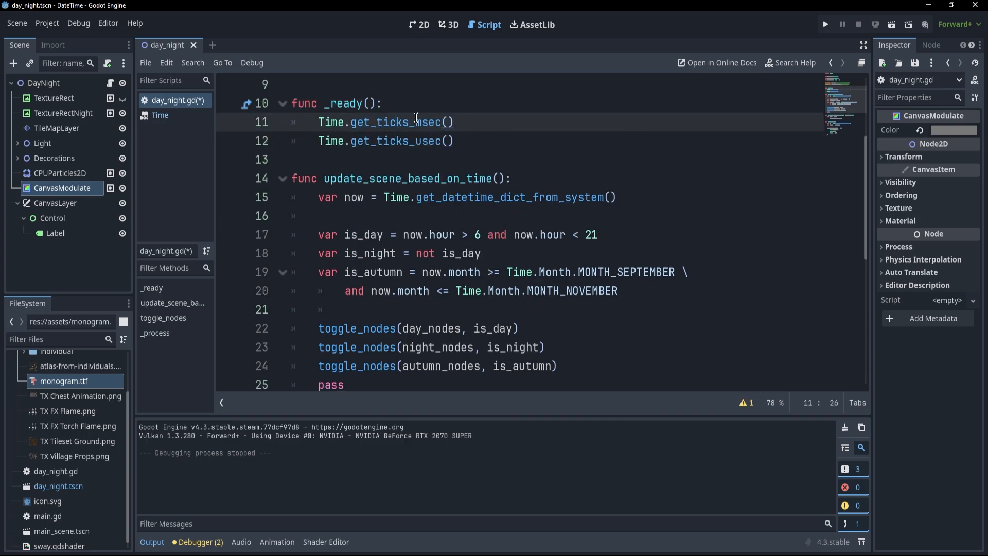
pyautogui.doubleClick(395, 121)
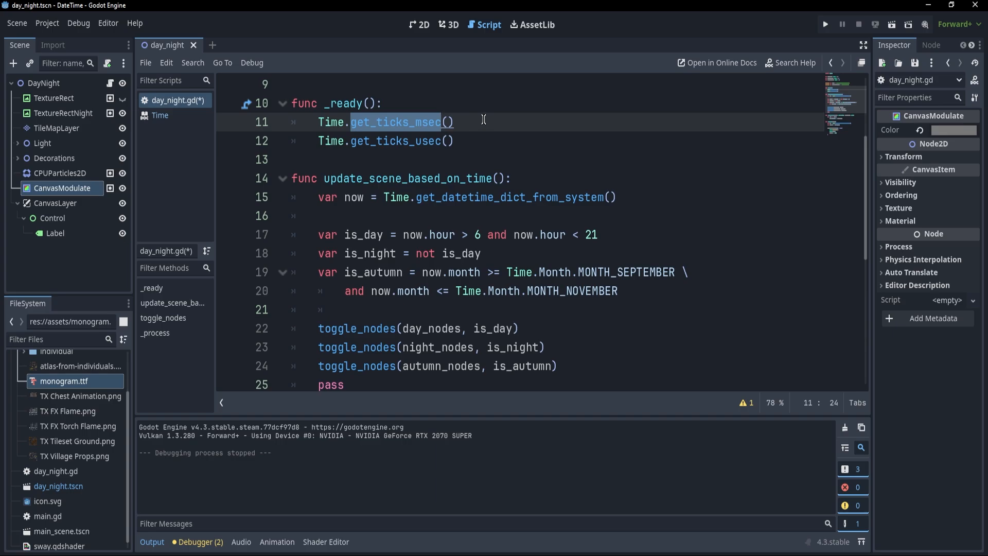
pyautogui.click(395, 141)
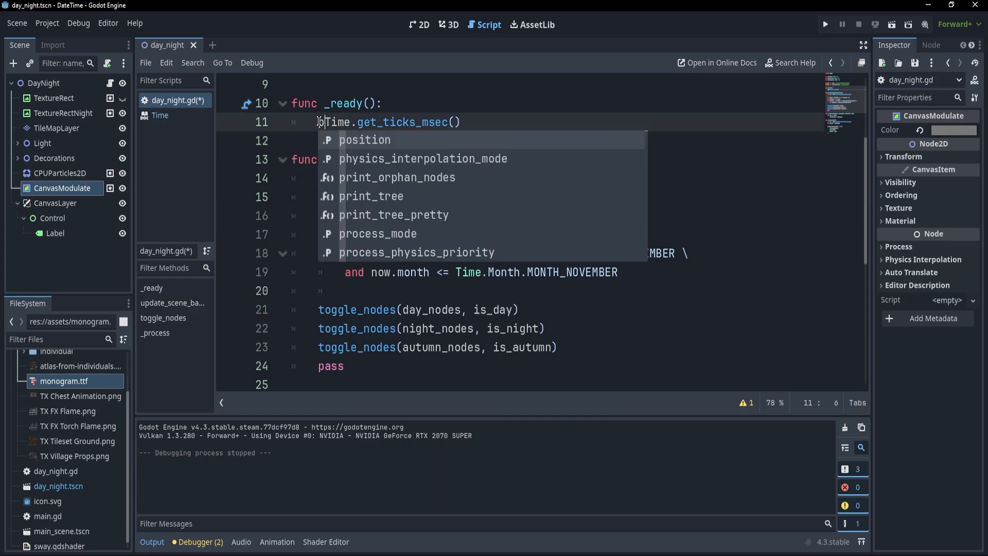
pyautogui.write('print(')
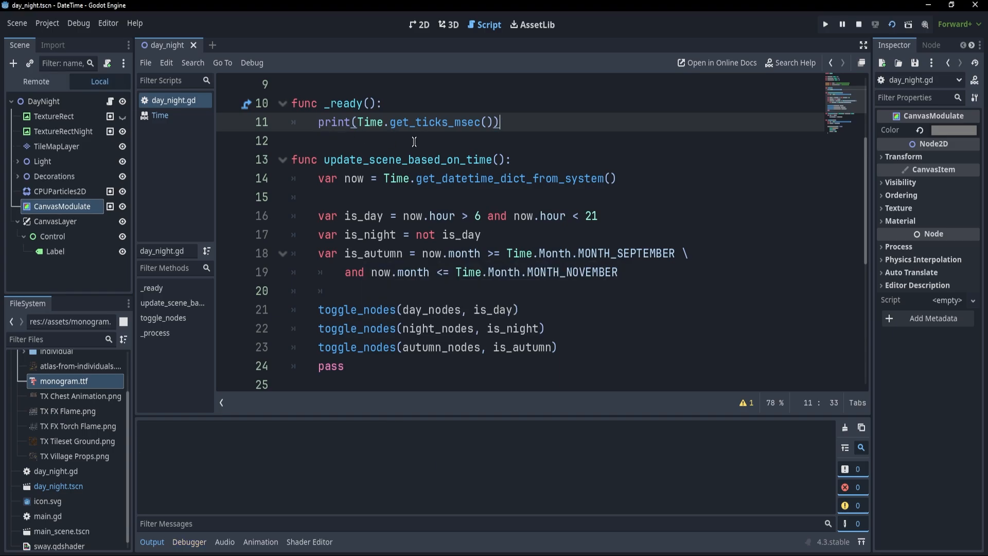
# - Read 1116 ms in the Output panel and close the running game window
pyautogui.click(825, 24)
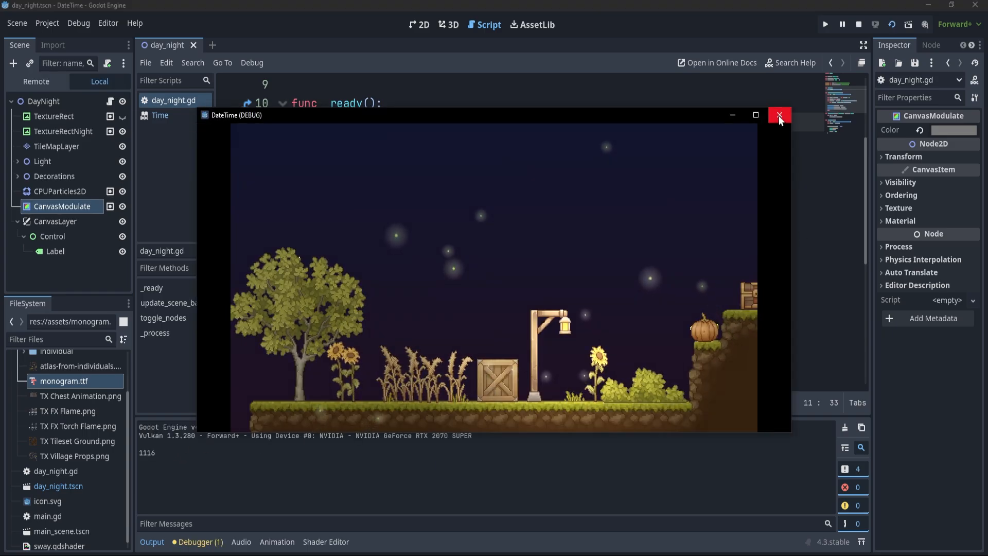
pyautogui.click(780, 116)
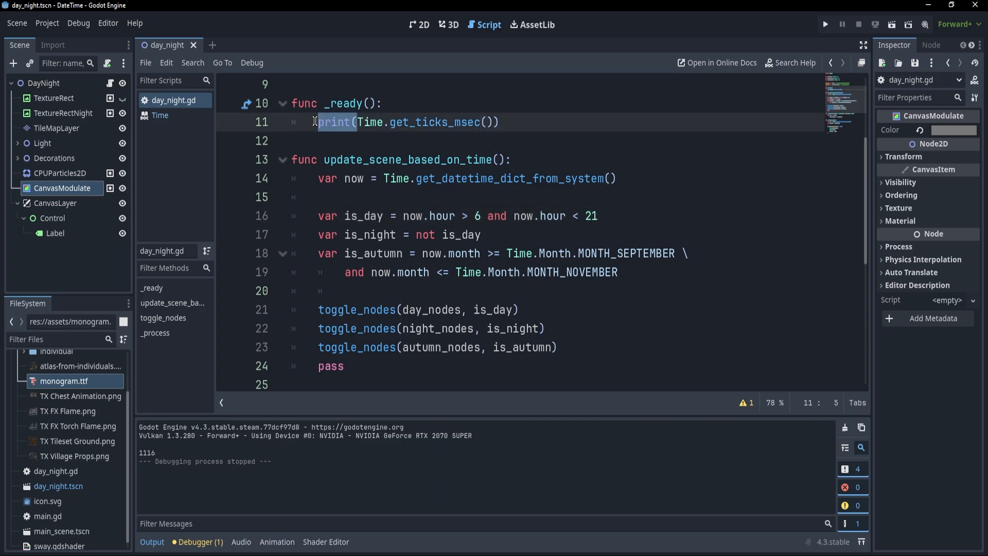
# - Store initial_time = Time.get_ticks_msec() and add a for i in range(1000): print(i) loop
pyautogui.write('var ini')
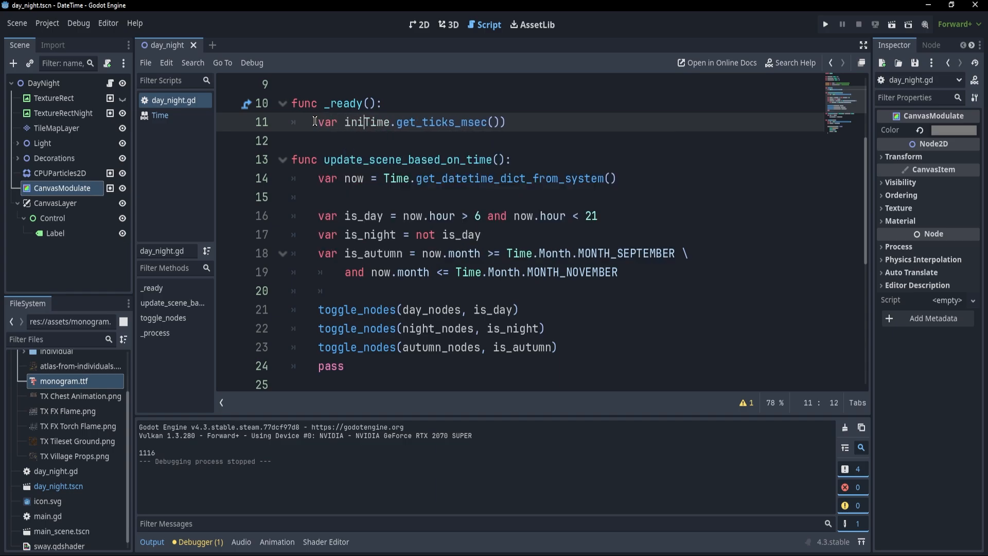
pyautogui.write('tial-t')
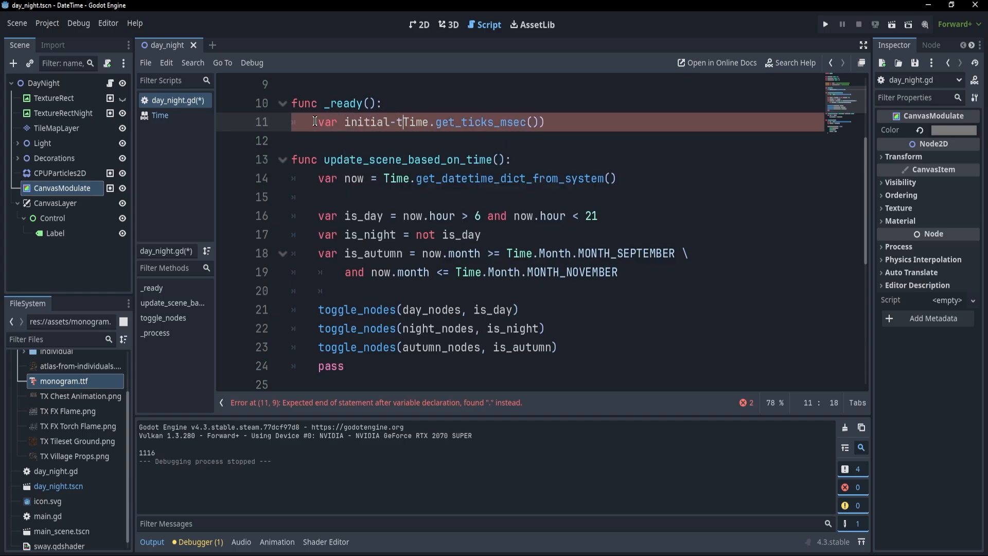
pyautogui.write('ime =')
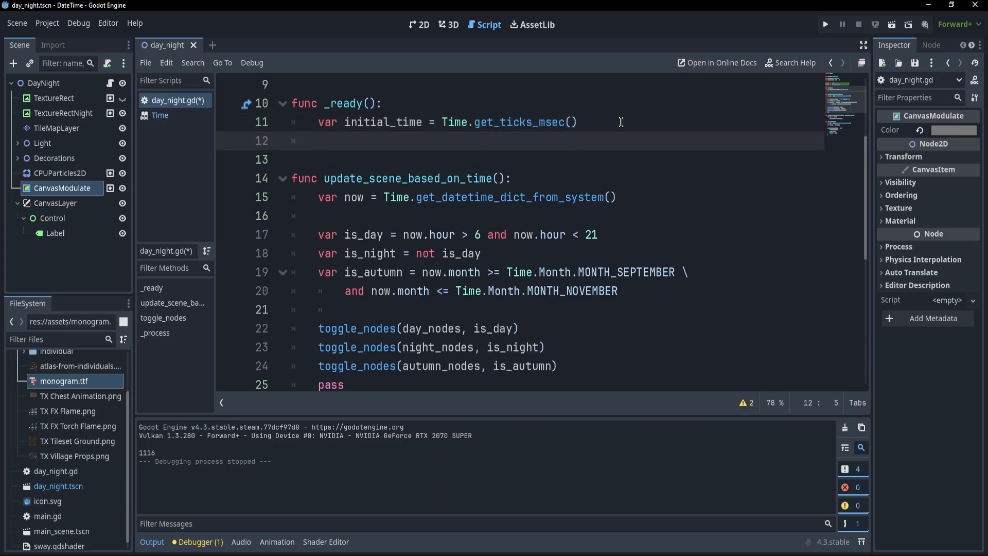
pyautogui.write('for i in range')
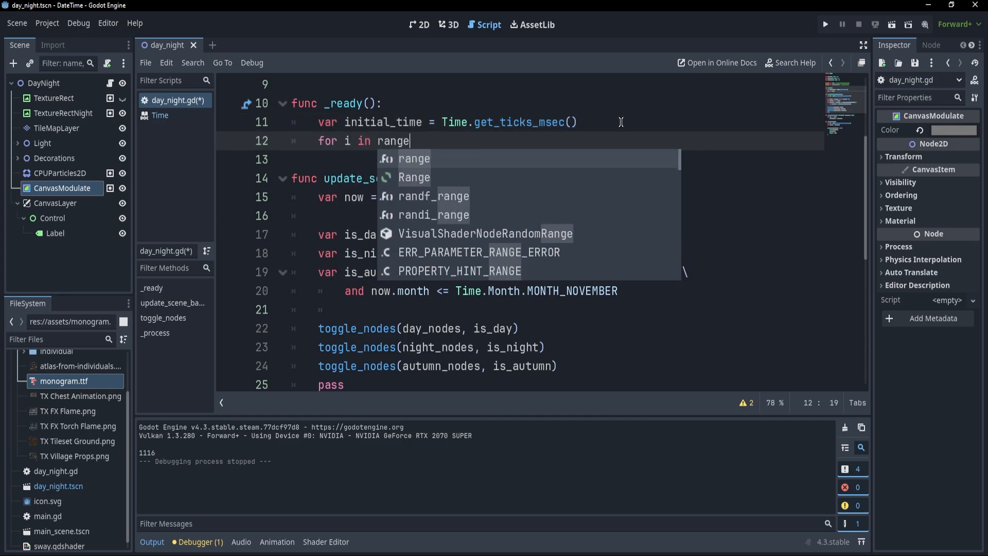
pyautogui.write('(1000):')
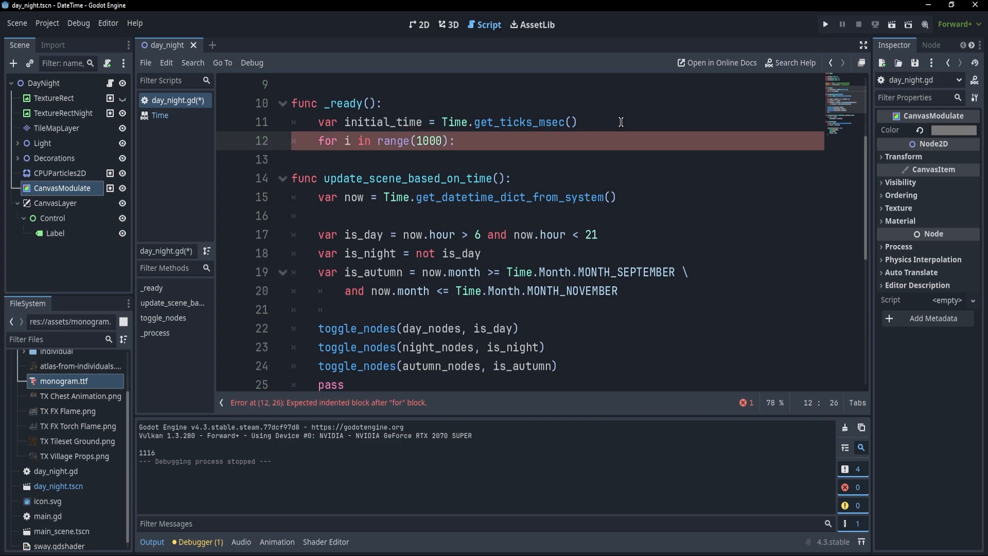
pyautogui.write('print(')
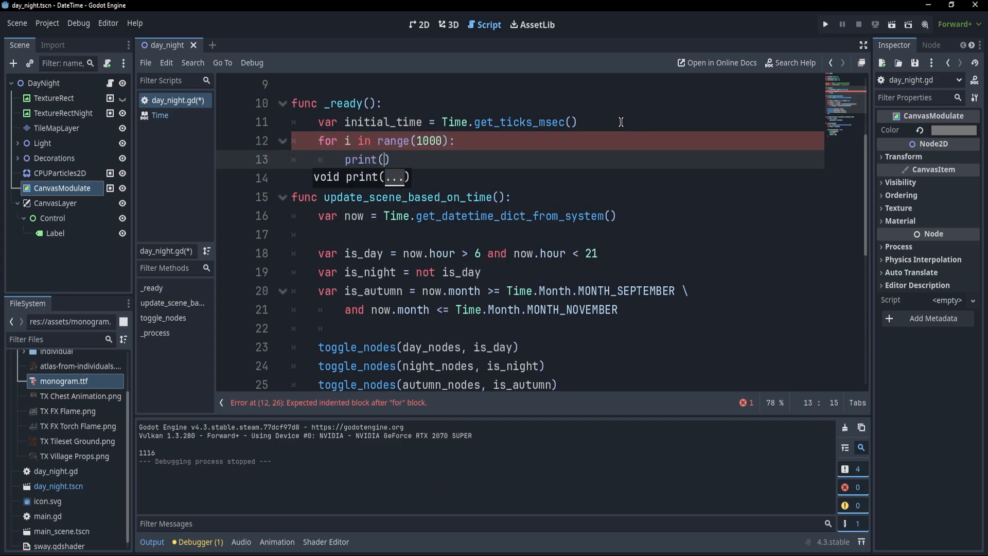
pyautogui.write('i')
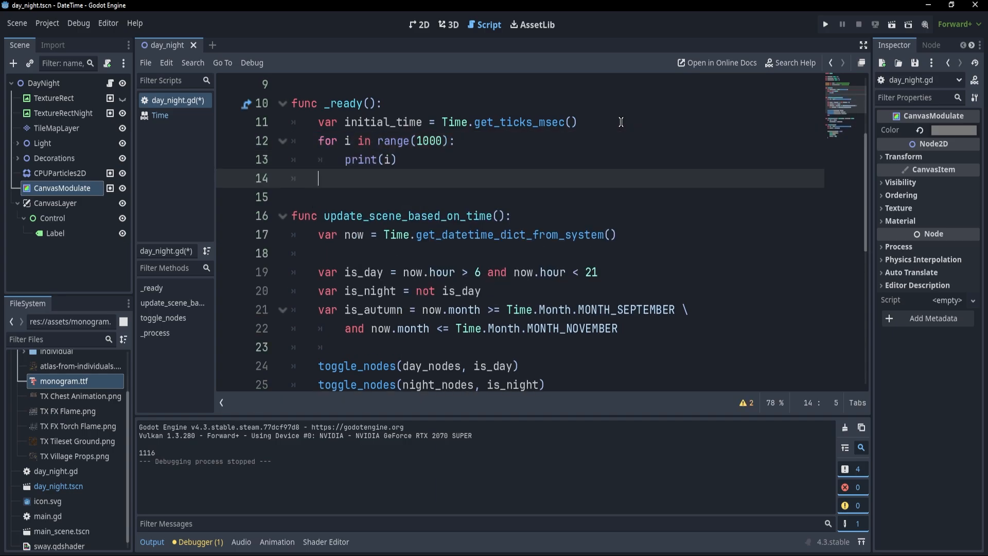
pyautogui.doubleClick(507, 122)
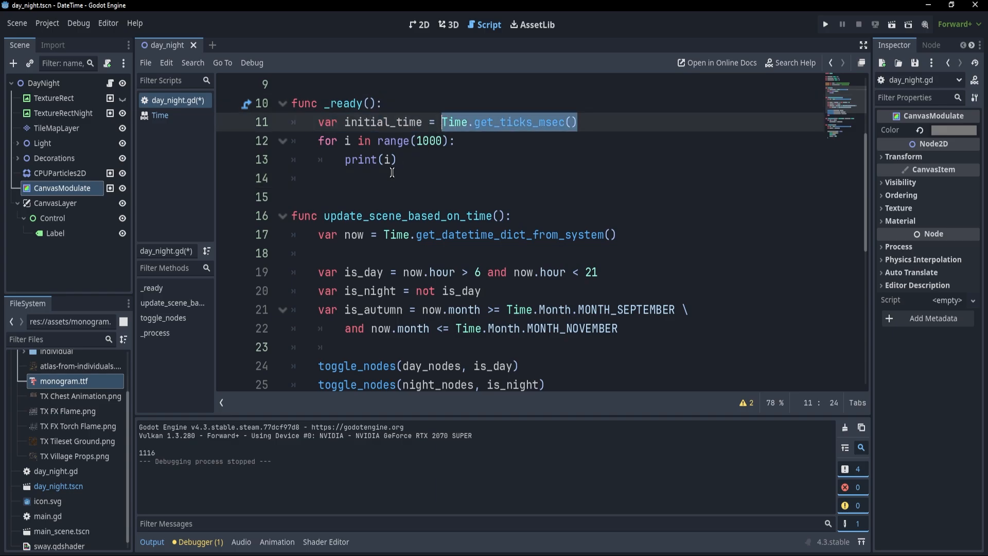
# - Add current_time = Time.get_ticks_msec() and print(current_time - initial_time), then save
pyautogui.write('var')
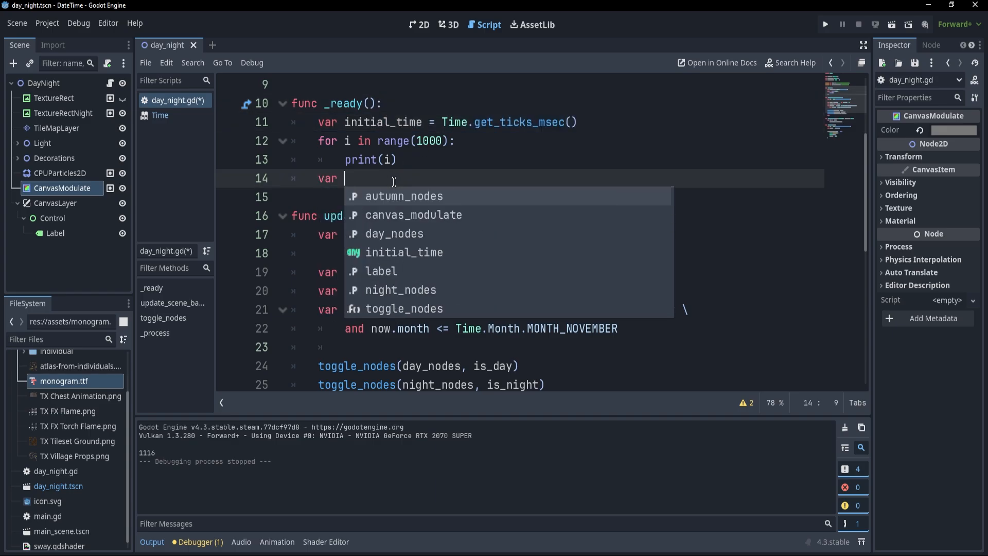
pyautogui.write('curre')
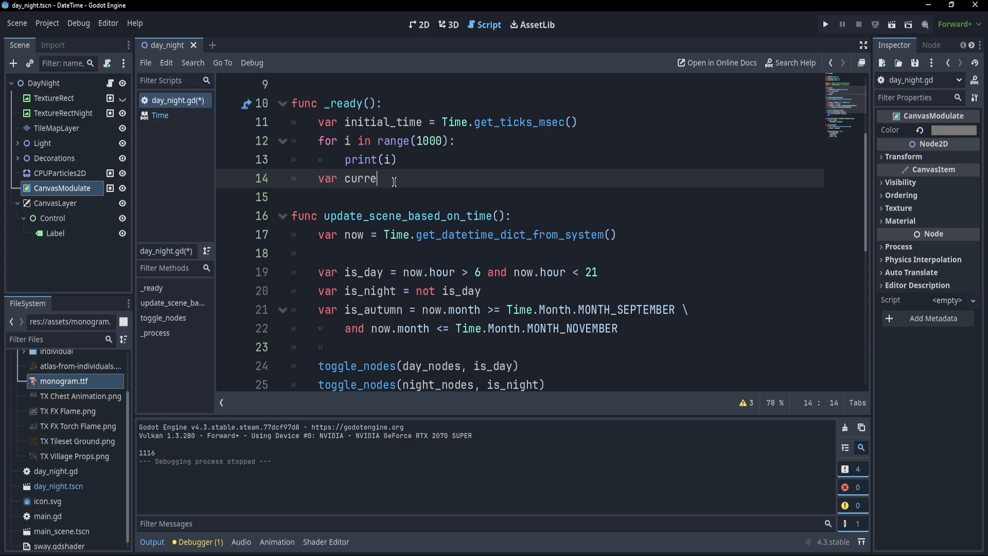
pyautogui.write('nt_time = Time.get_ticks_msec()')
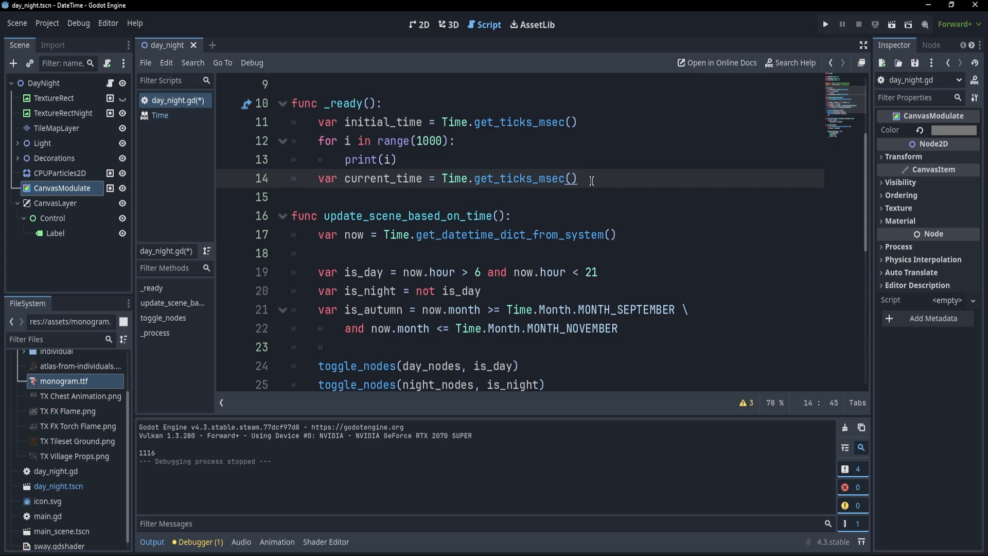
pyautogui.write('print')
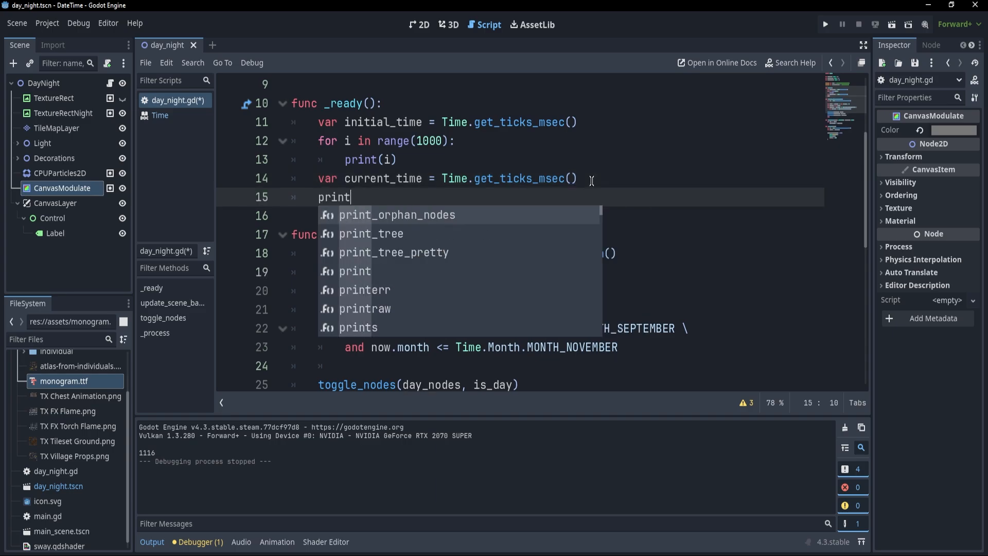
pyautogui.write('(current_time -')
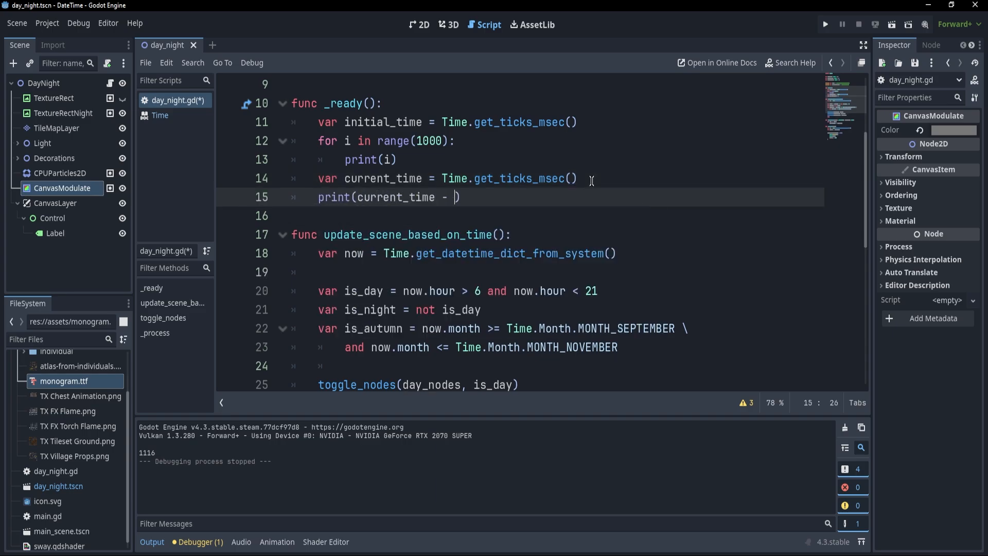
pyautogui.write('initial_time')
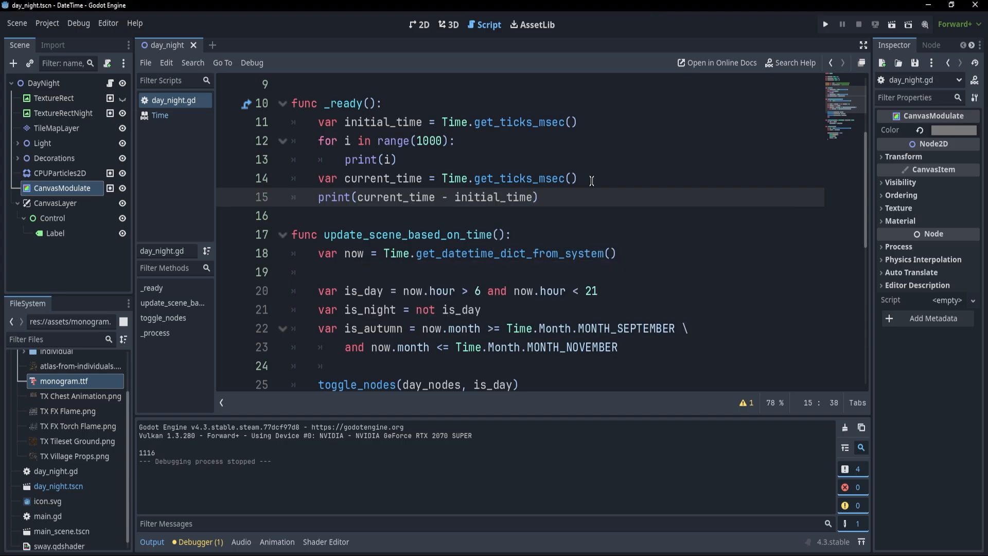
# - Run the scene printing 0-999 plus elapsed ms, then select the 1000 in range(1000)
pyautogui.click(825, 23)
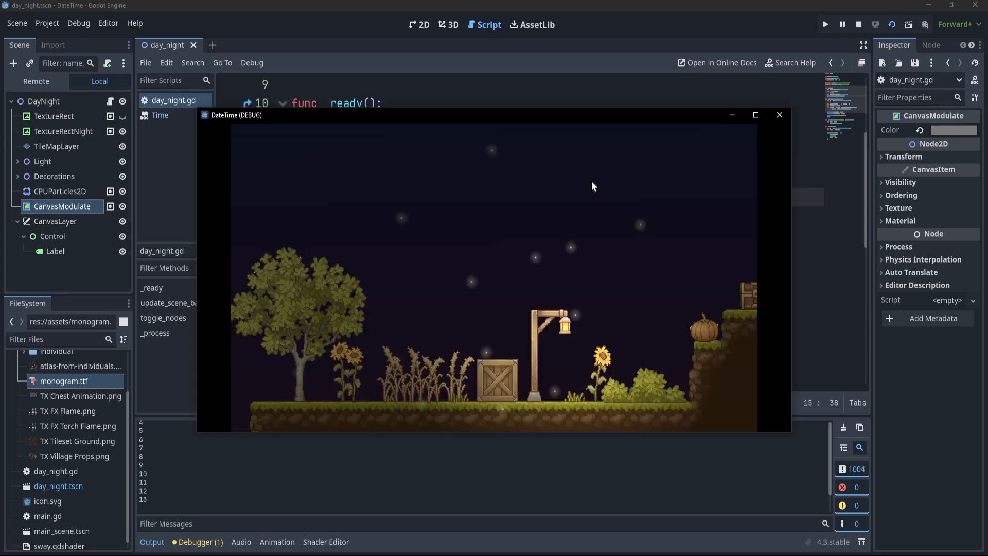
pyautogui.click(779, 114)
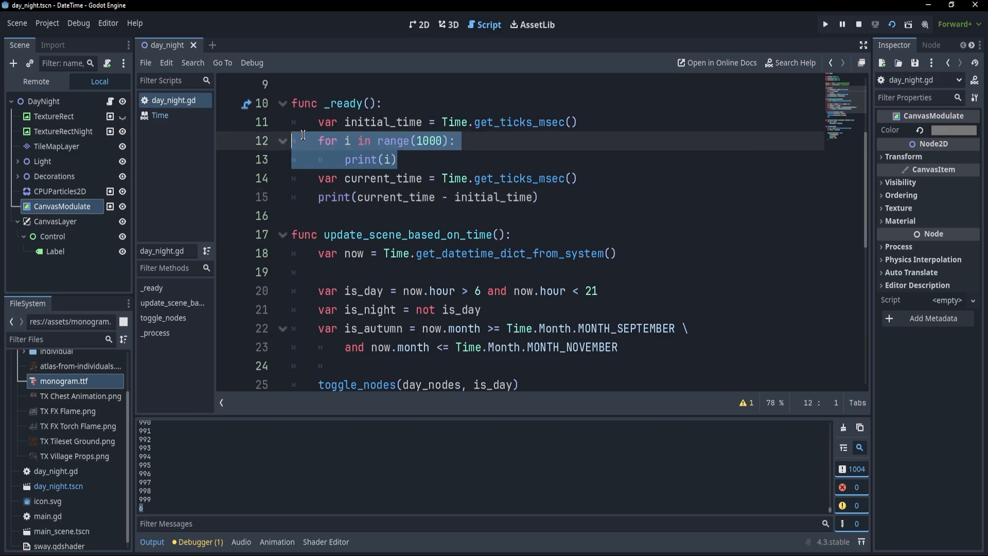
pyautogui.click(417, 141)
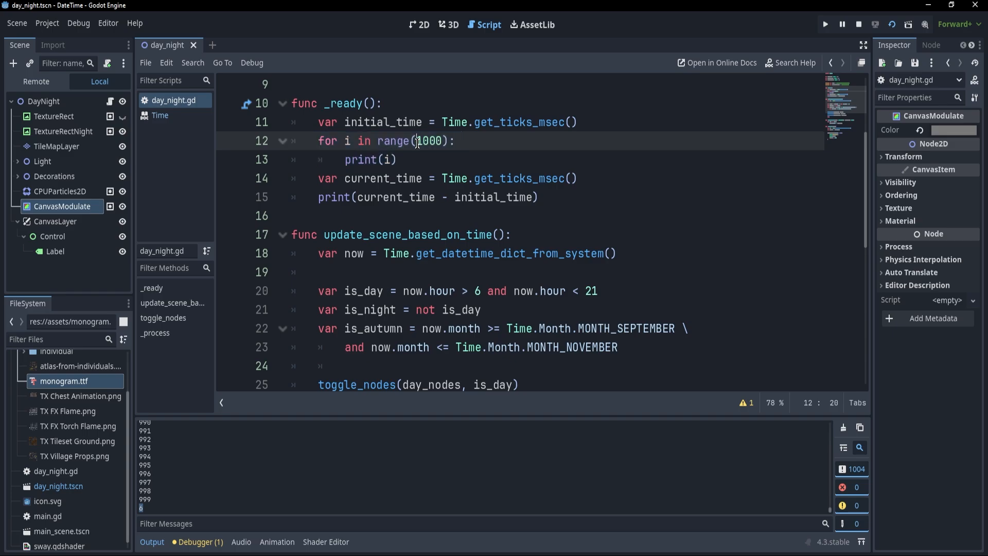
pyautogui.doubleClick(429, 141)
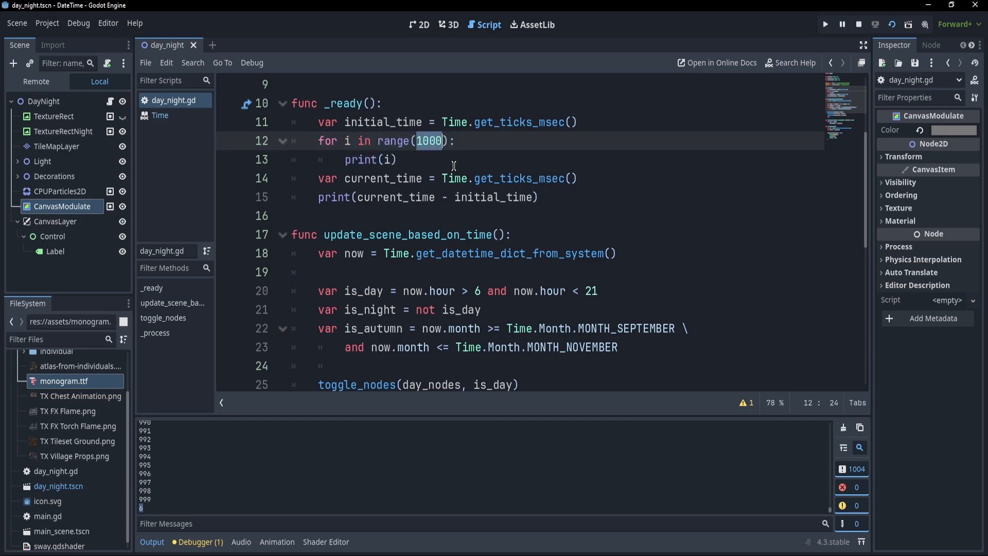